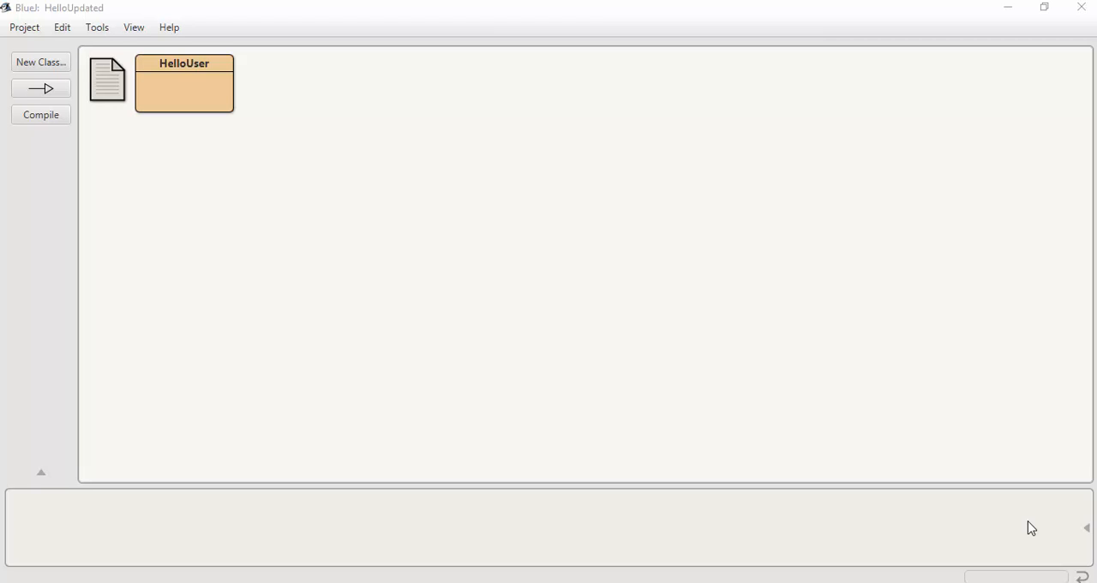
Step: Create a new BlueJ project named AverageTesting via Project > New Project
{"action": "left_click", "coordinate": [24, 26]}
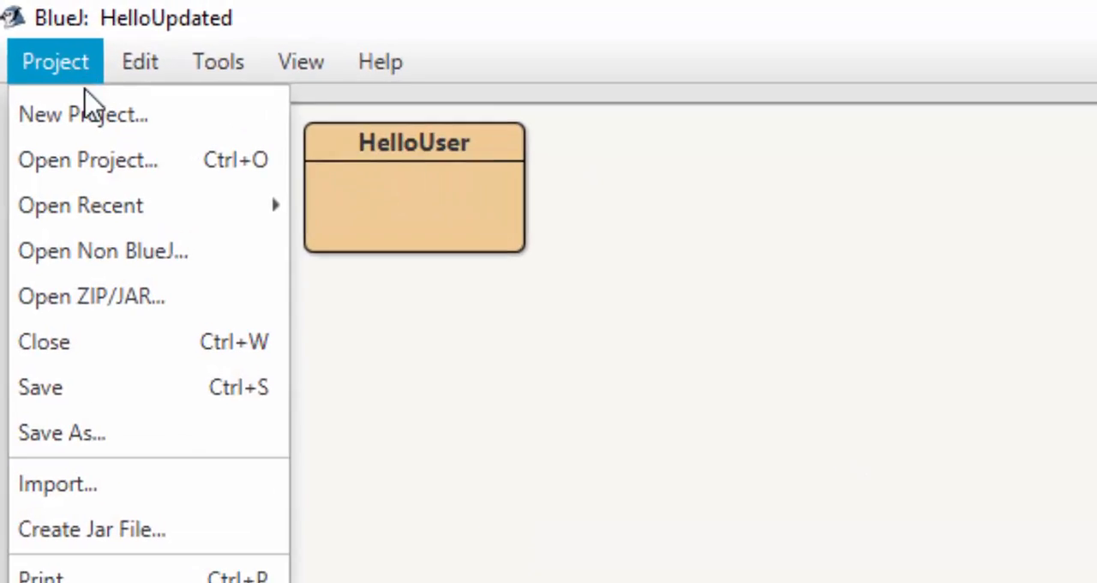
{"action": "left_click", "coordinate": [82, 114]}
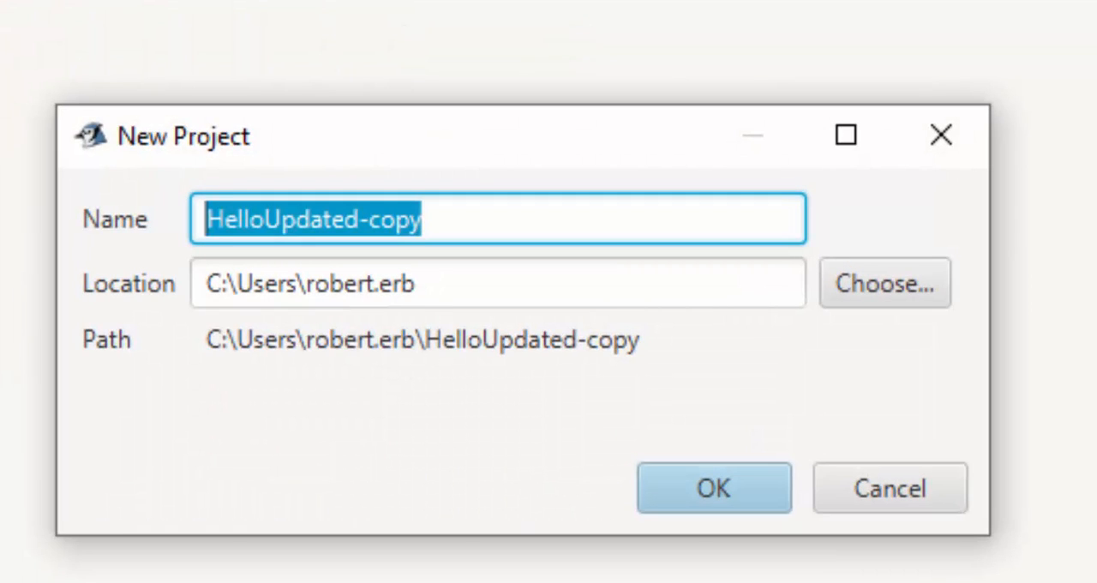
{"action": "type", "text": "AverageT"}
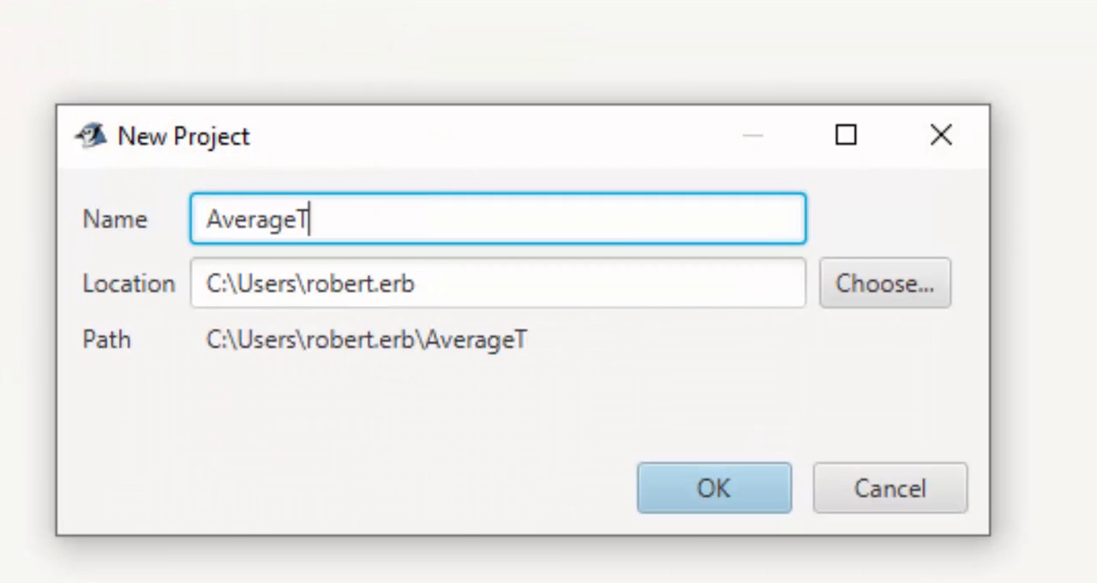
{"action": "type", "text": "esting"}
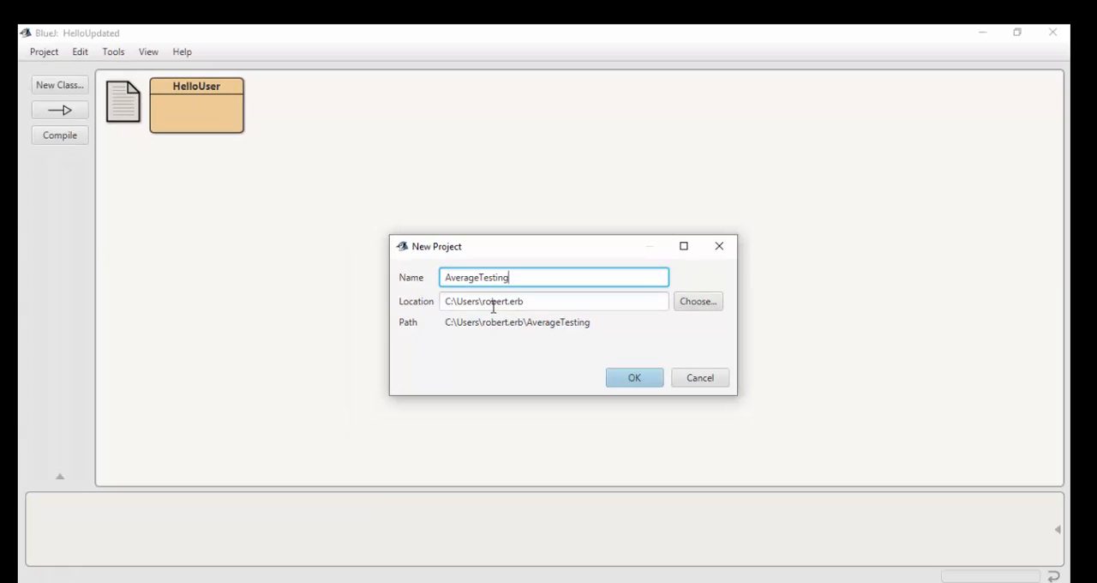
{"action": "left_click", "coordinate": [635, 377]}
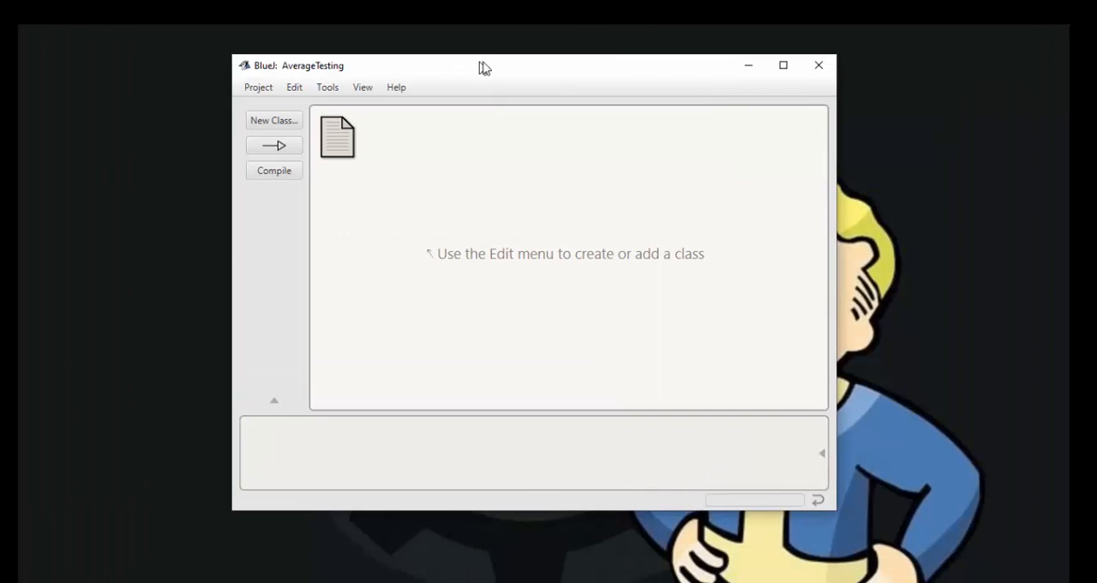
Step: Add a new Java class named AverageTesting to the project
{"action": "left_click", "coordinate": [273, 120]}
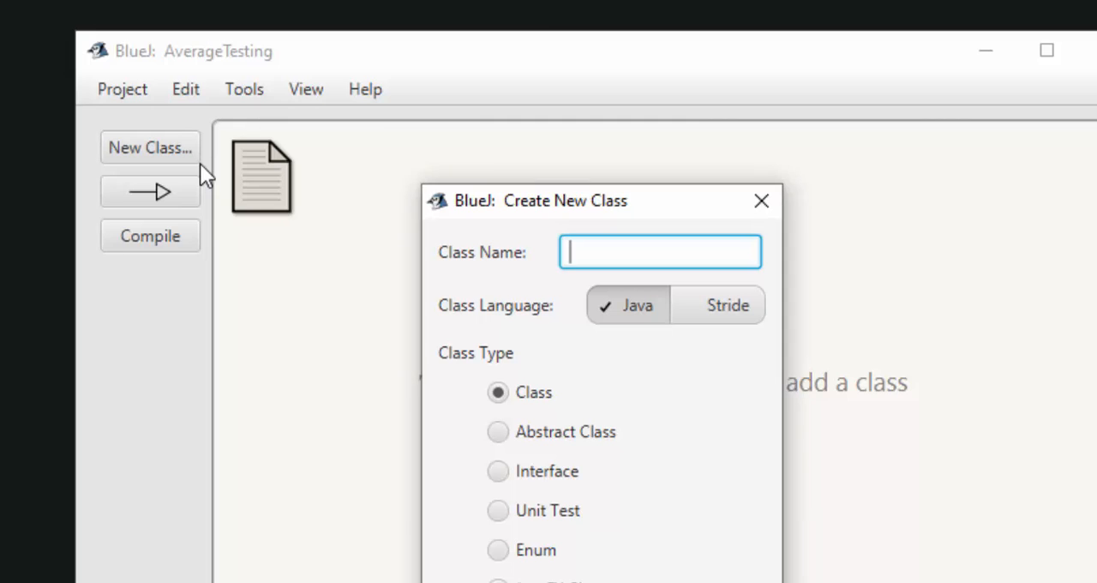
{"action": "type", "text": "Average"}
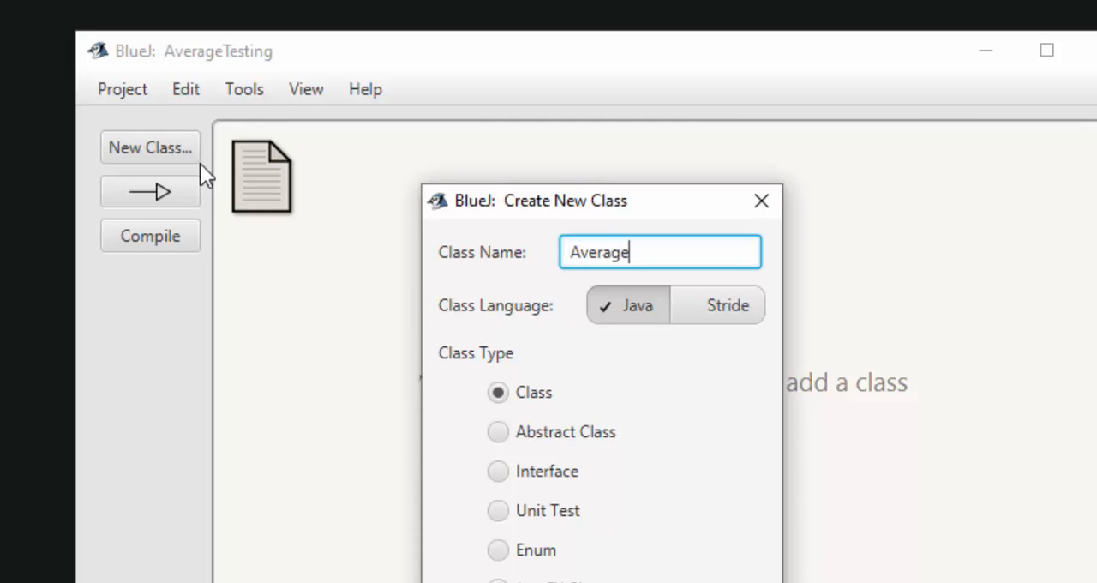
{"action": "type", "text": "Testing"}
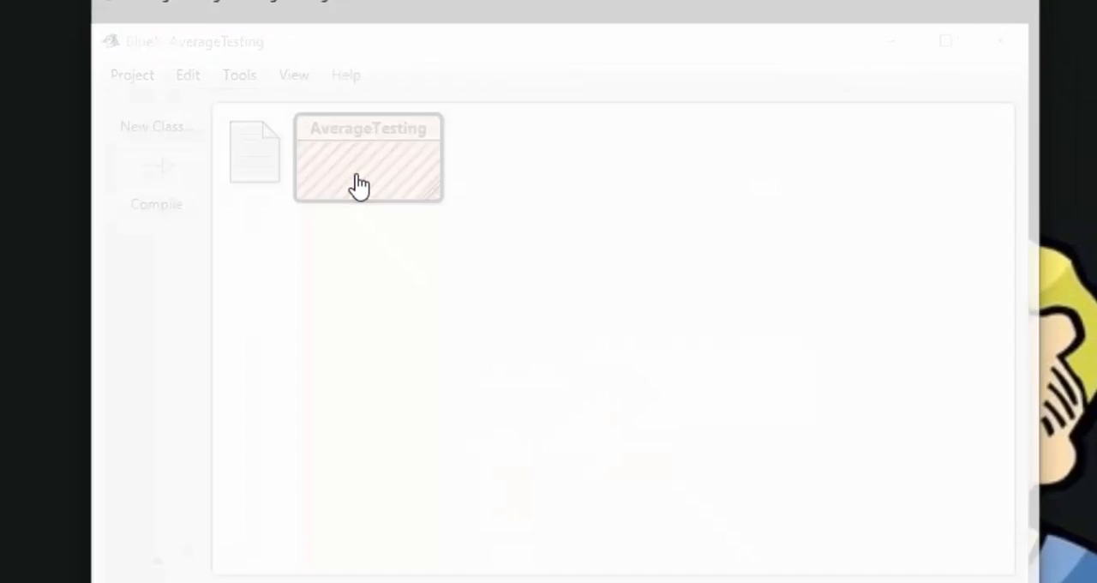
Step: Edit the AverageTesting source so it starts with import java.util.Scanner; above the class
{"action": "double_click", "coordinate": [368, 158]}
{"action": "type", "text": "i"}
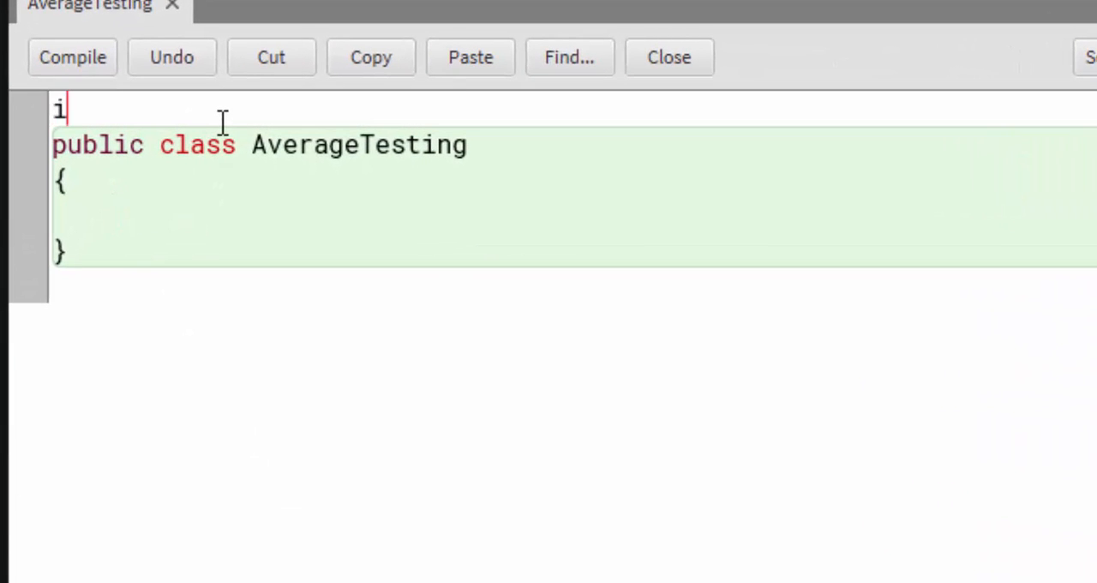
{"action": "type", "text": "mport j"}
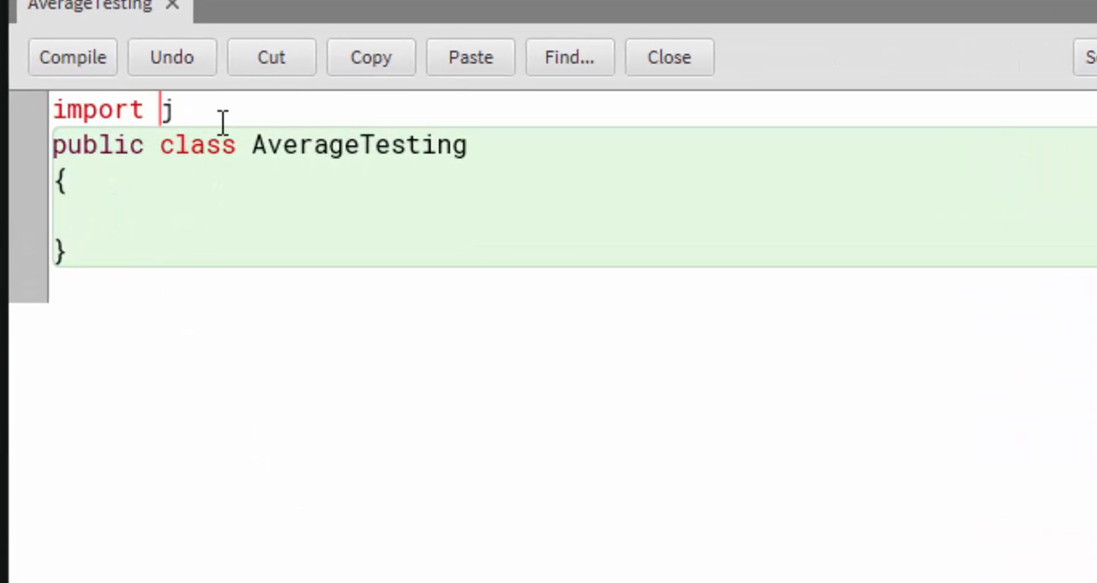
{"action": "type", "text": "ava.util"}
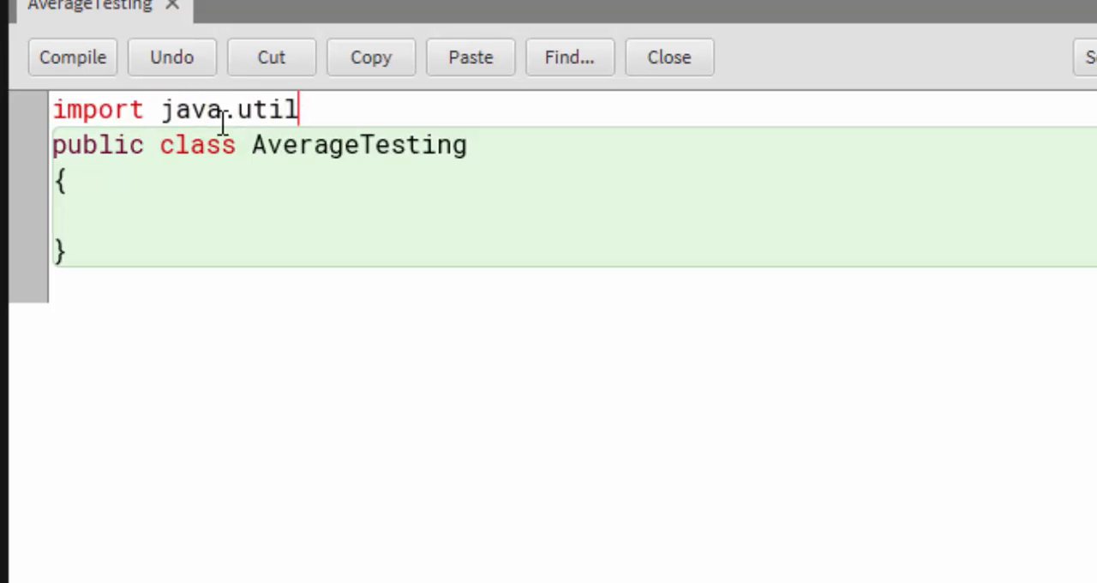
{"action": "type", "text": ".Scanner"}
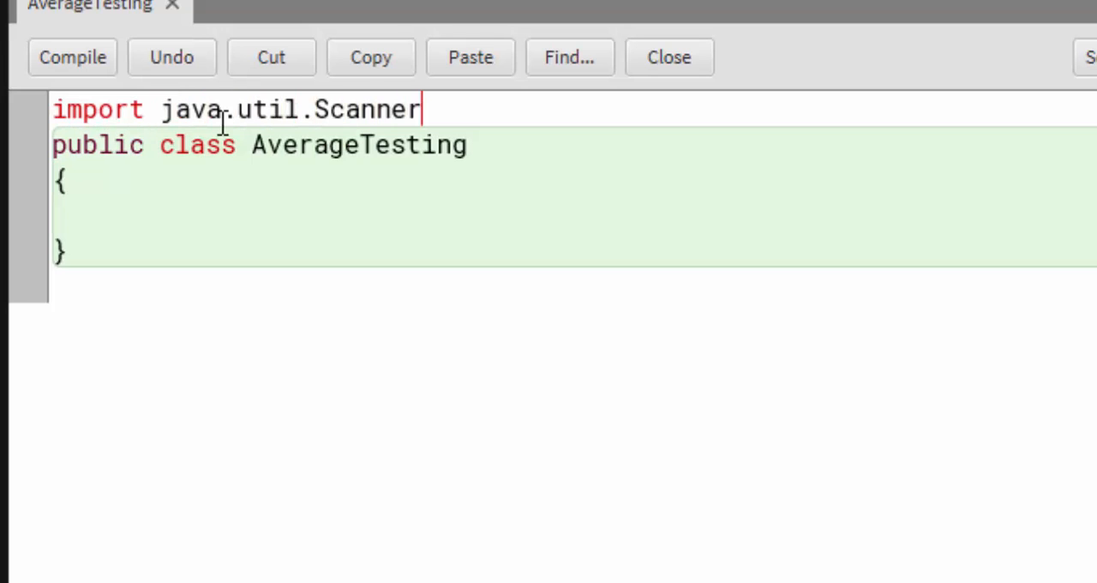
{"action": "type", "text": ";"}
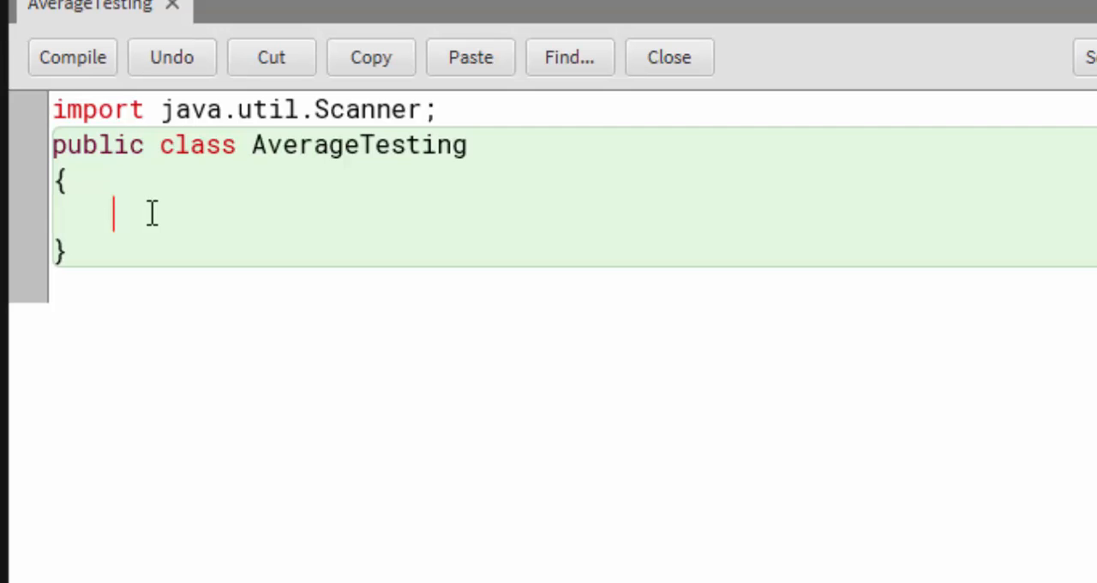
Step: Write public static void main(String args[]) with an empty body inside the class
{"action": "type", "text": "public"}
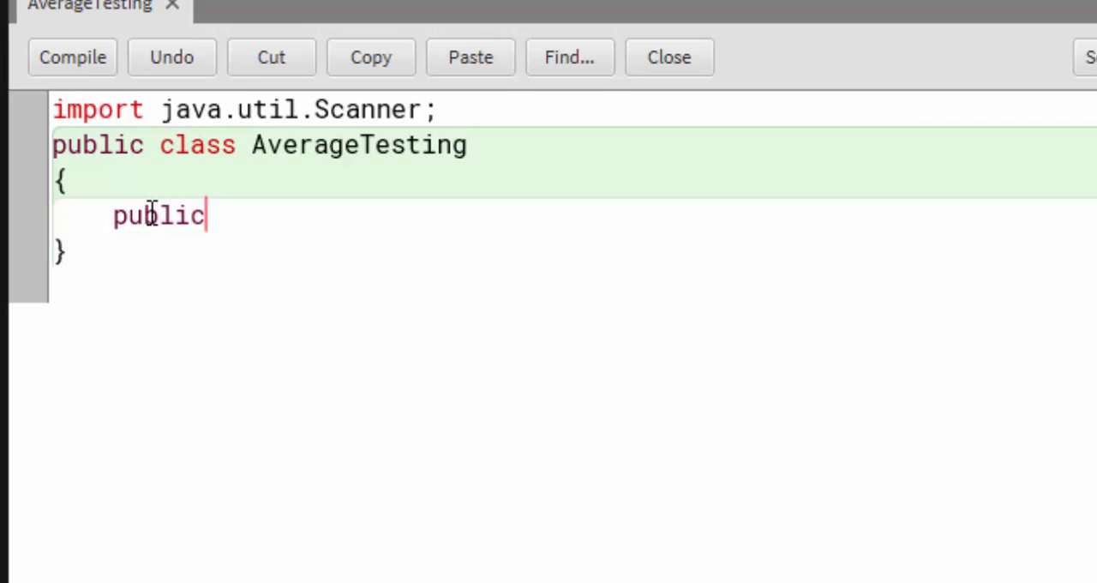
{"action": "type", "text": "static void"}
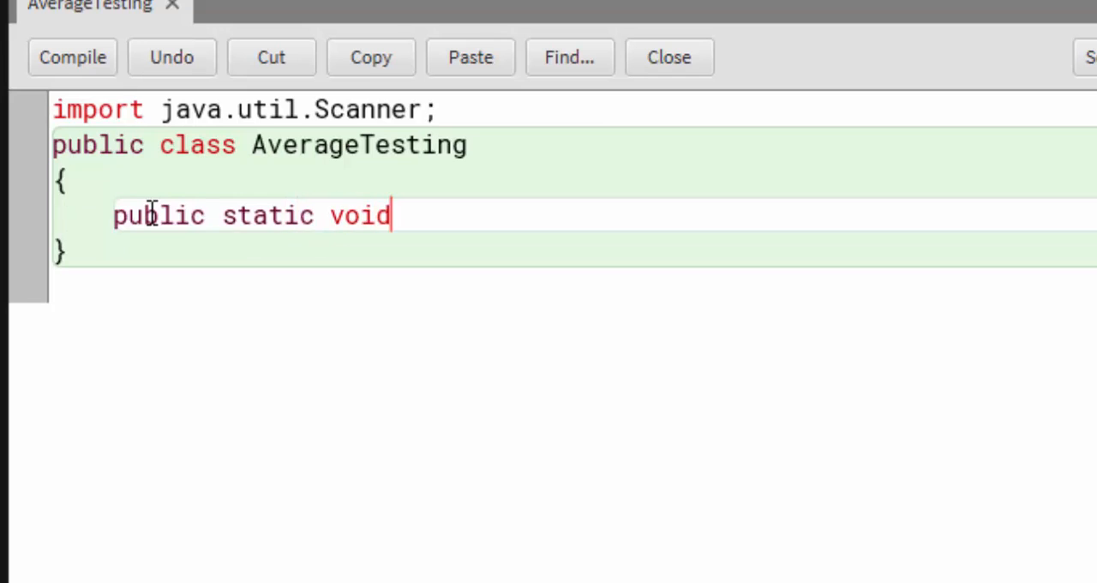
{"action": "type", "text": "main("}
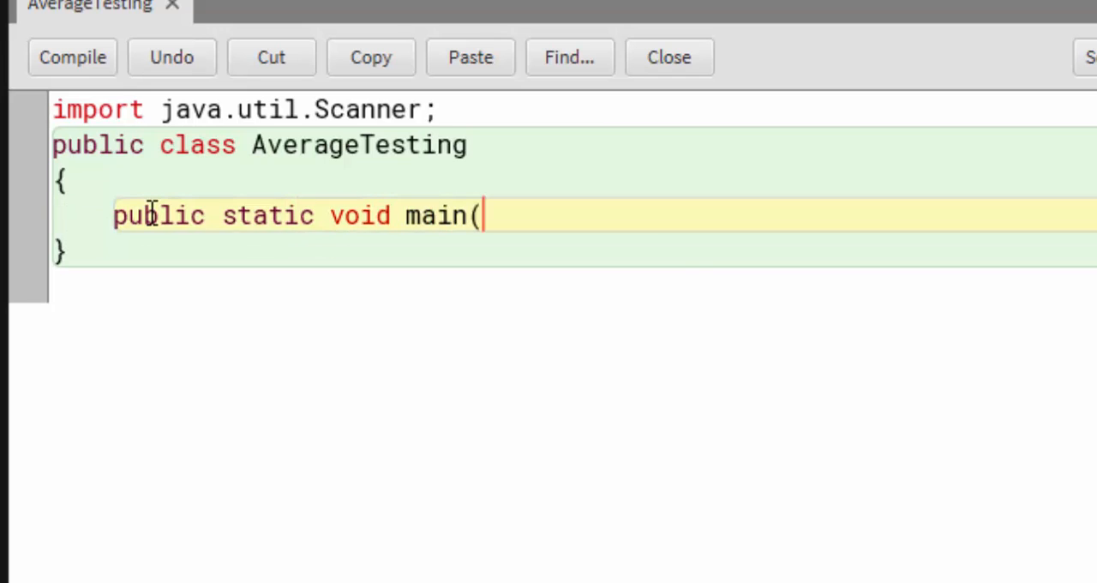
{"action": "type", "text": "String"}
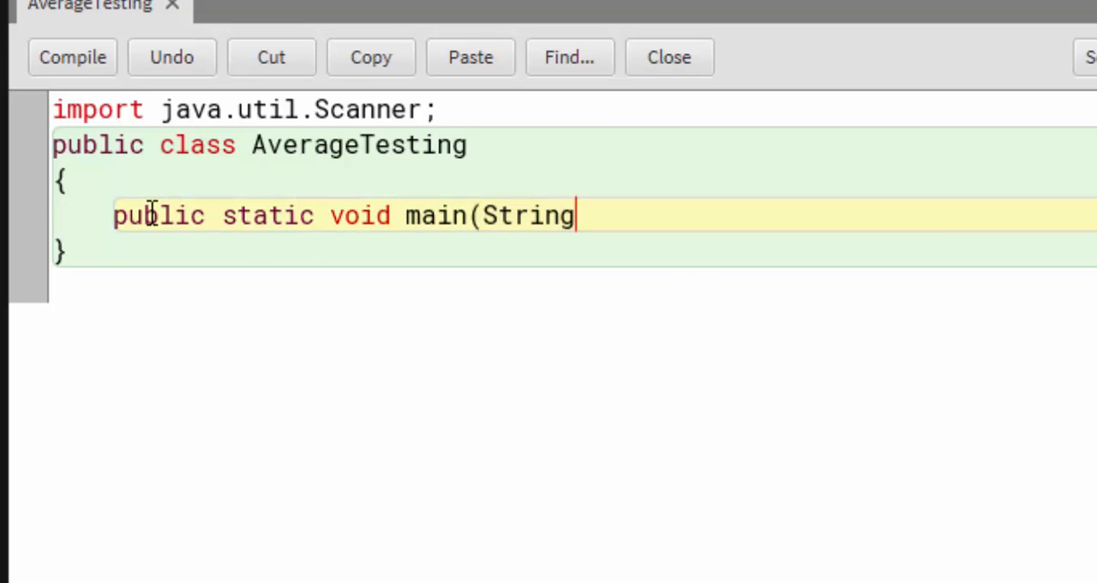
{"action": "type", "text": "args"}
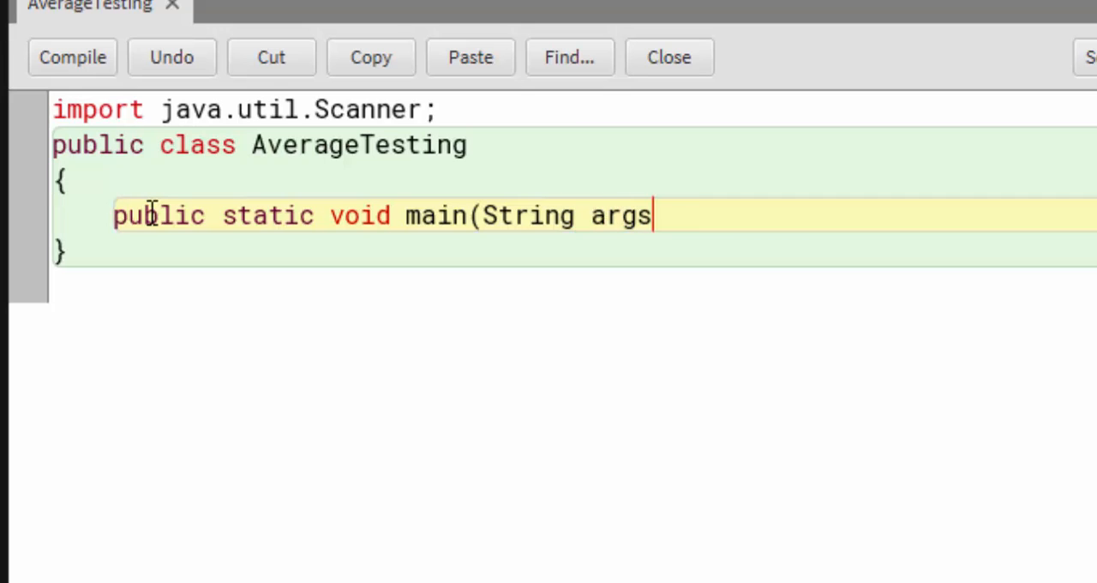
{"action": "type", "text": "[]){"}
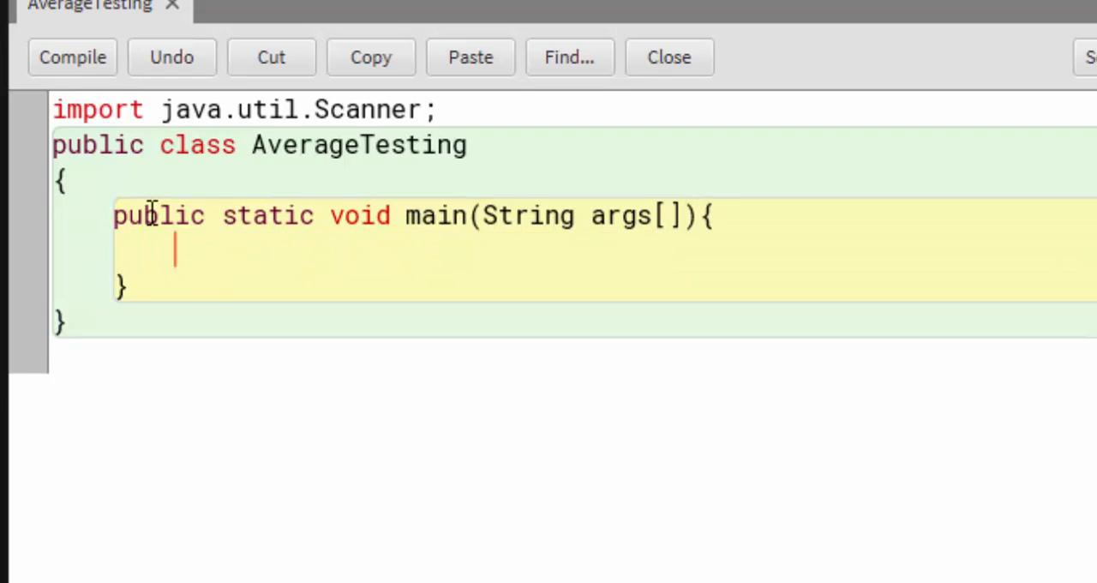
{"action": "key", "text": "Return"}
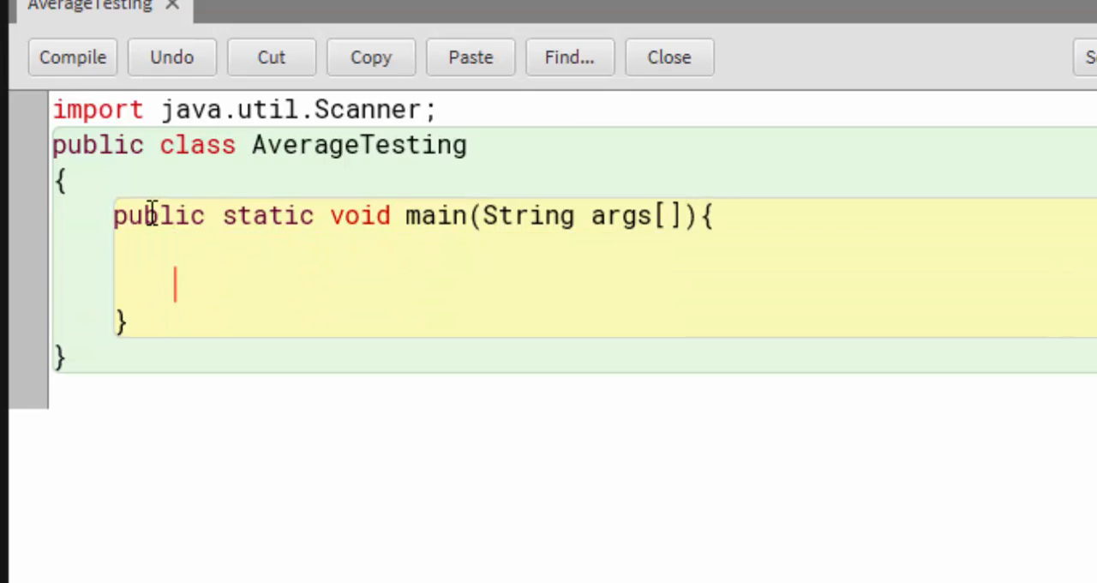
Step: Declare Scanner thisObj = new Scanner(System.in); as main's first statement
{"action": "type", "text": "Sc"}
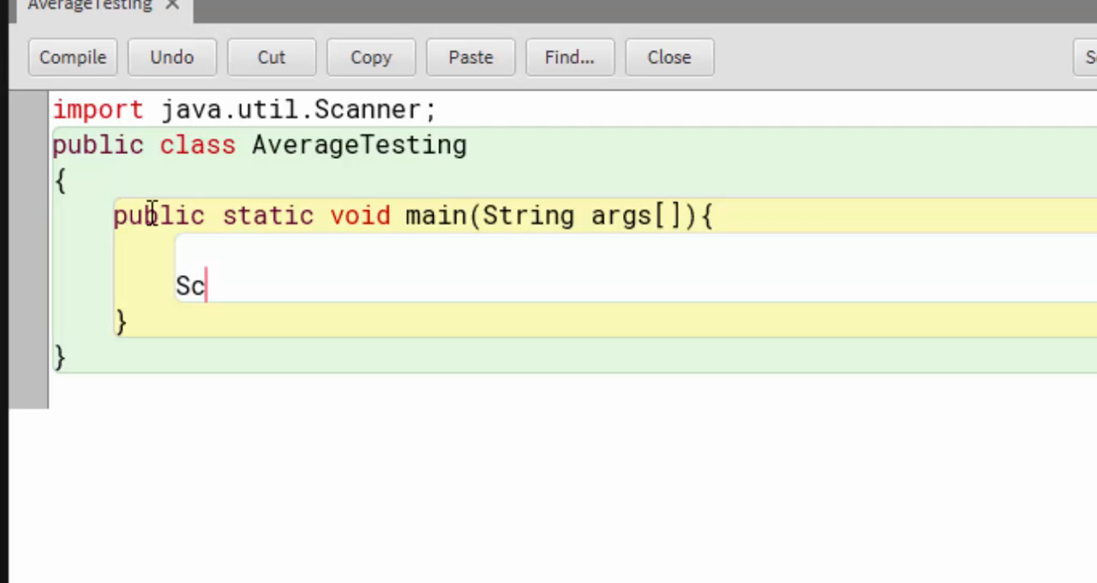
{"action": "type", "text": "anner thi"}
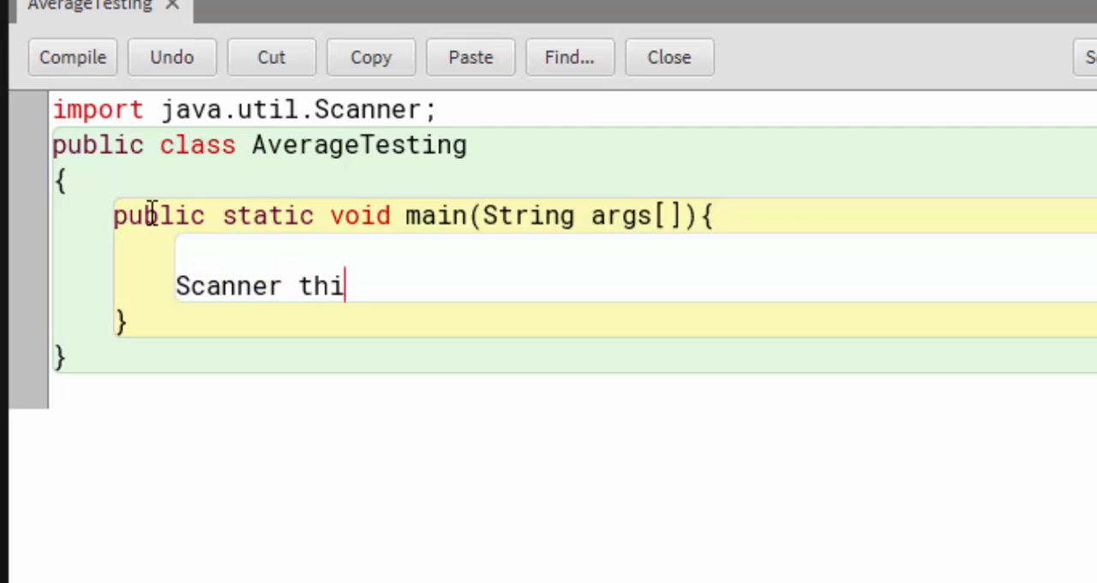
{"action": "type", "text": "sObj"}
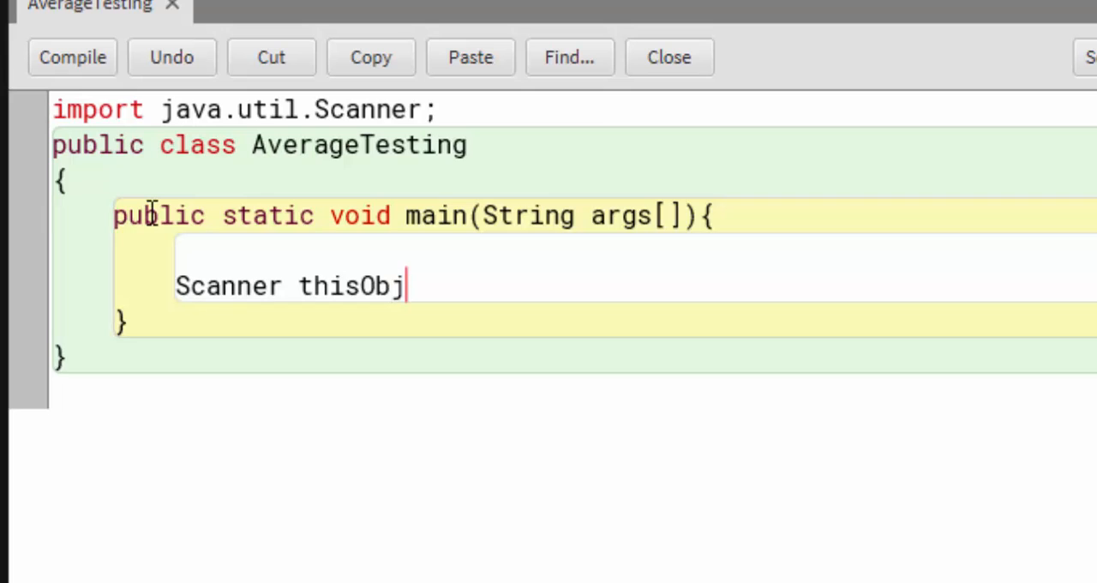
{"action": "type", "text": "= n"}
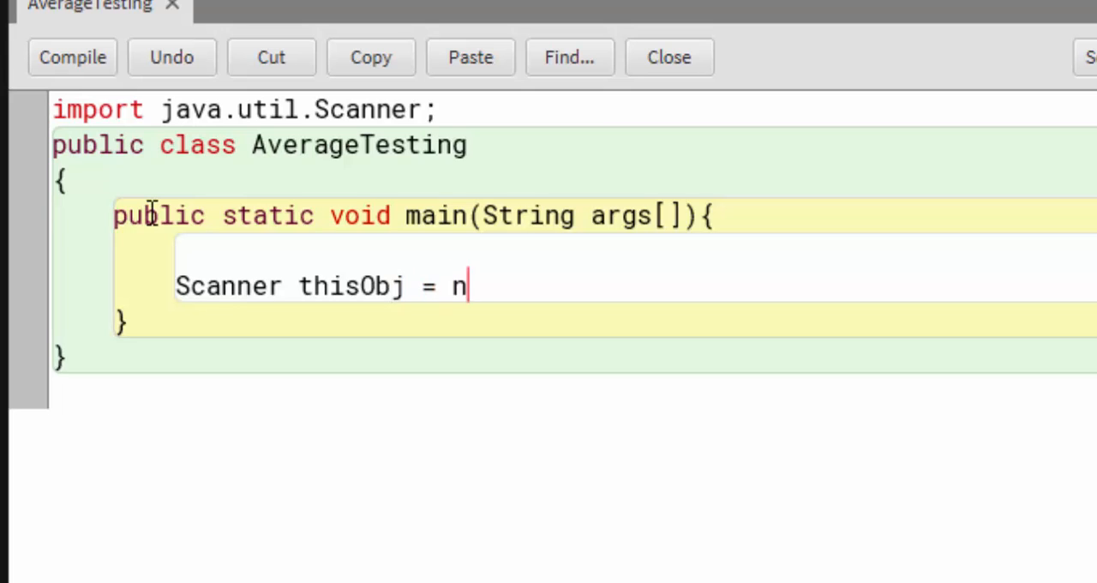
{"action": "type", "text": "ew Scanner"}
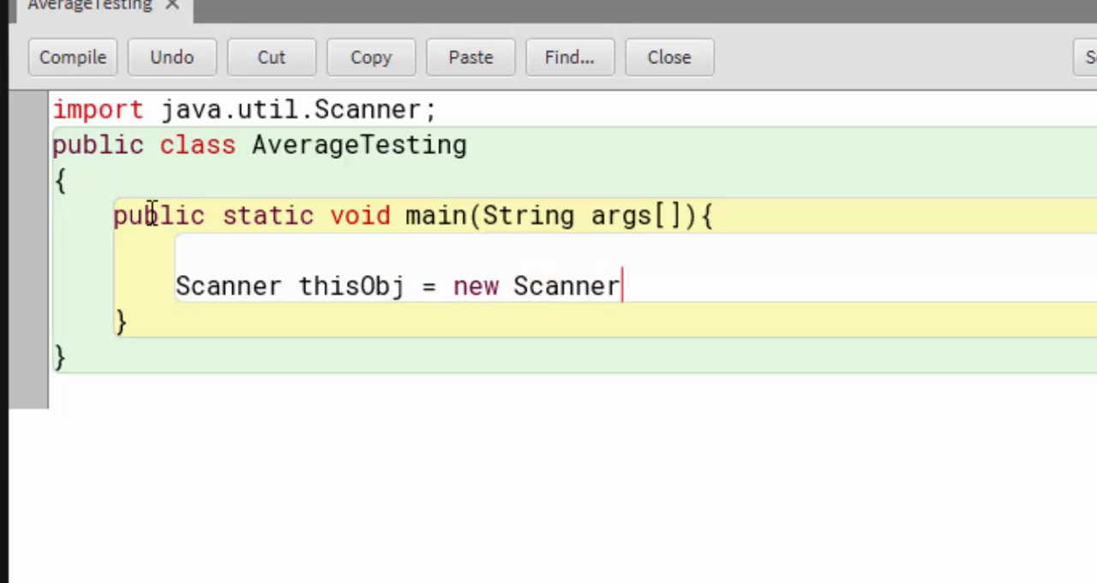
{"action": "type", "text": "(Syste"}
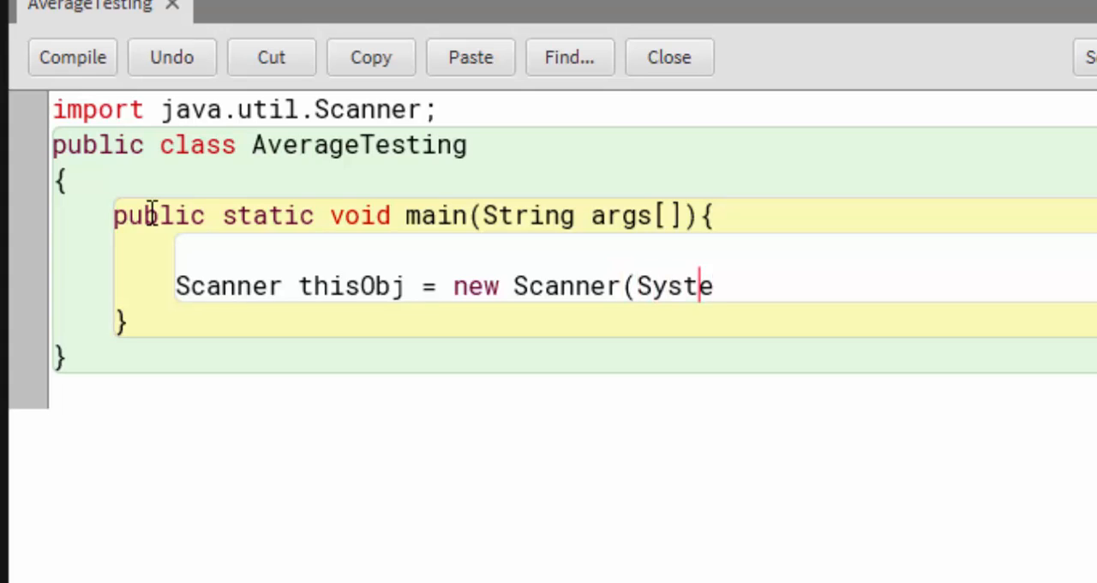
{"action": "type", "text": "m.i"}
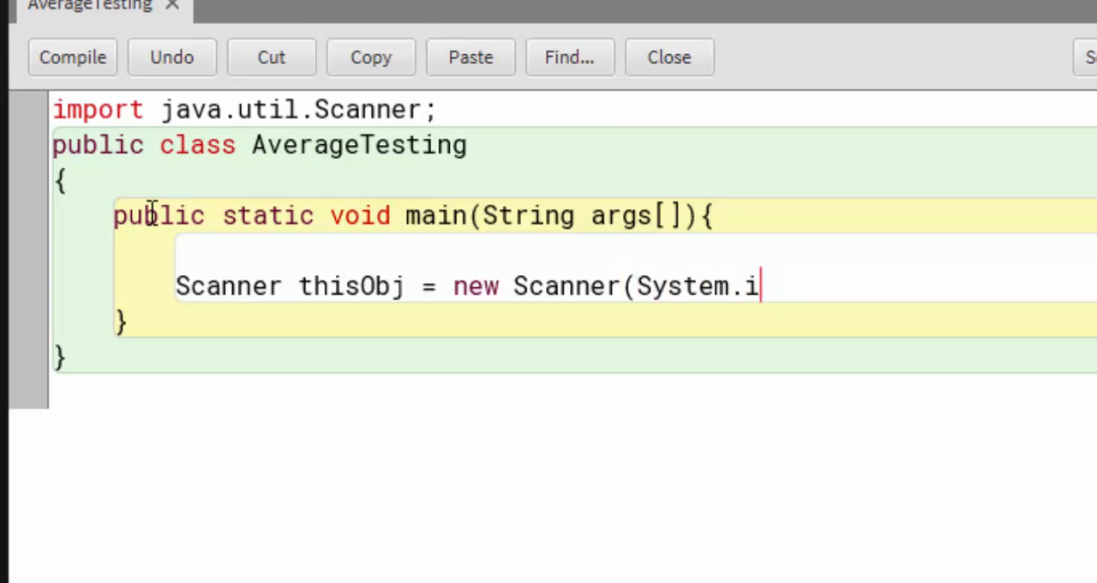
{"action": "type", "text": "n);"}
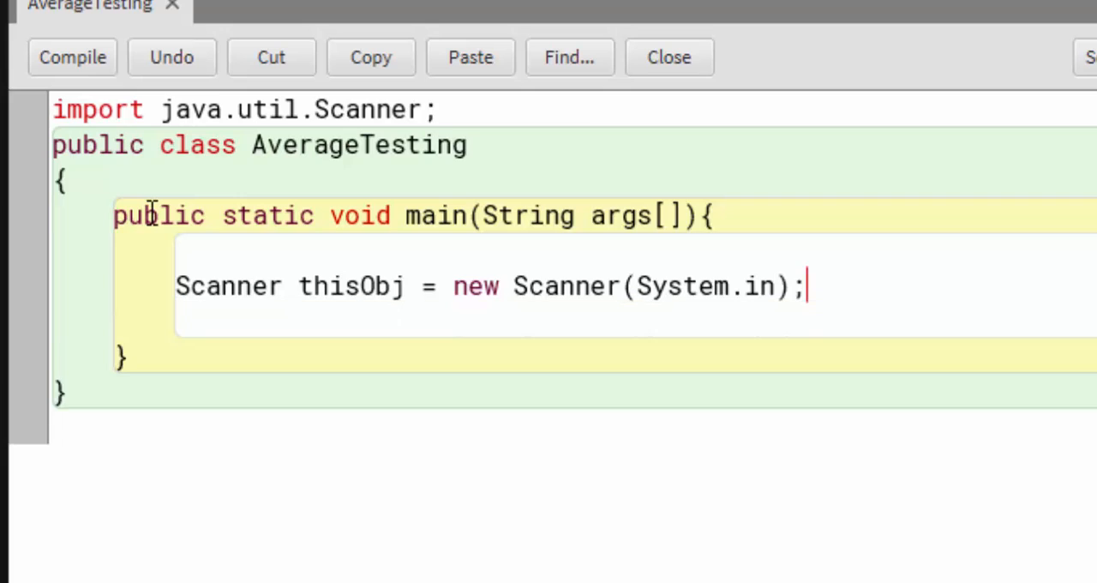
{"action": "key", "text": "enter"}
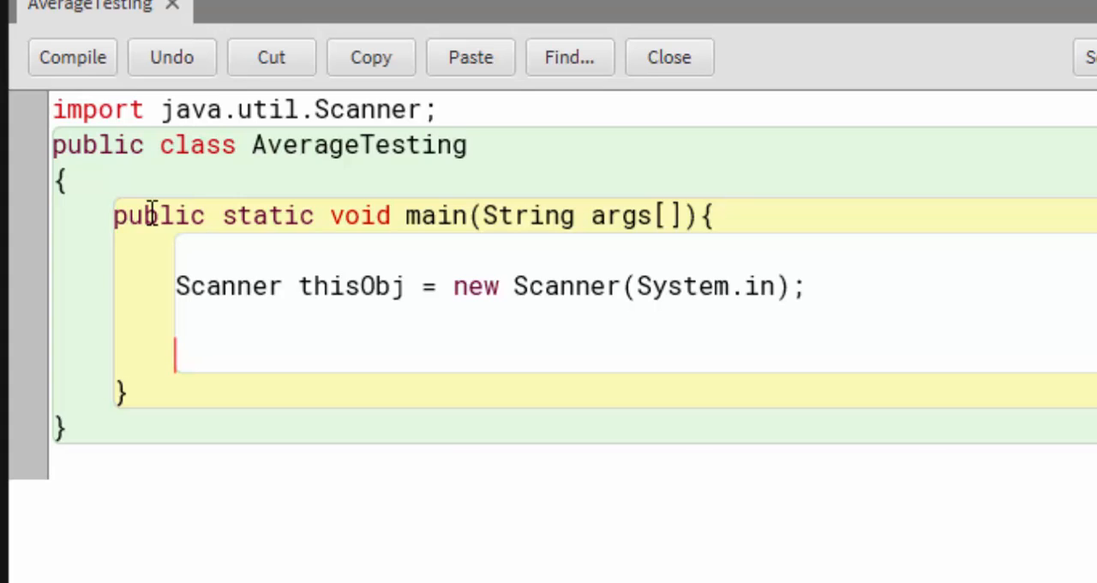
Step: Declare int score1, score2 and score3 on separate lines in main
{"action": "type", "text": "int S"}
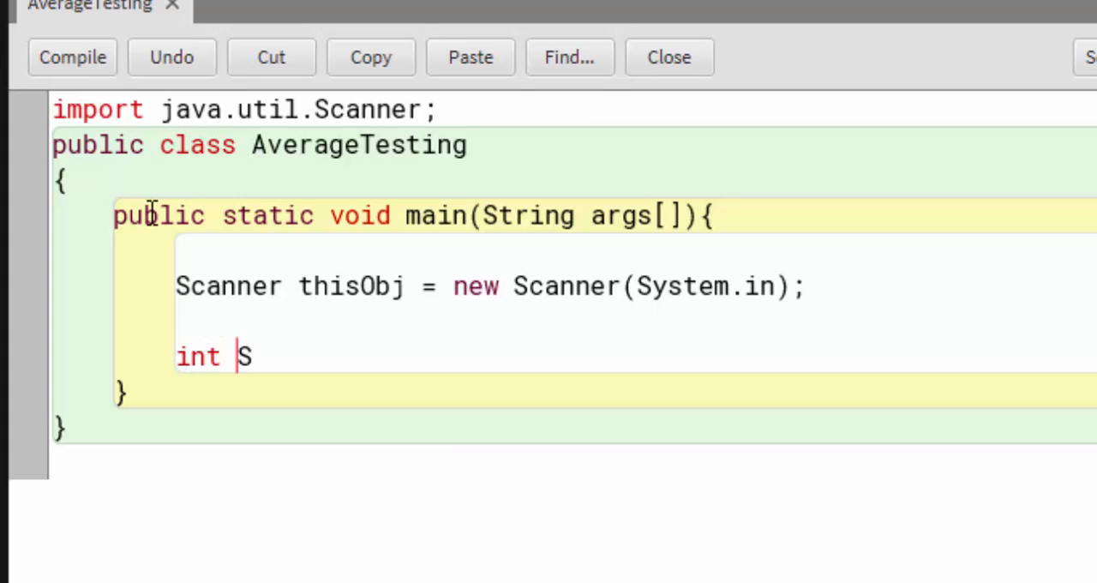
{"action": "type", "text": "co"}
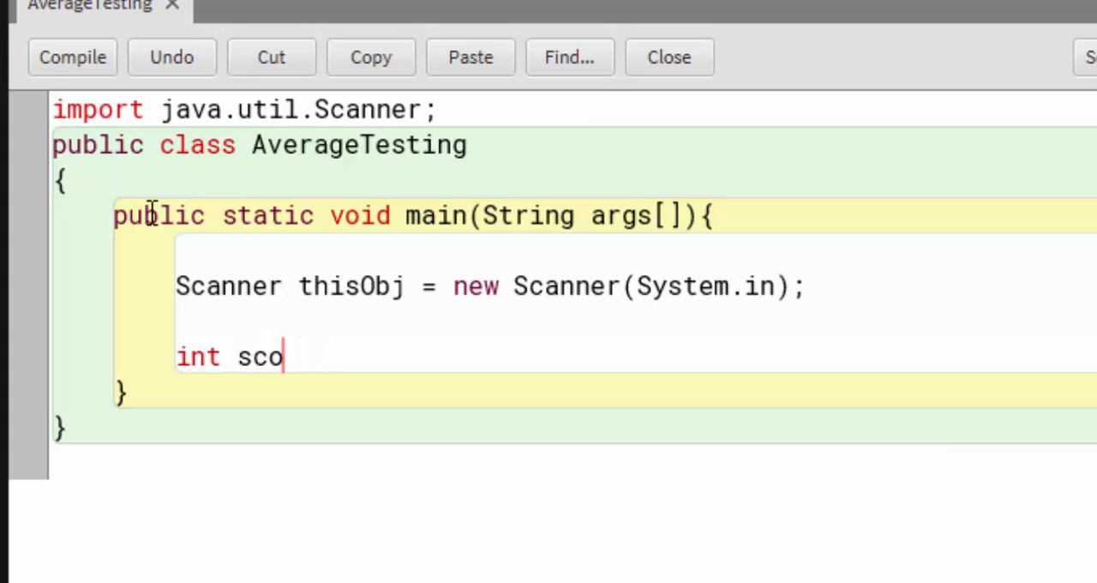
{"action": "type", "text": "re1;"}
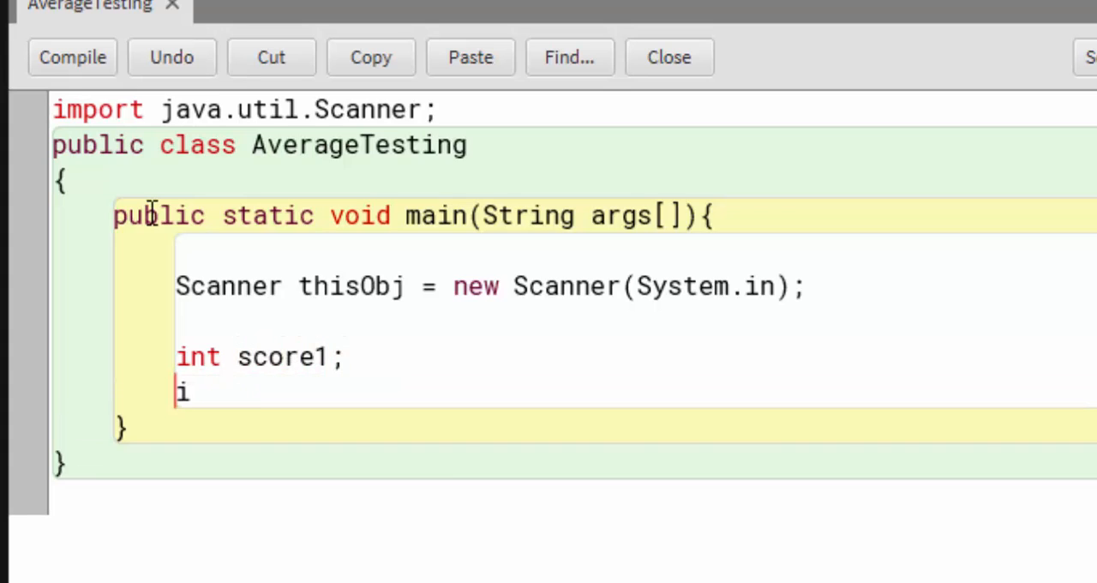
{"action": "type", "text": "nt score2"}
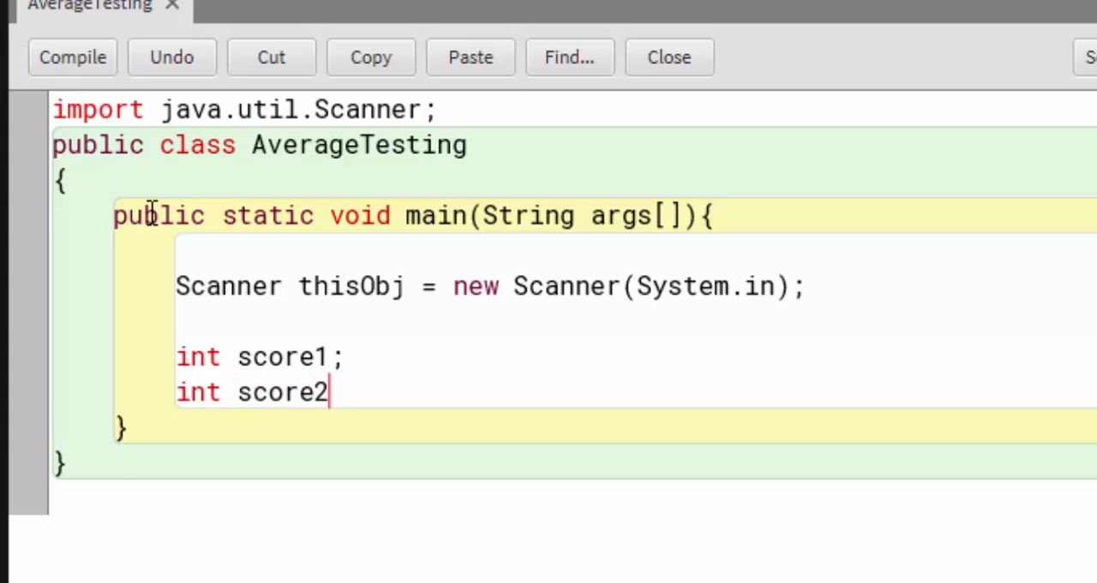
{"action": "type", "text": ";"}
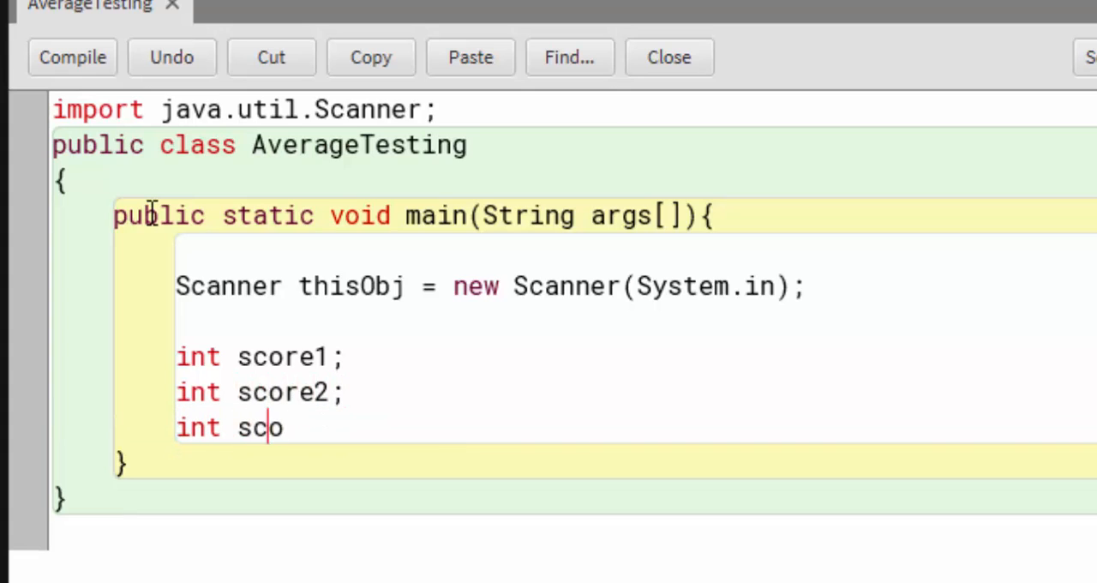
{"action": "type", "text": "re3;"}
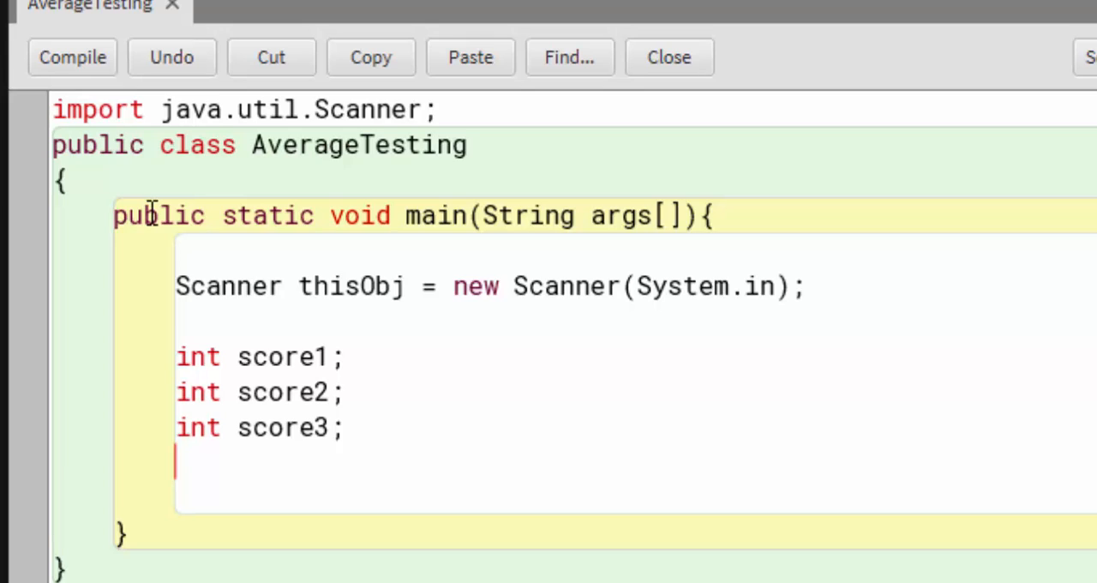
Step: Declare double average; below the score variables
{"action": "type", "text": "double"}
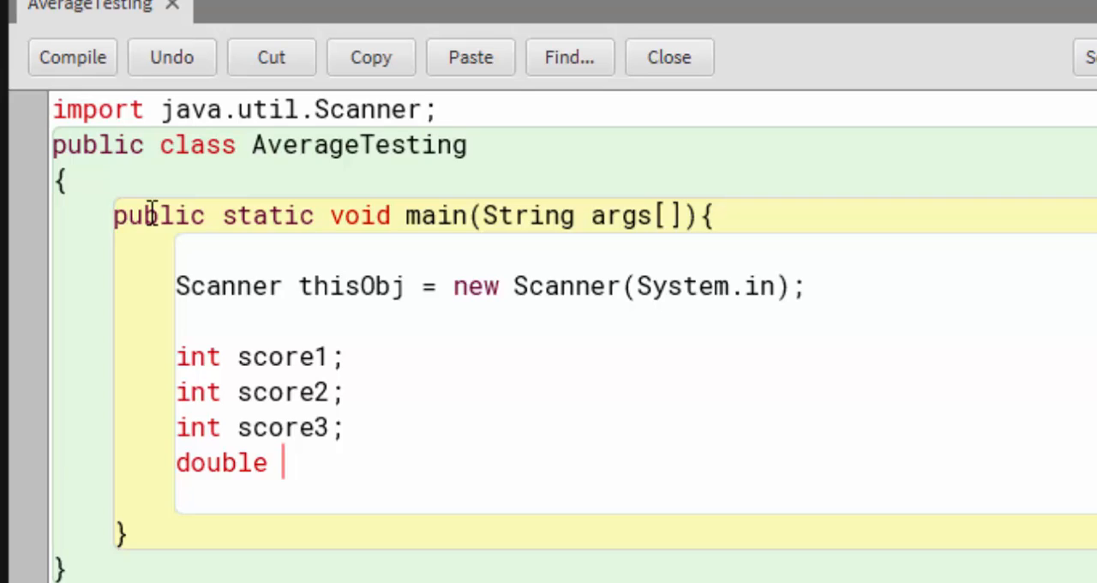
{"action": "type", "text": "a"}
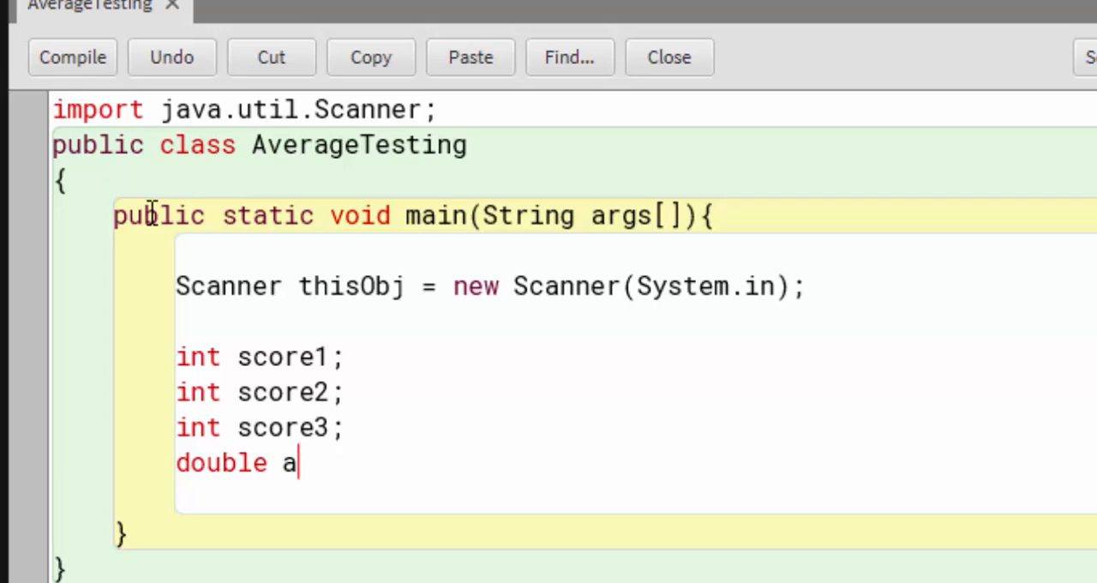
{"action": "type", "text": "verage;"}
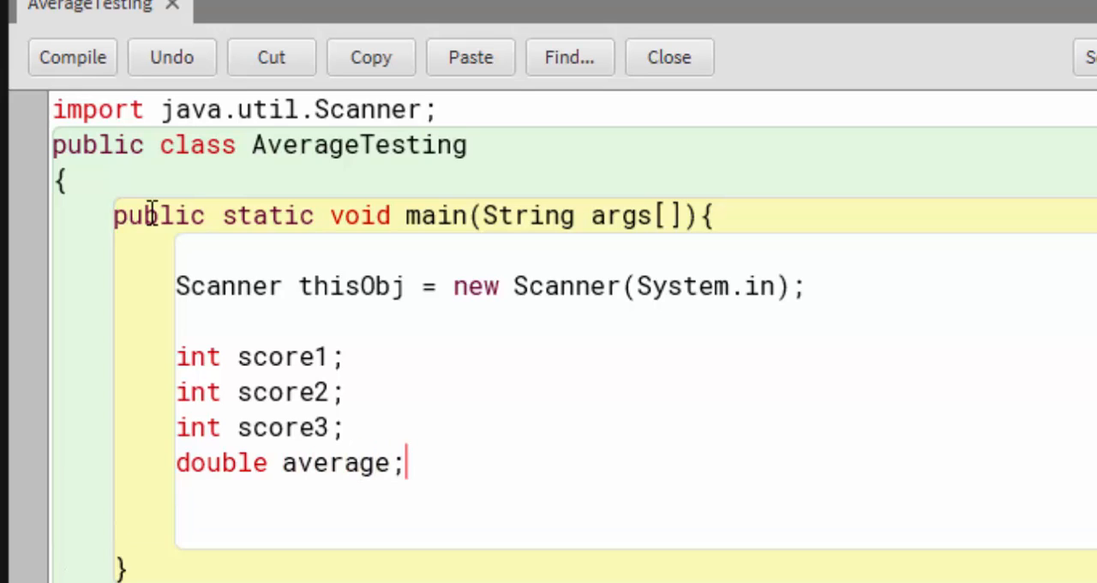
{"action": "scroll", "scroll_direction": "down", "scroll_amount": 3}
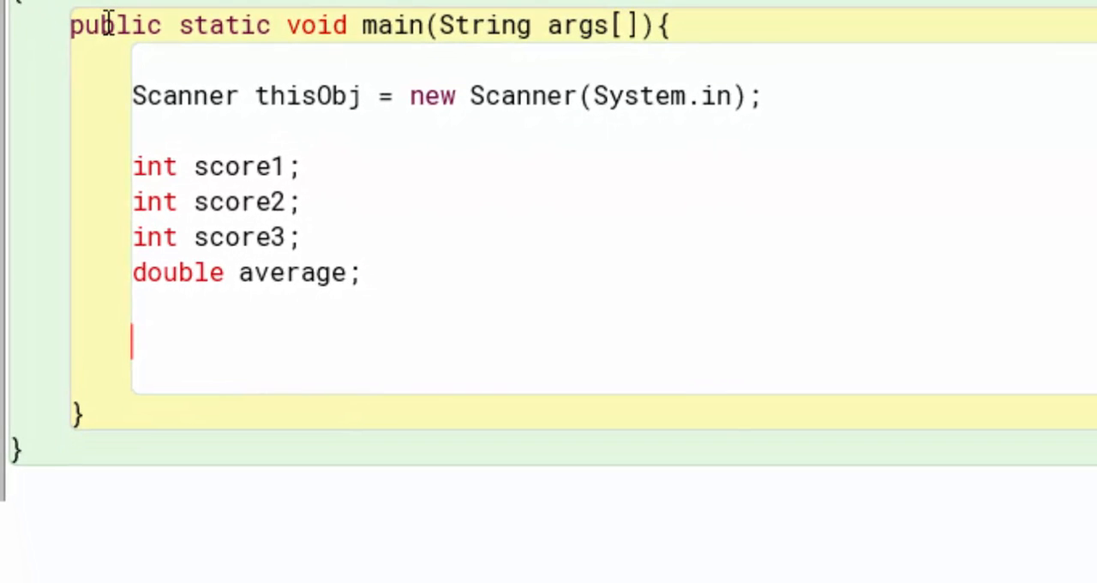
Step: Print the prompt "Enter score 1" with System.out.println
{"action": "type", "text": "Syst"}
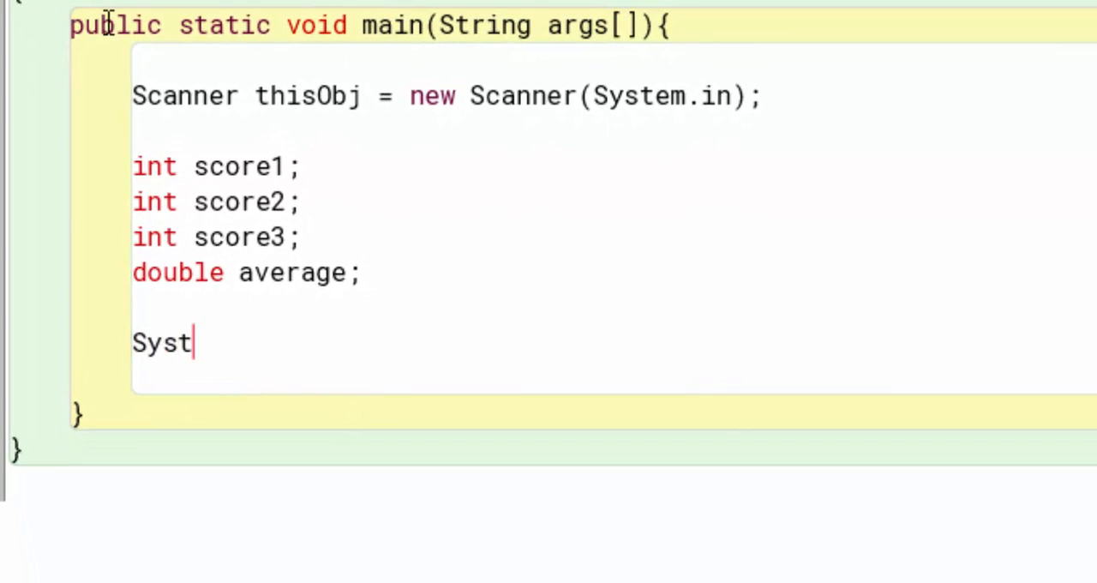
{"action": "type", "text": "em.out"}
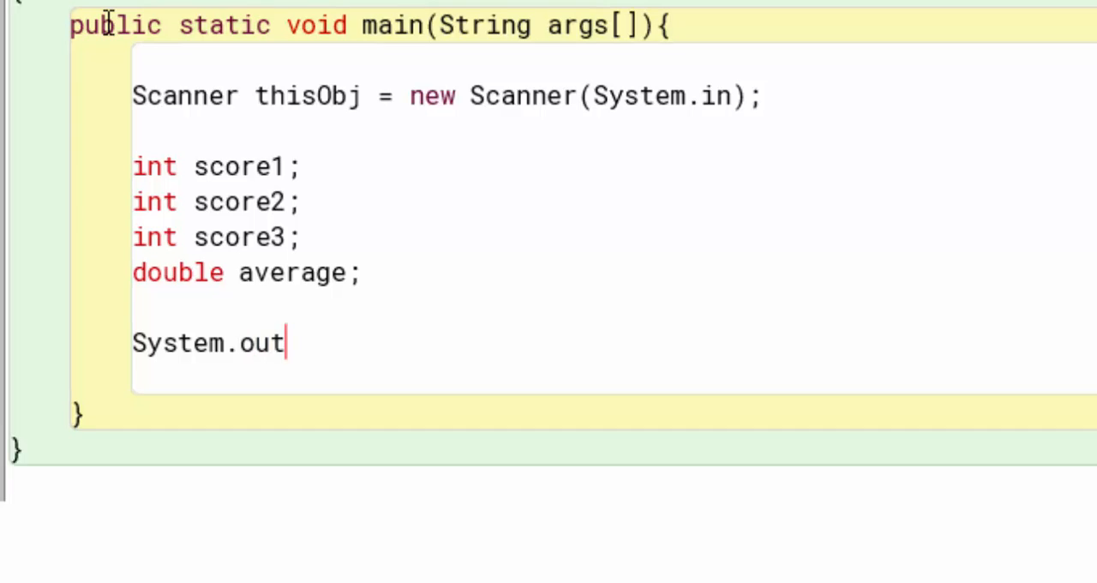
{"action": "type", "text": ".prin"}
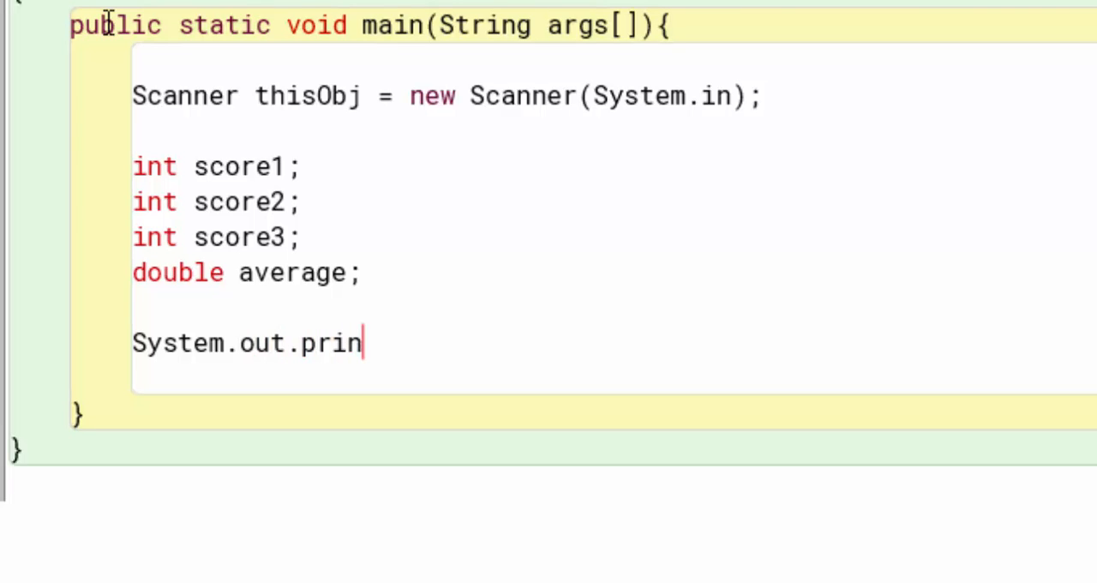
{"action": "type", "text": "tln"}
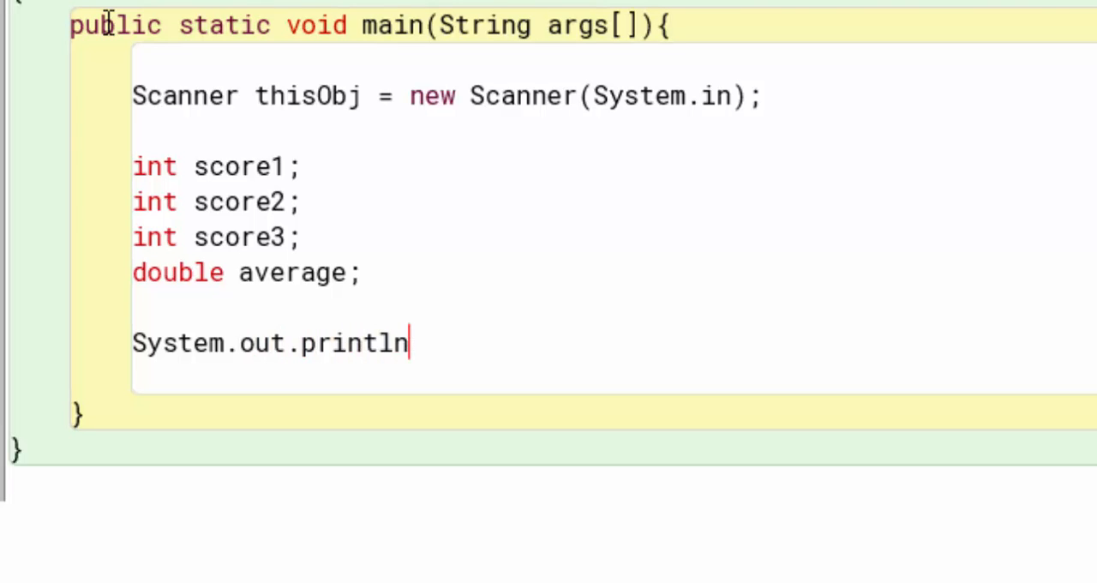
{"action": "type", "text": "(\"Enter"}
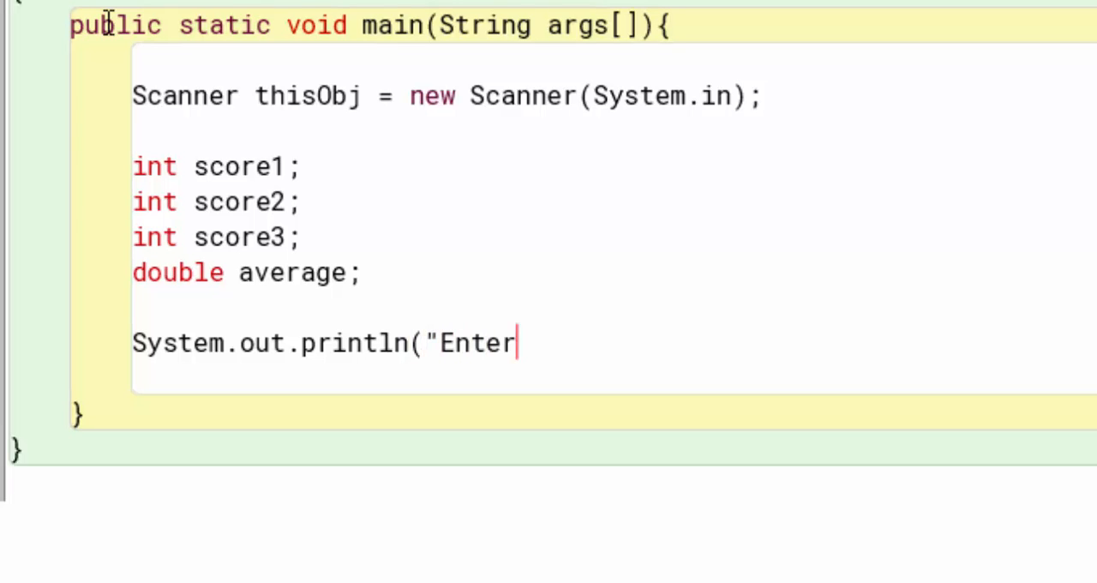
{"action": "type", "text": "sco"}
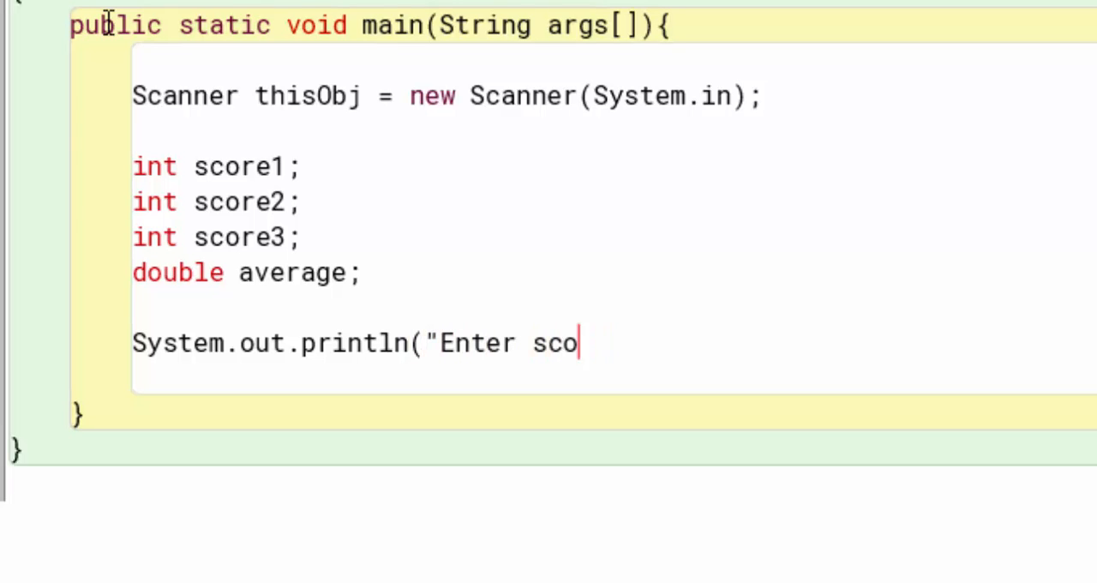
{"action": "type", "text": "re 1\");"}
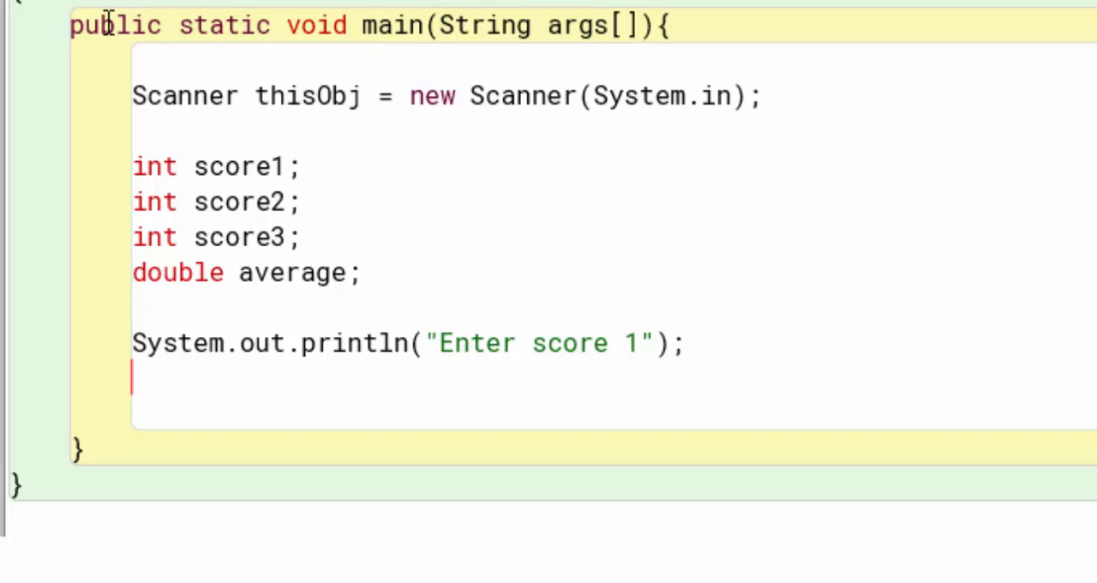
Step: Read score1 = thisObj.nextInt();, correcting the mistyped parentheses
{"action": "type", "text": "sco"}
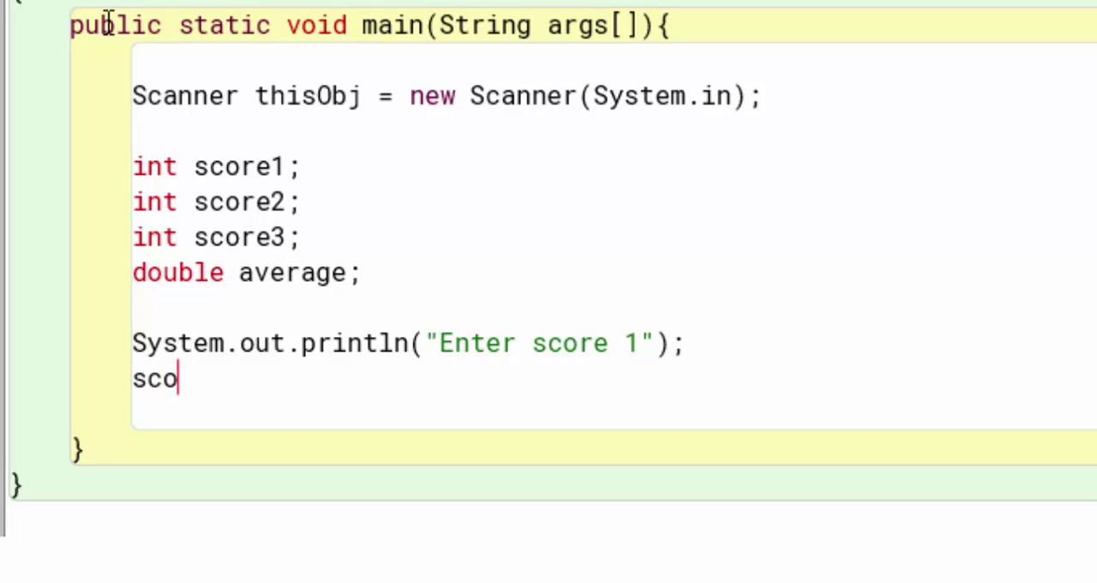
{"action": "type", "text": "re1 ="}
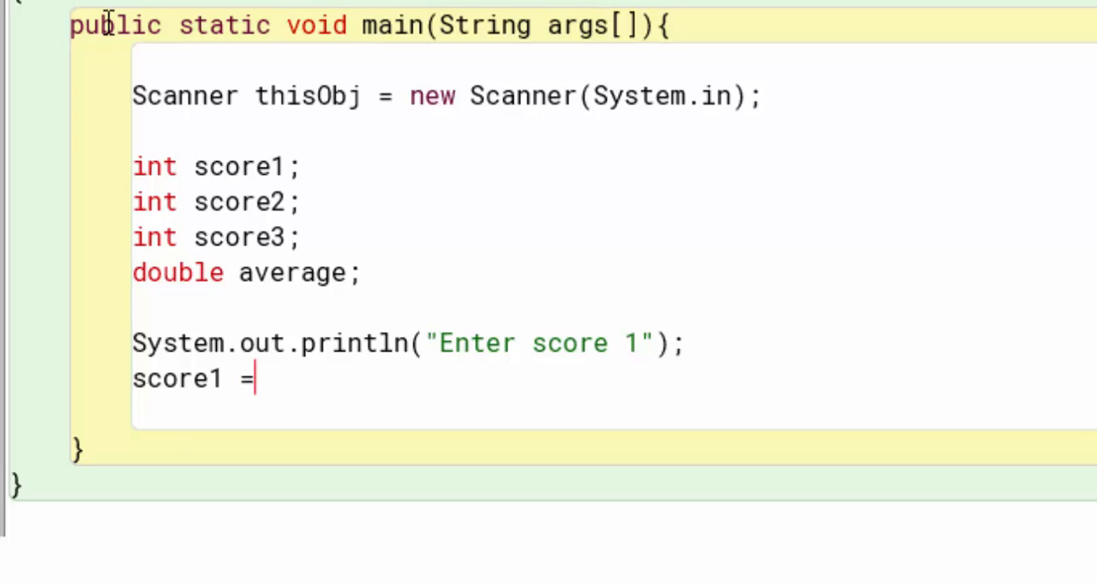
{"action": "type", "text": "thisObj"}
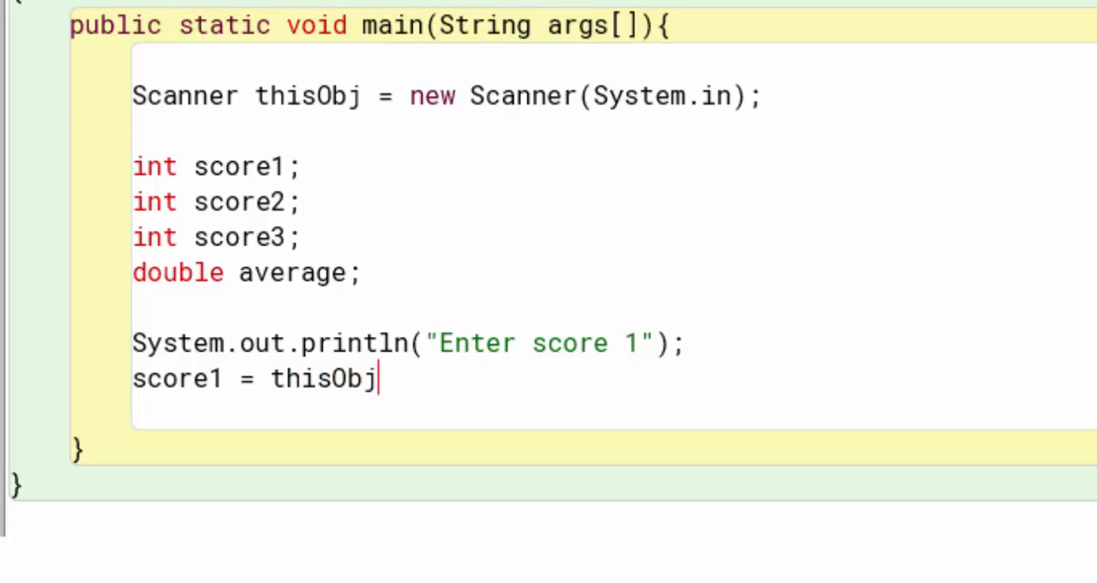
{"action": "mouse_move", "coordinate": [549, 146]}
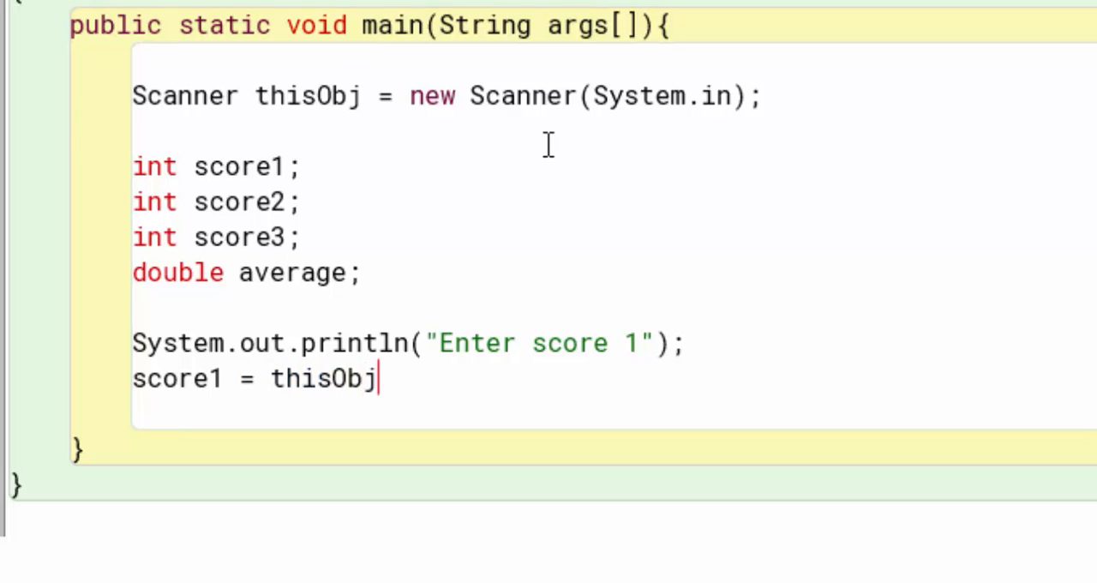
{"action": "type", "text": "."}
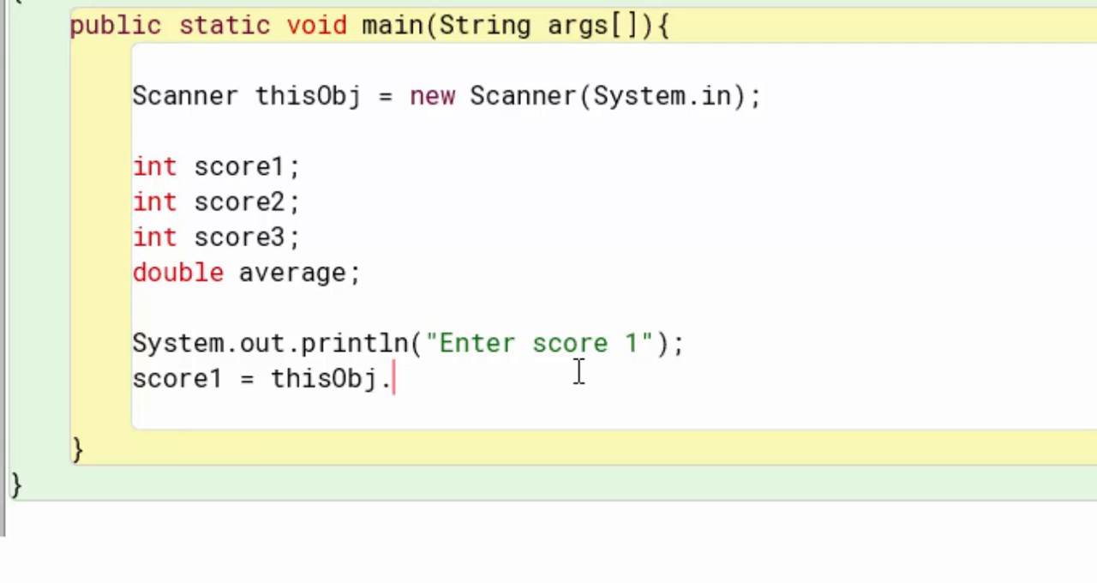
{"action": "type", "text": "nextInt"}
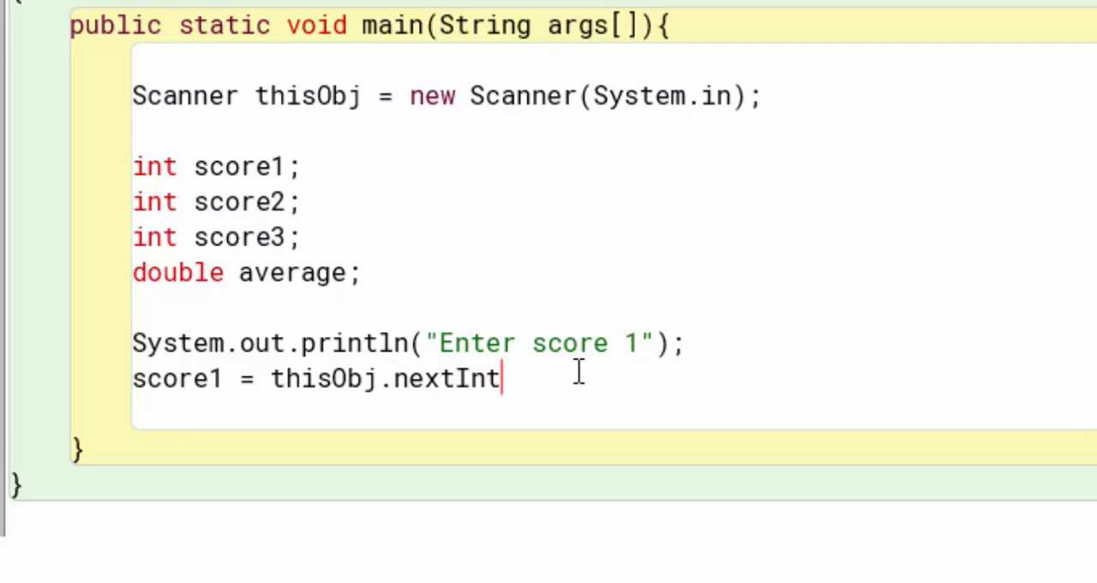
{"action": "type", "text": "();"}
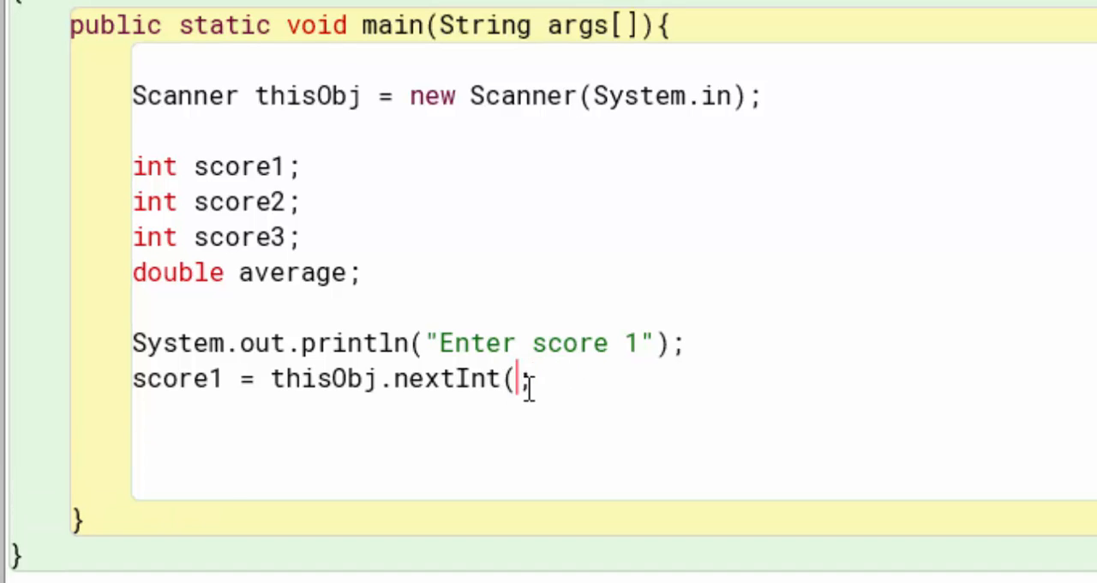
{"action": "key", "text": "Backspace"}
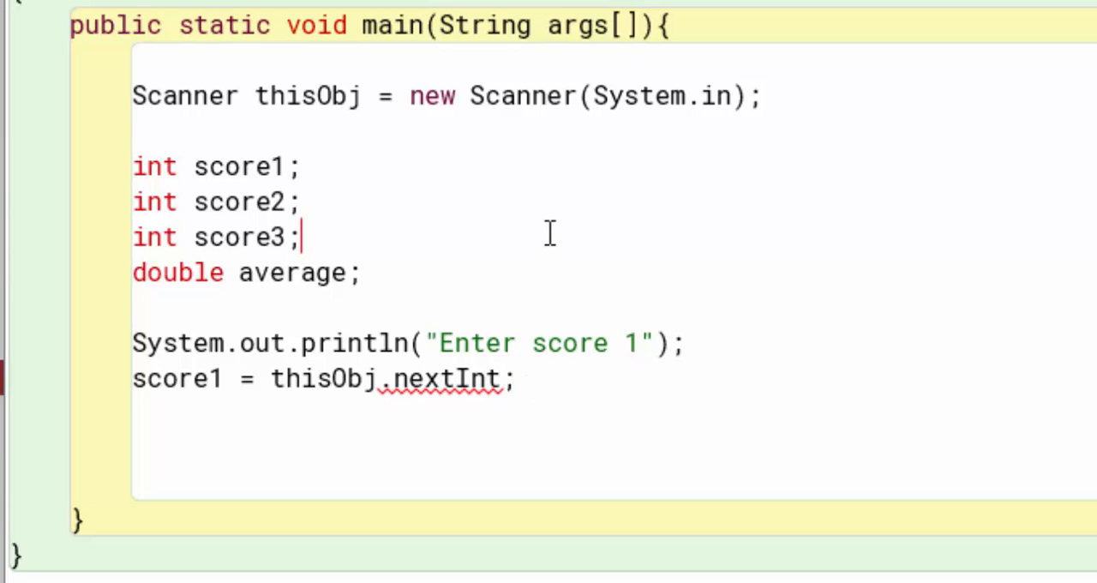
{"action": "type", "text": "("}
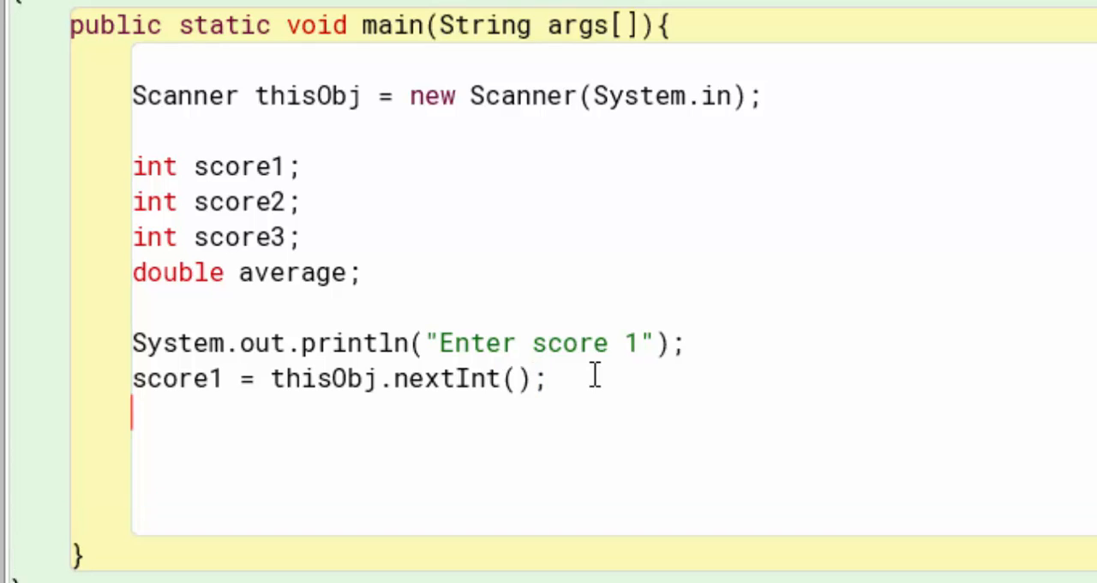
Step: Print the prompt "Enter score 2" on a new line
{"action": "key", "text": "enter"}
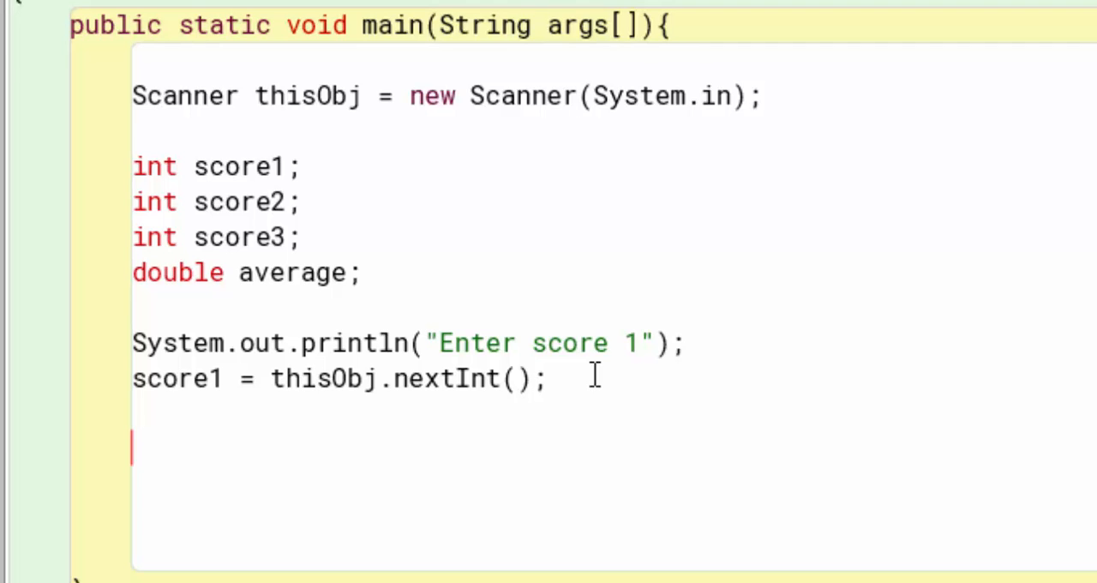
{"action": "type", "text": "Sy"}
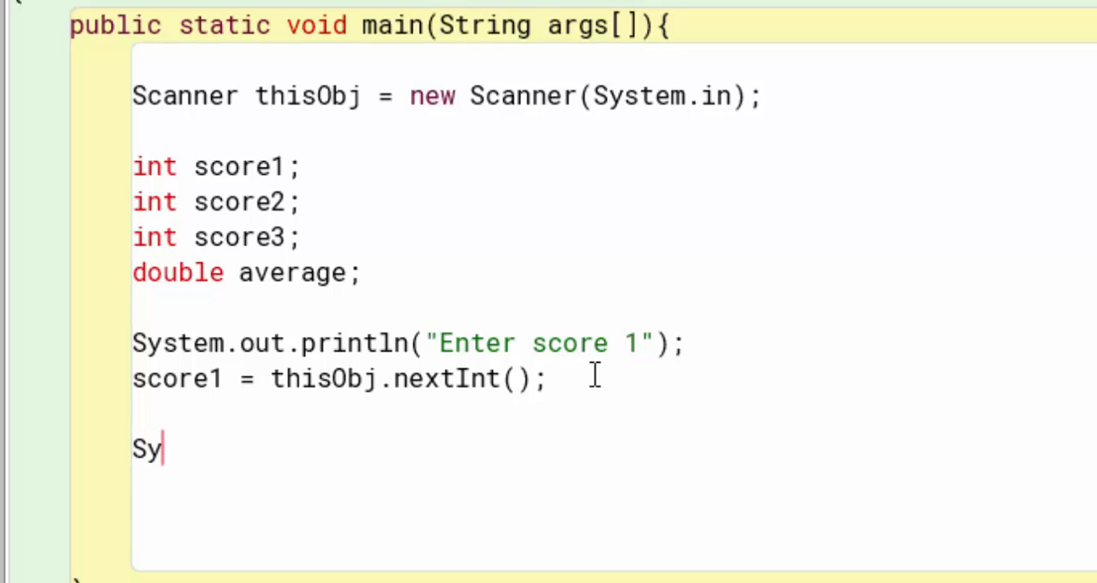
{"action": "type", "text": "stem.out.pri"}
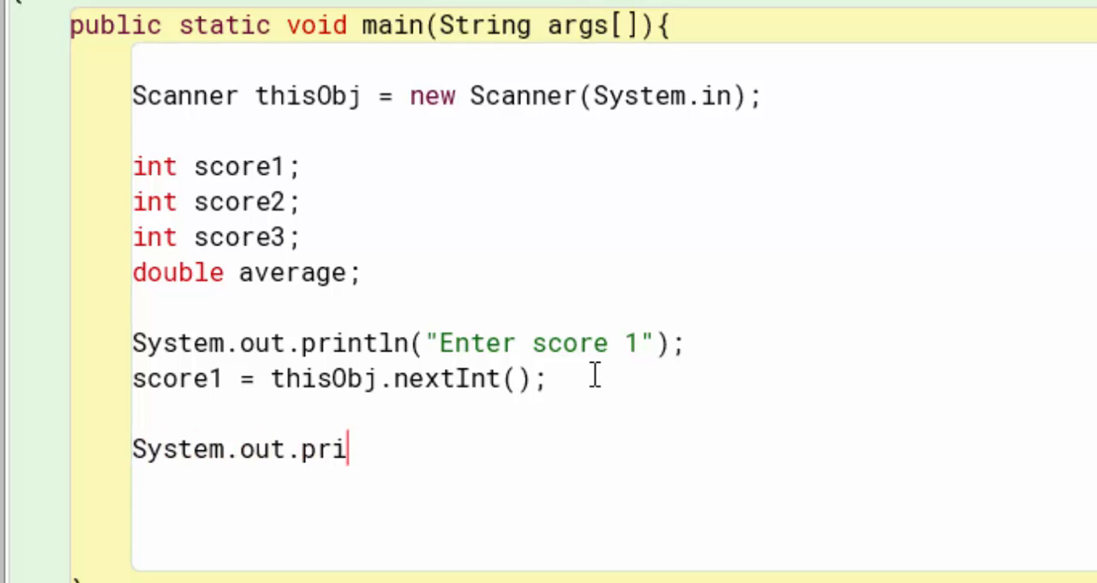
{"action": "type", "text": "ntln(\""}
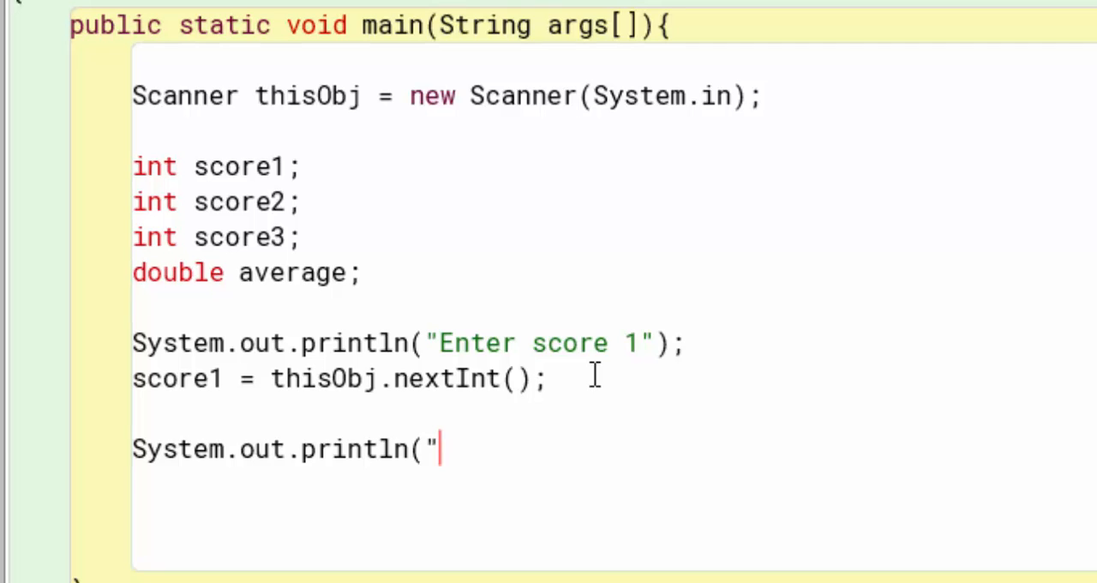
{"action": "type", "text": "Enter score 2"}
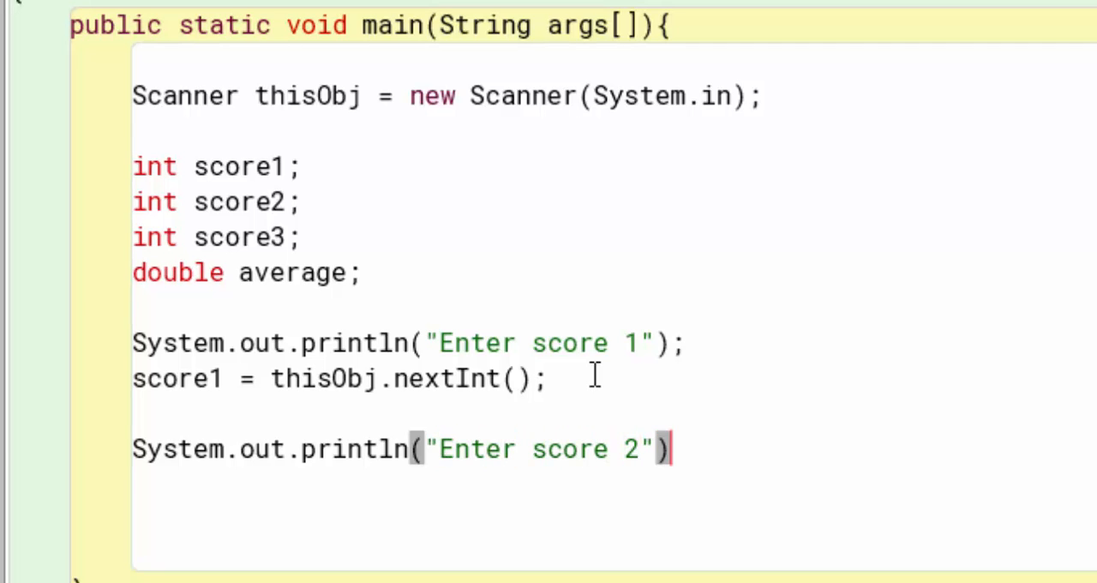
{"action": "type", "text": ";"}
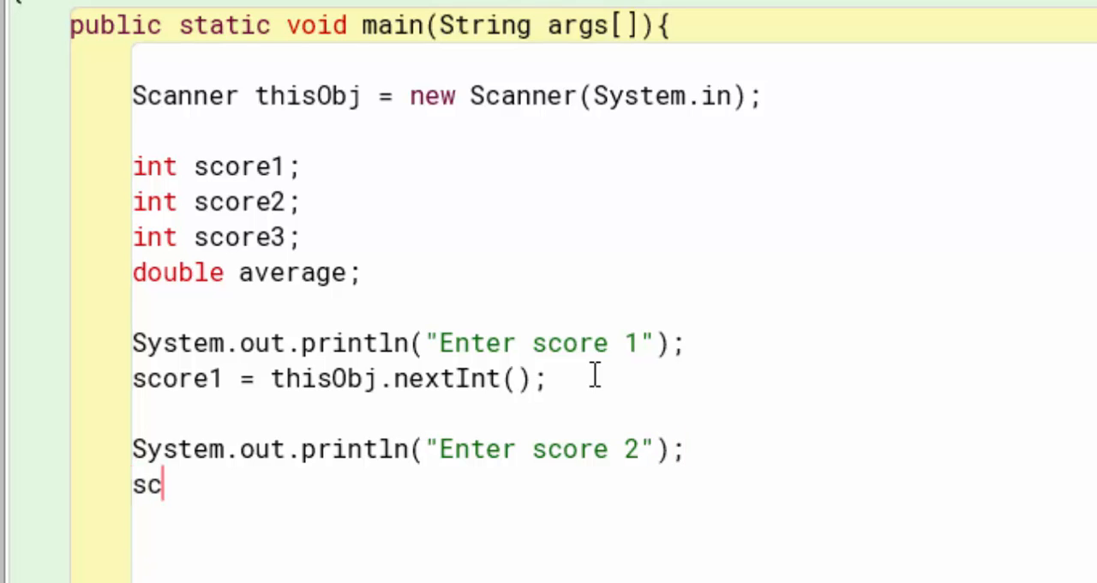
Step: Read score2 = thisObj.nextInt(); below the prompt
{"action": "type", "text": "ore2 = th"}
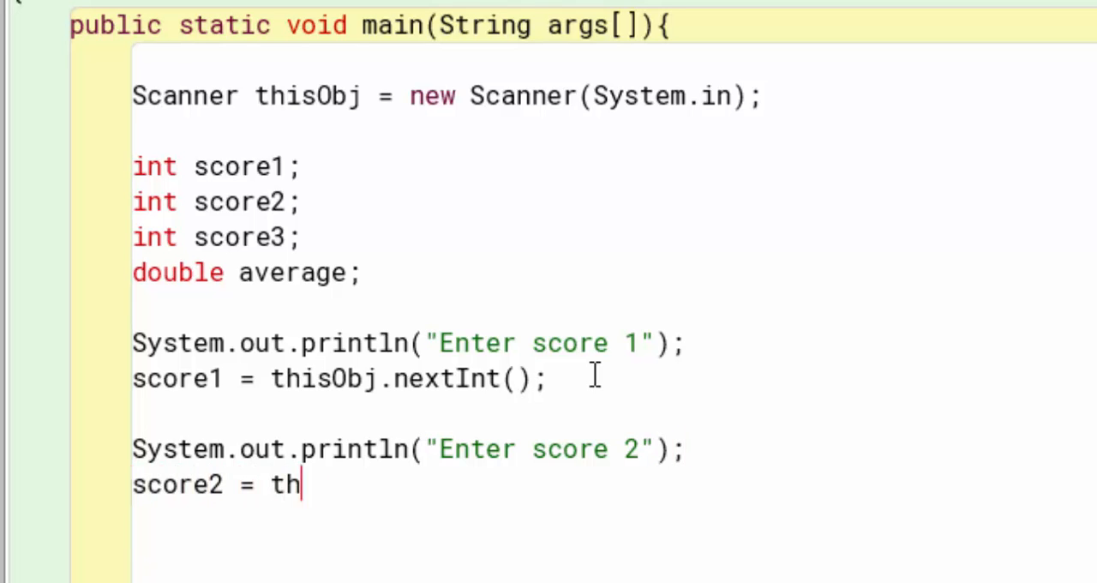
{"action": "type", "text": "isObj.ne"}
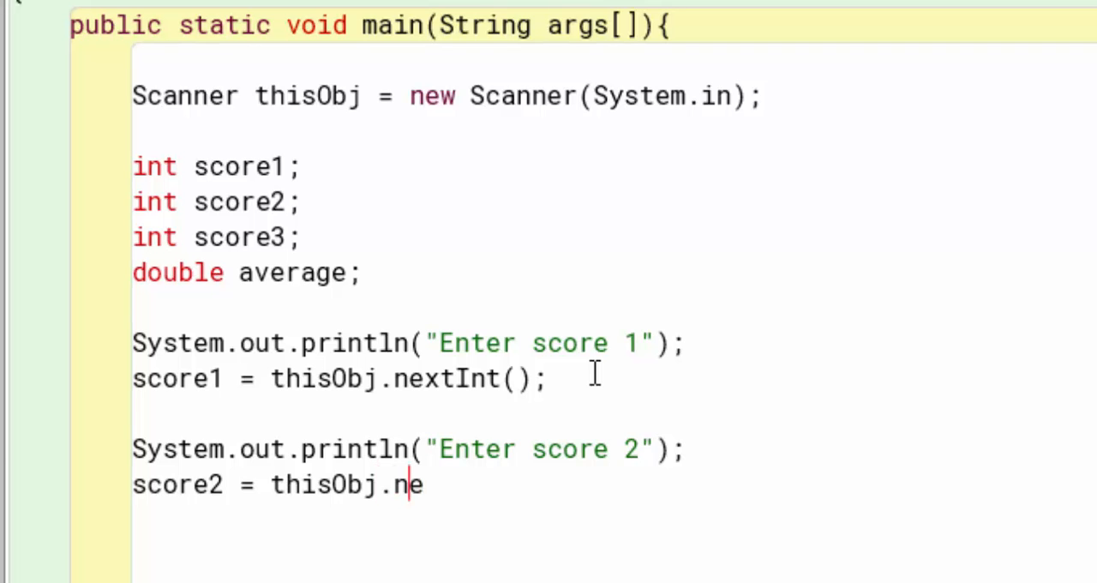
{"action": "type", "text": "xtInt();"}
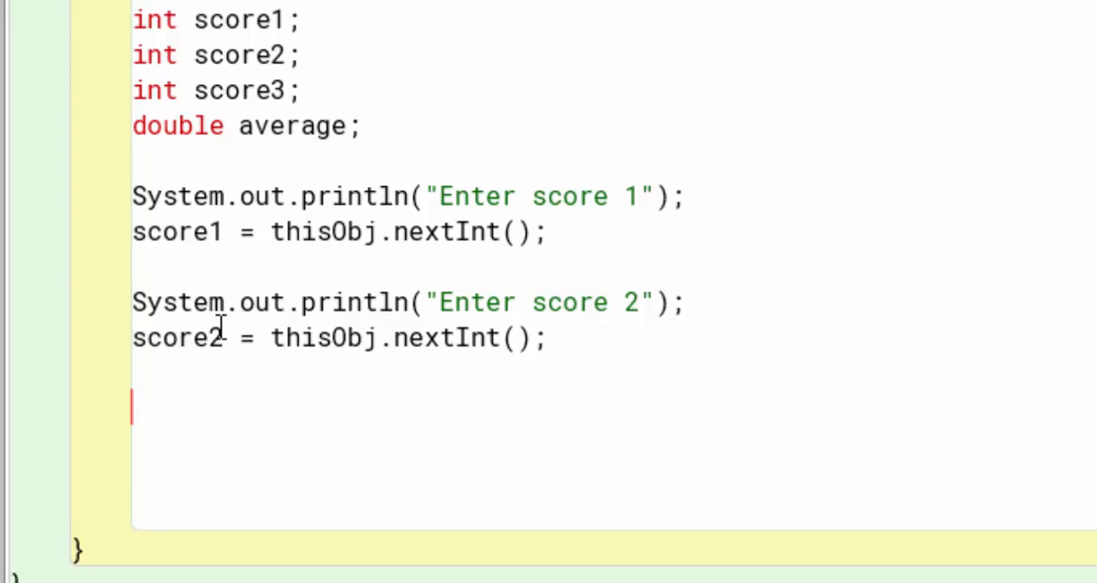
Step: Print the prompt "Enter score 3"
{"action": "type", "text": "System.out.priin"}
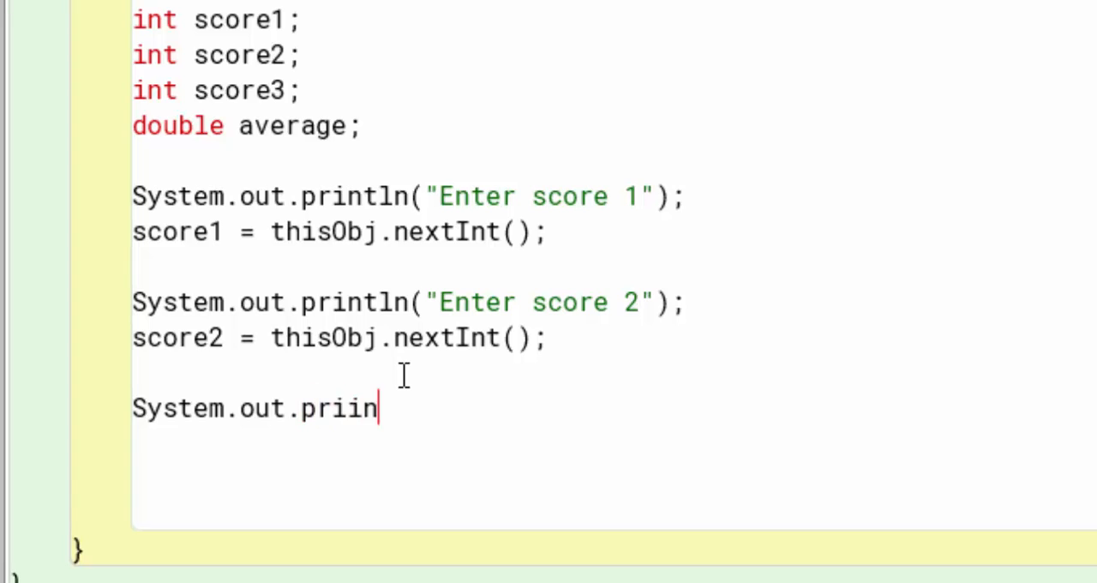
{"action": "type", "text": "tln(\""}
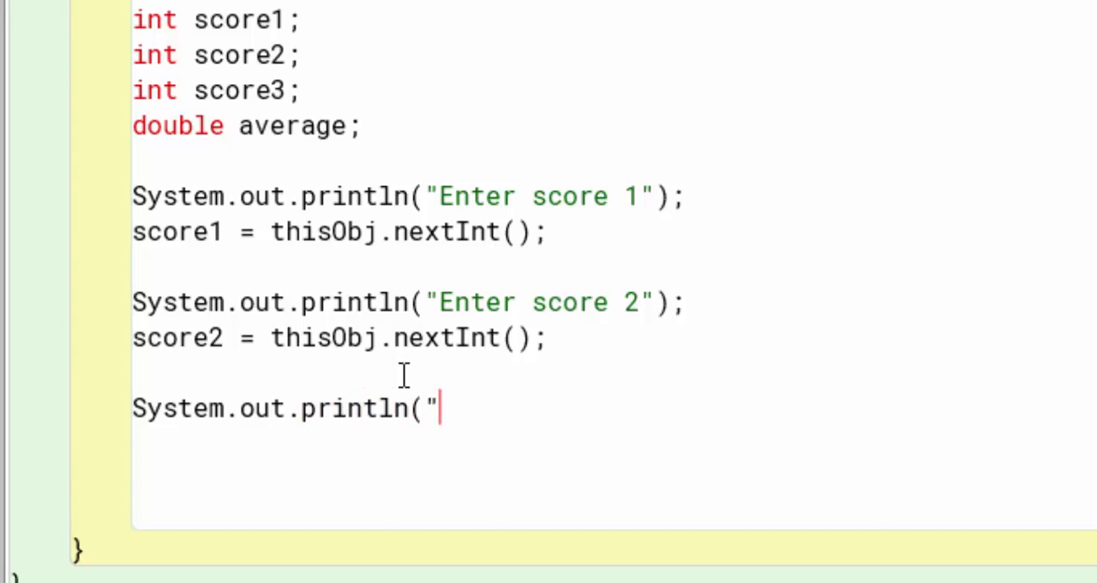
{"action": "type", "text": "Enter sco"}
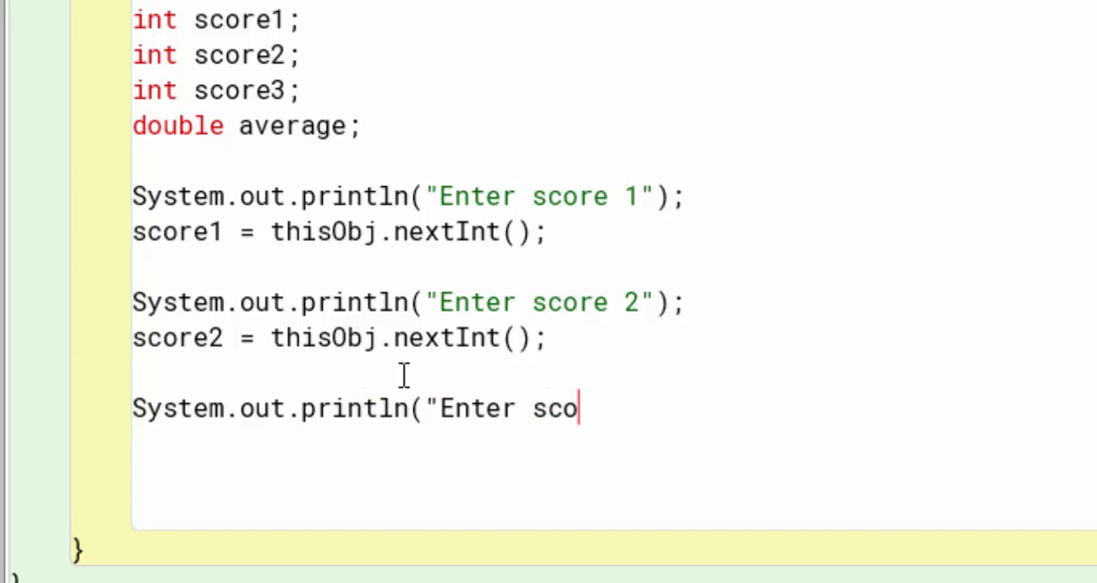
{"action": "type", "text": "re 3\")"}
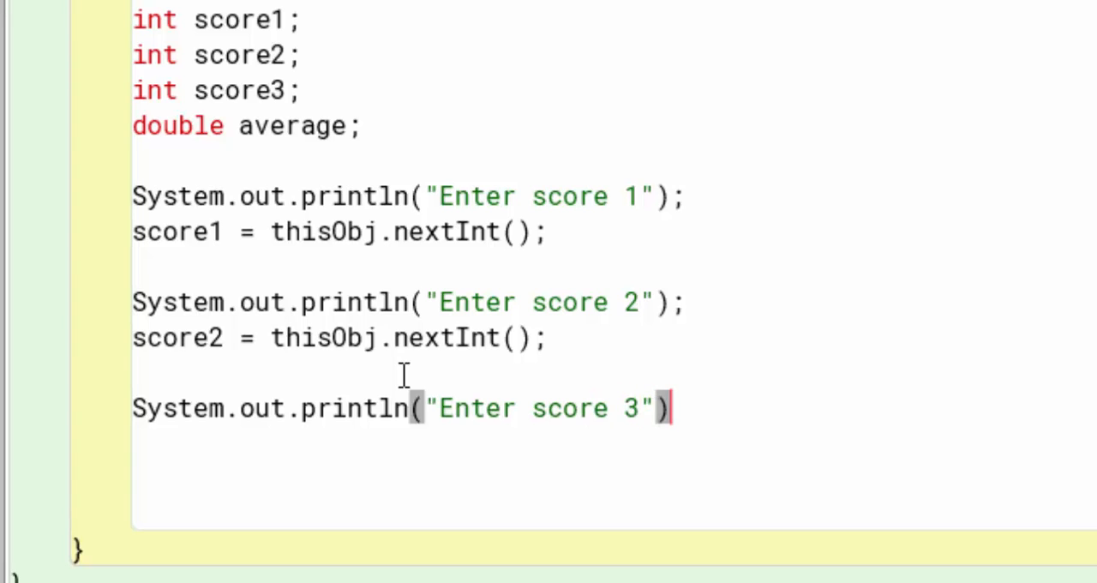
{"action": "type", "text": ";"}
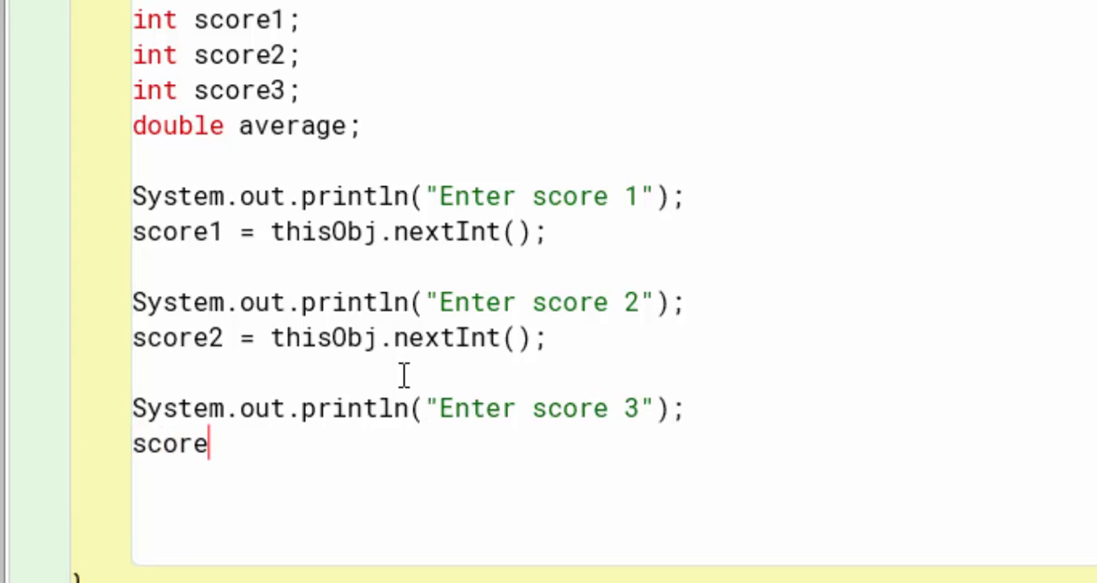
Step: Read score3 = thisObj.nextInt(); below the prompt
{"action": "type", "text": "3 = tjhisOb"}
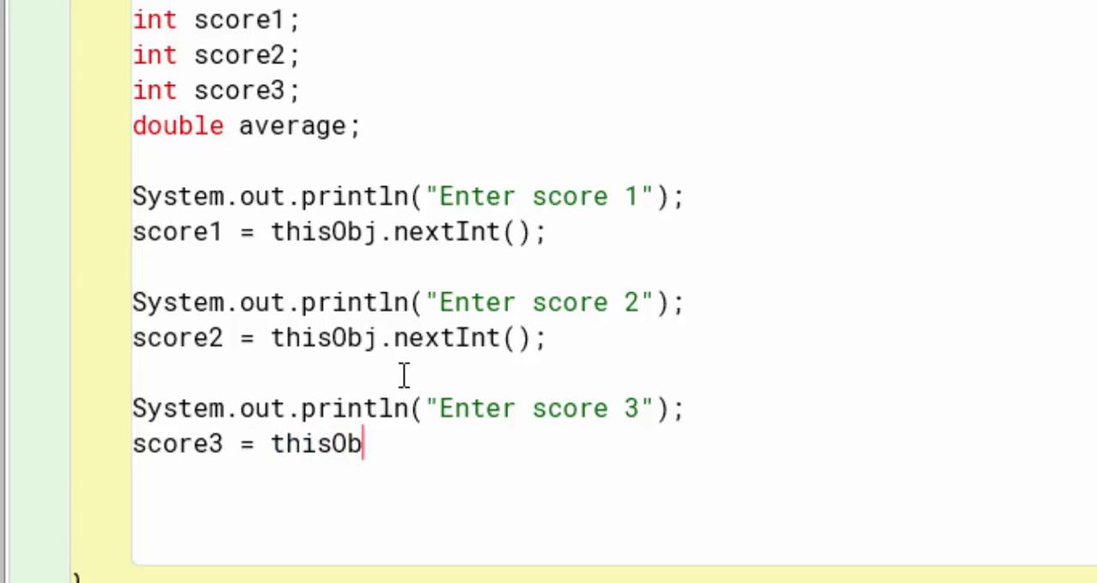
{"action": "type", "text": ".net"}
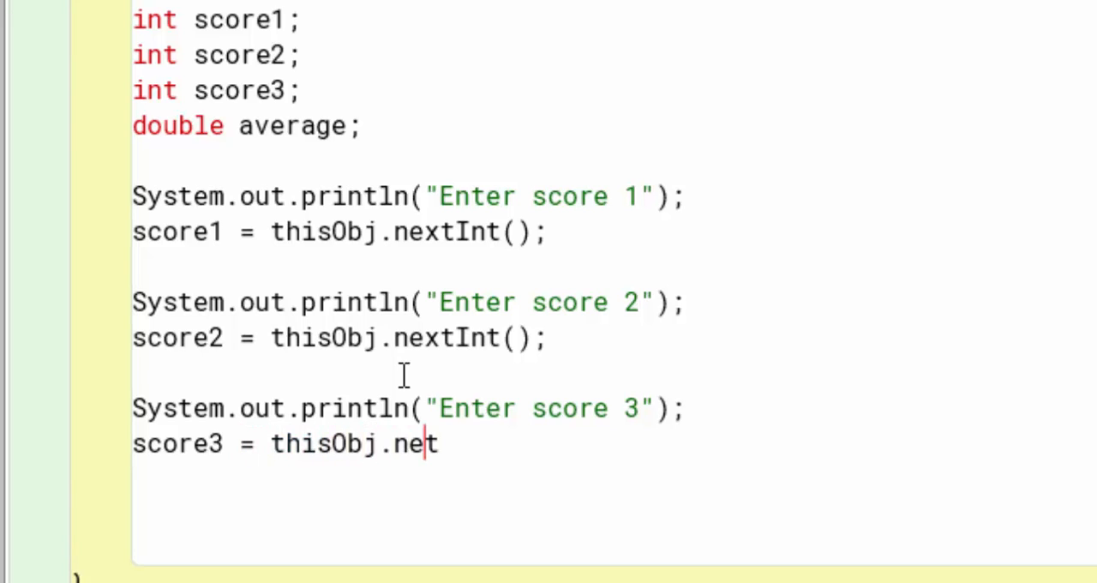
{"action": "type", "text": "t"}
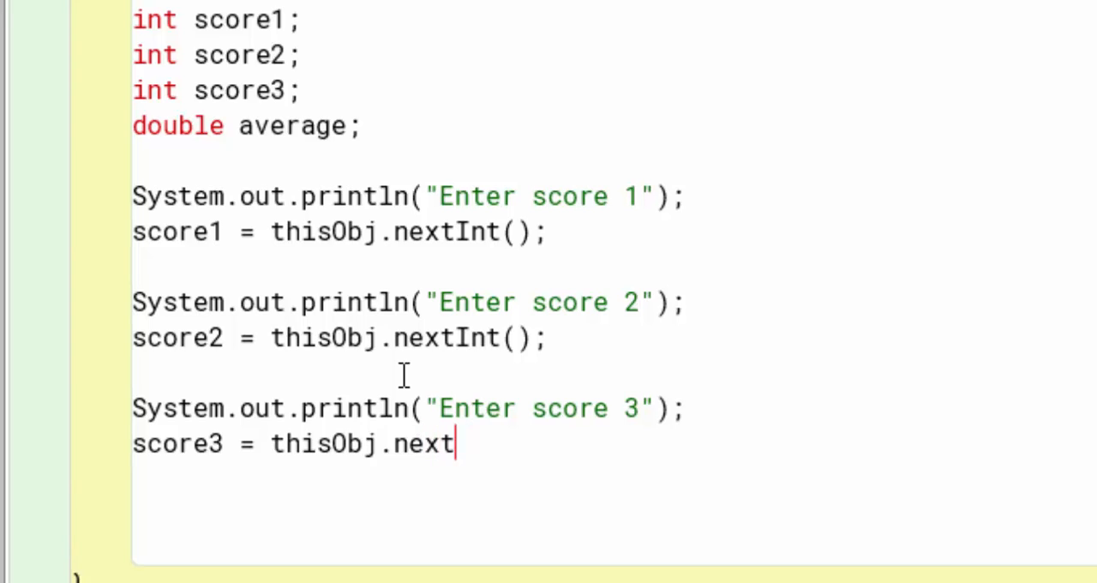
{"action": "type", "text": "Int();"}
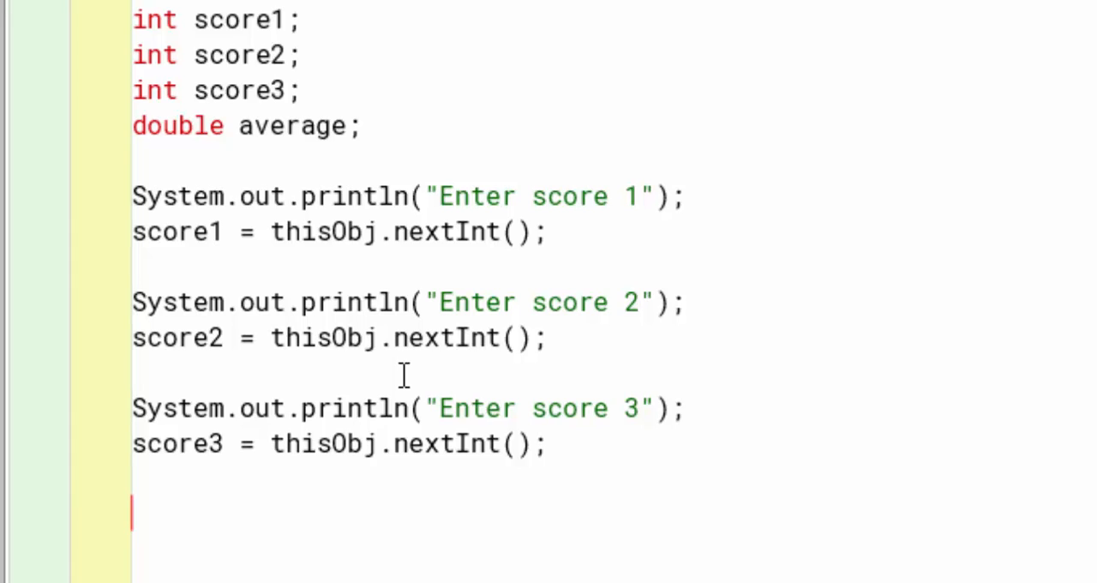
Step: Compute average = (score1 + score2 + score3) / 3 after the inputs
{"action": "type", "text": "ave"}
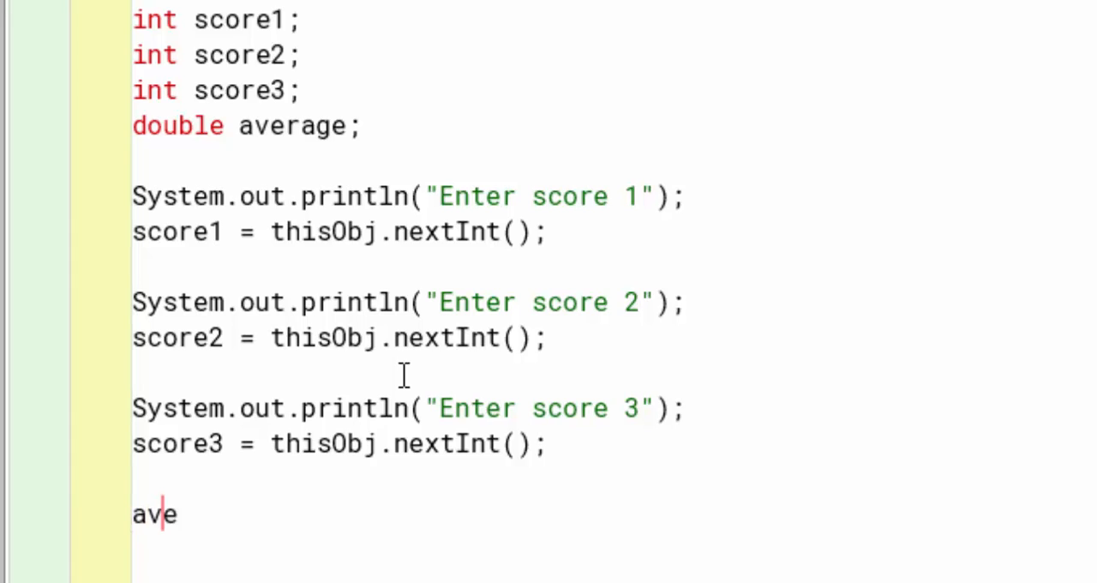
{"action": "type", "text": "rage ="}
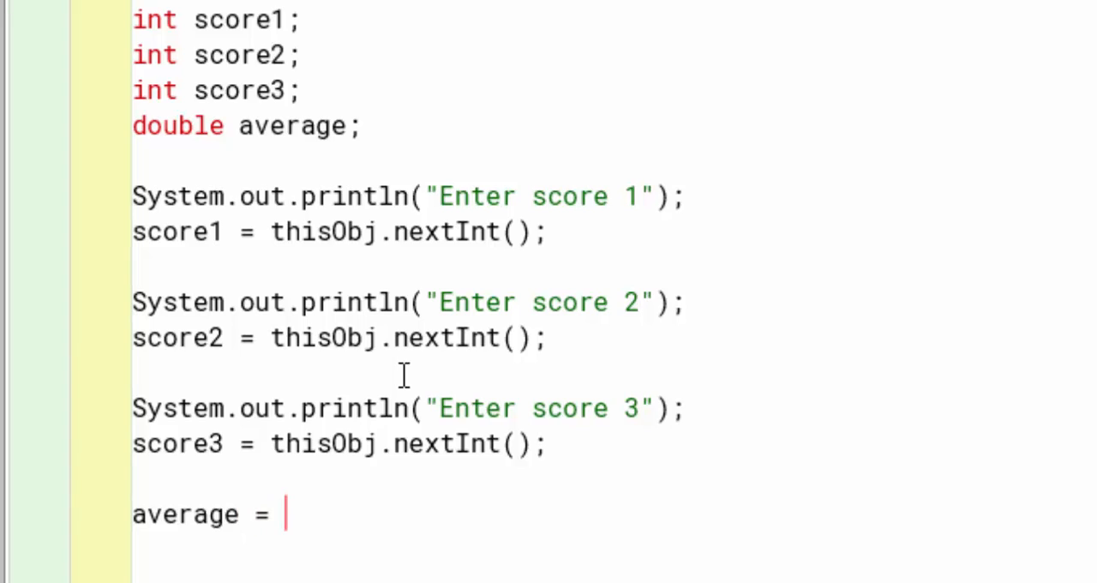
{"action": "type", "text": "(sc"}
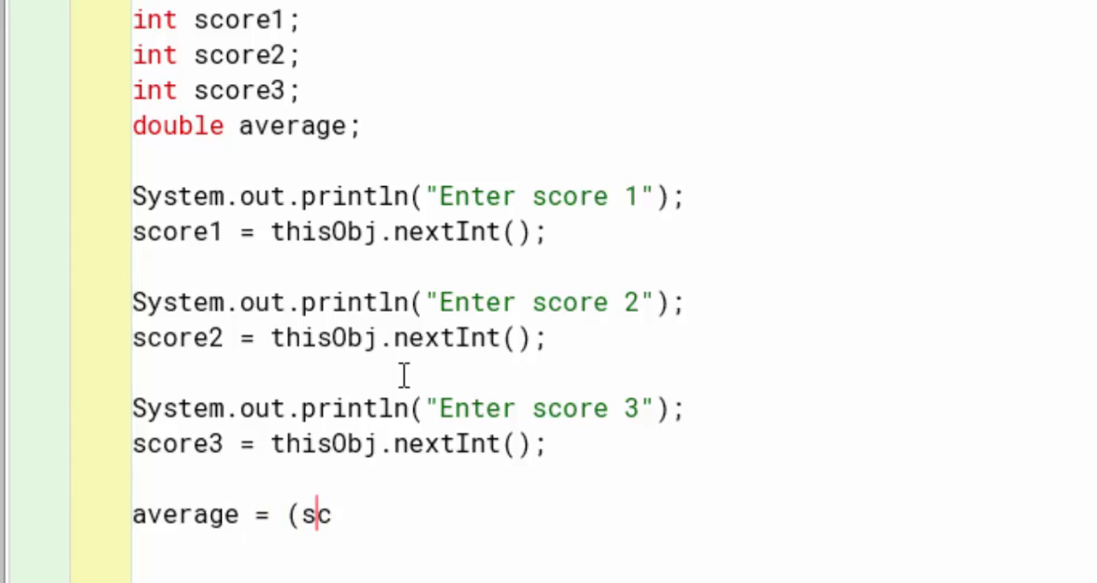
{"action": "type", "text": "ore1 + score2"}
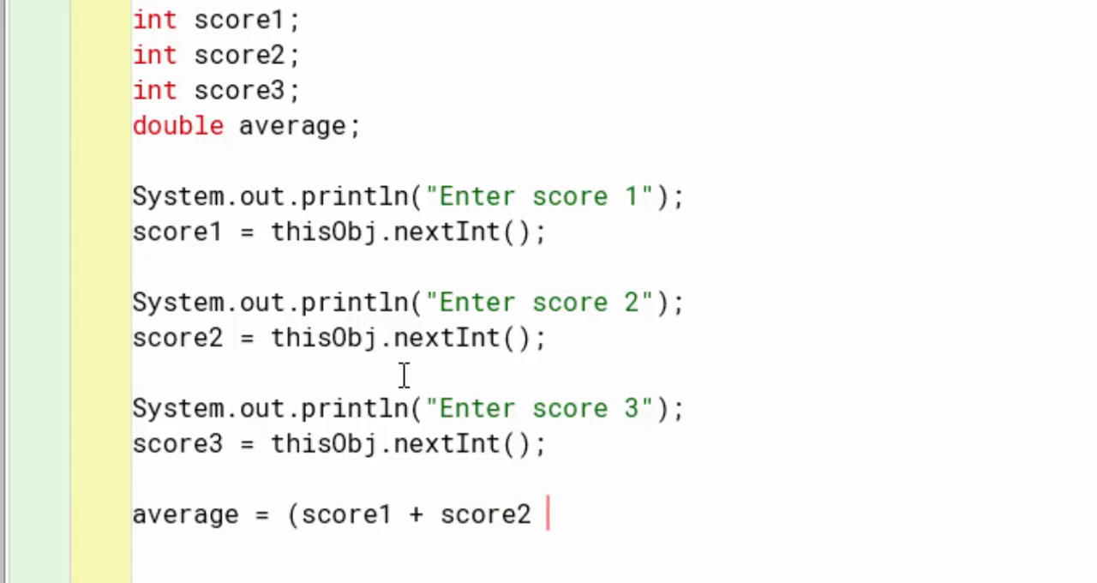
{"action": "type", "text": "+ score"}
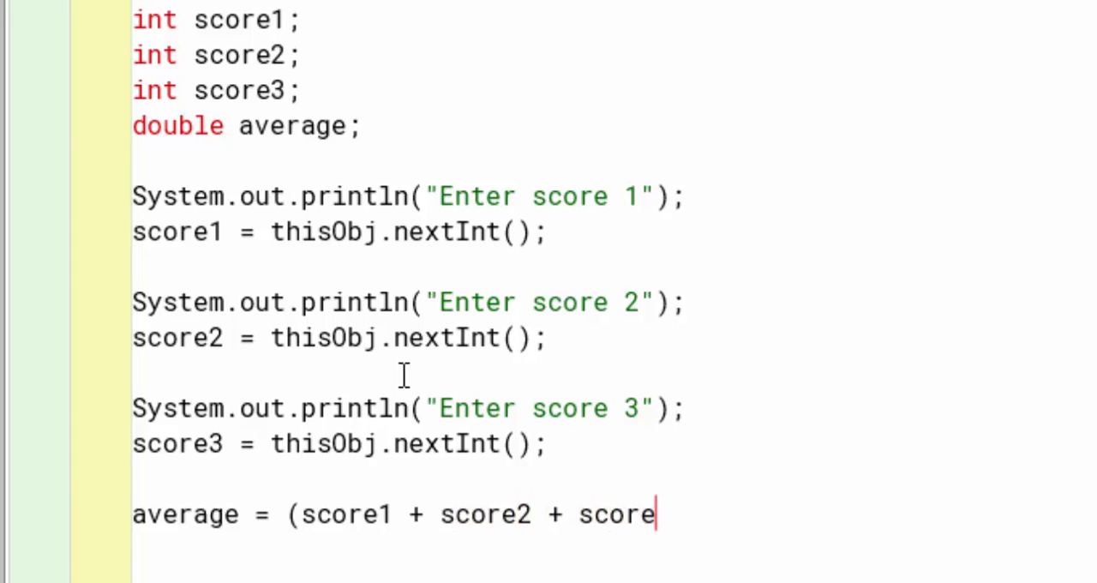
{"action": "type", "text": "3"}
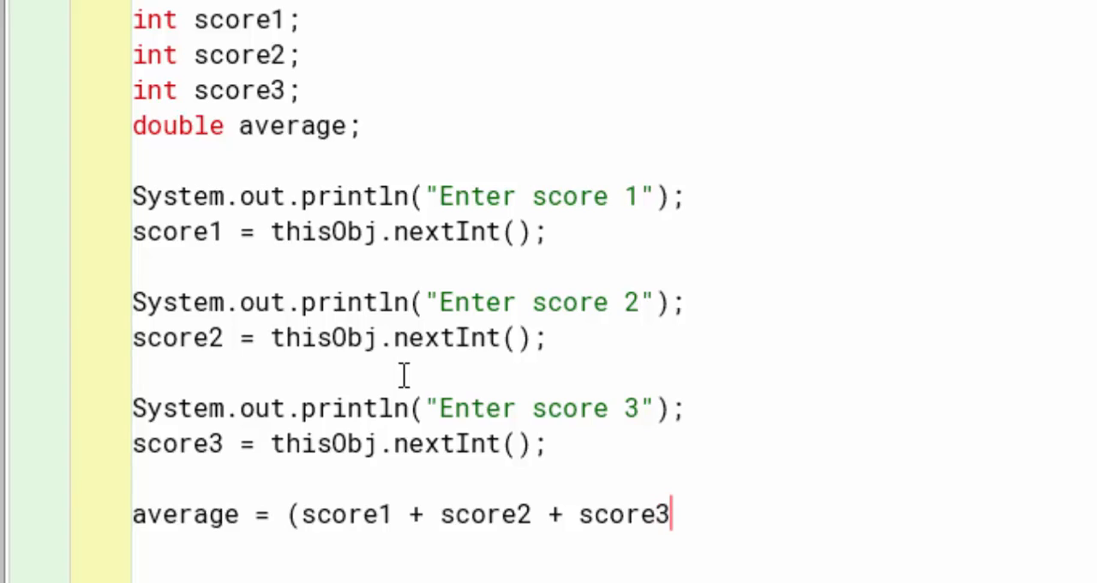
{"action": "type", "text": ") / 3;"}
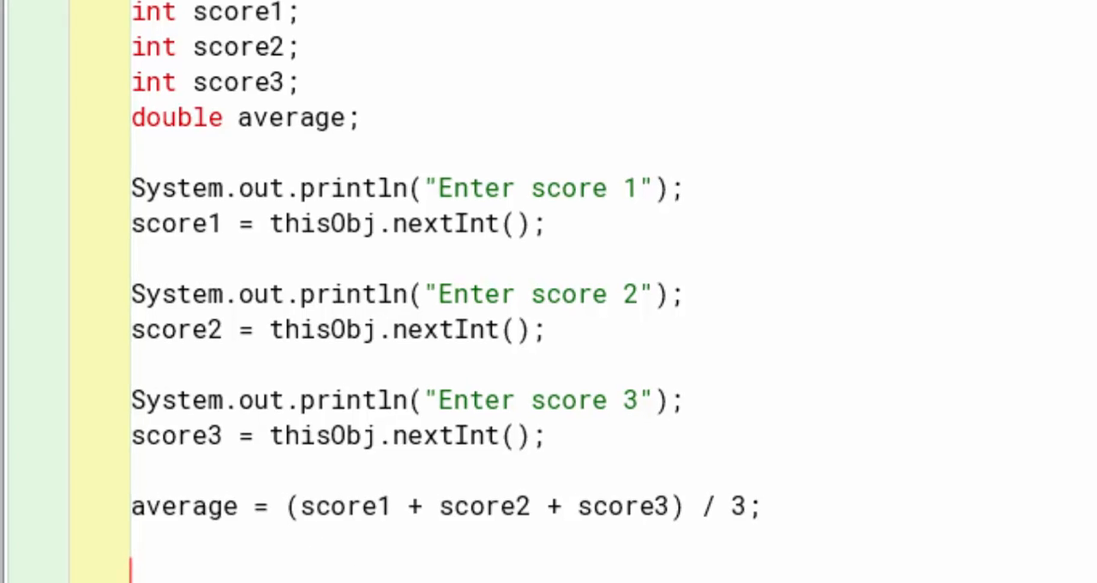
Step: Add System.out.println(average); after the average calculation in main
{"action": "type", "text": "Syst"}
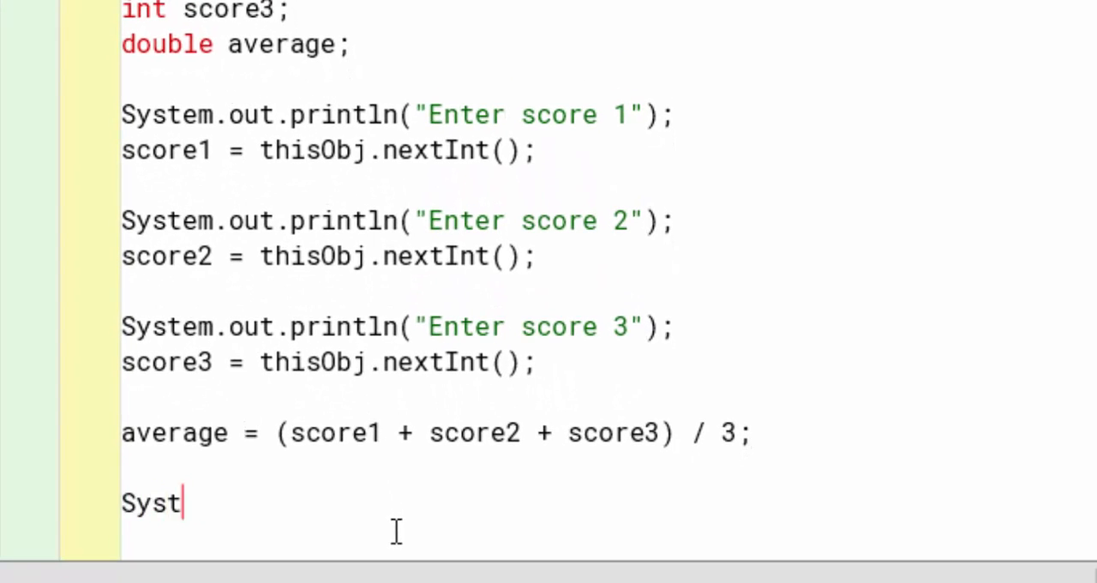
{"action": "type", "text": "emout."}
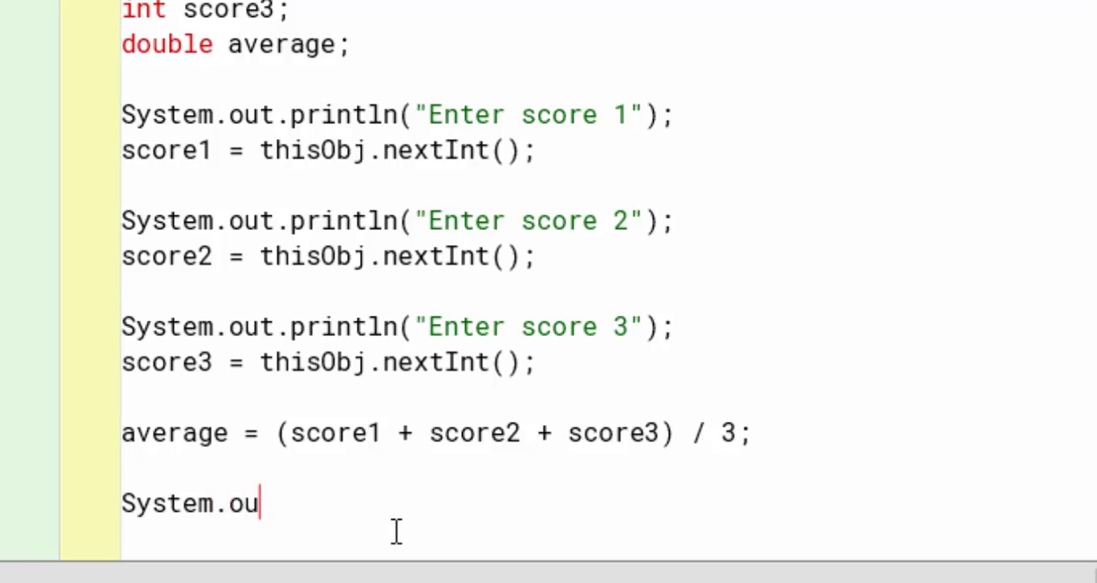
{"action": "type", "text": "t.println"}
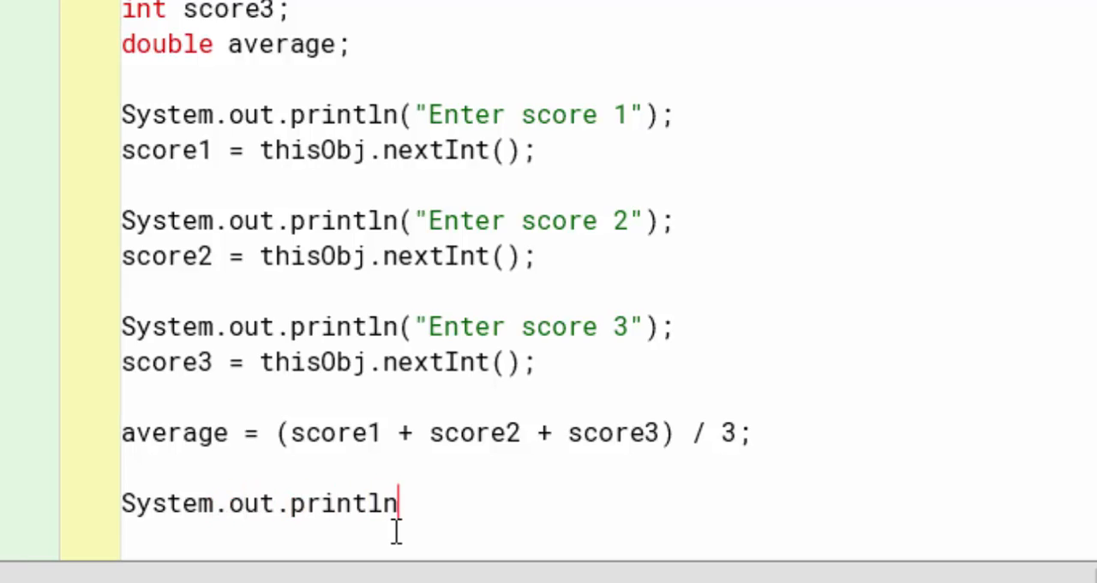
{"action": "type", "text": "(average"}
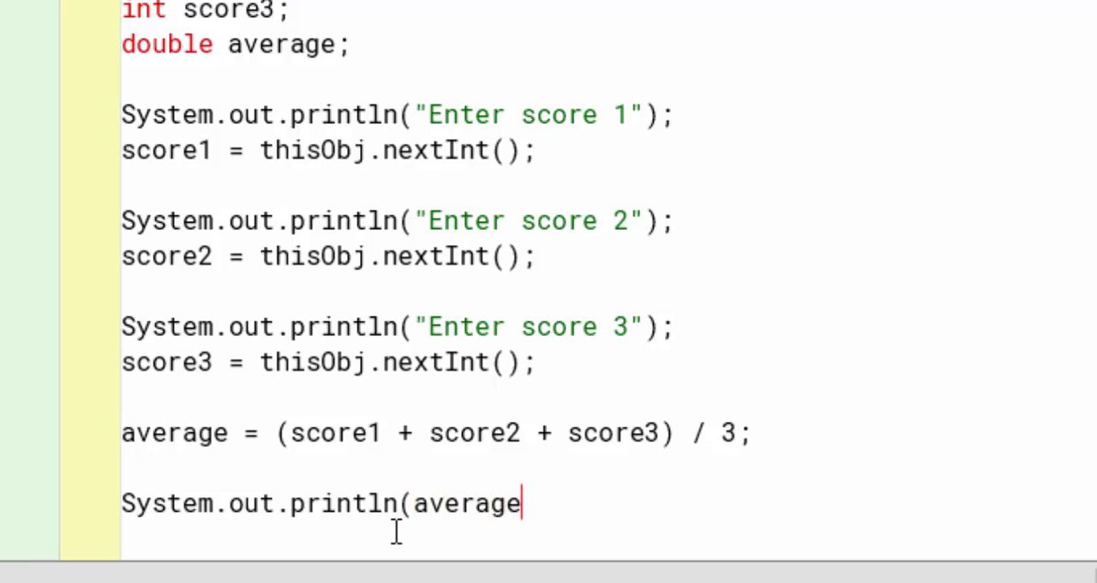
{"action": "type", "text": ");"}
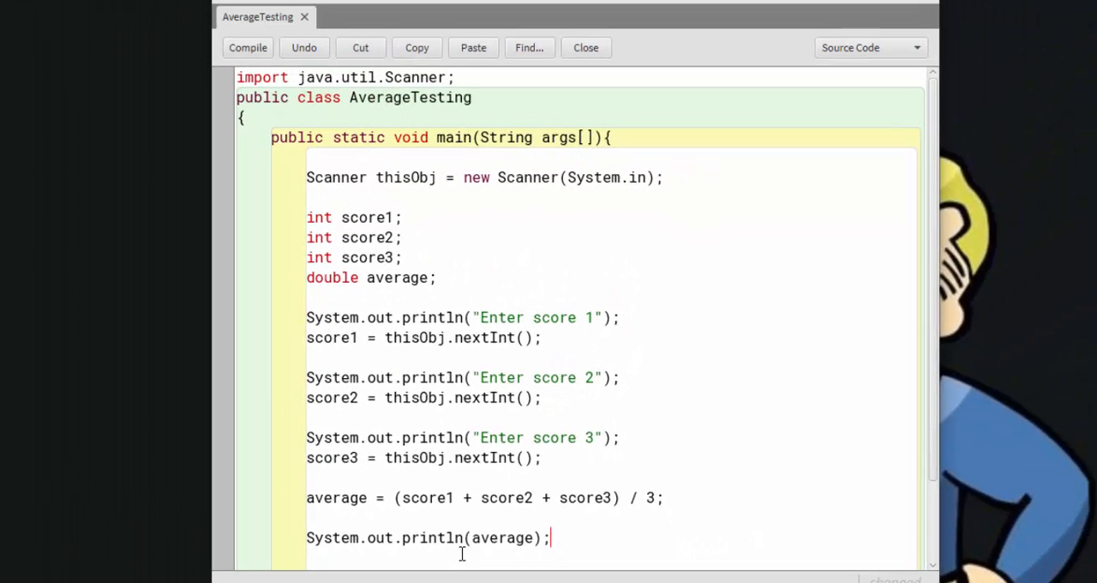
Step: Compile AverageTesting with no errors and close its source editor
{"action": "left_click", "coordinate": [248, 47]}
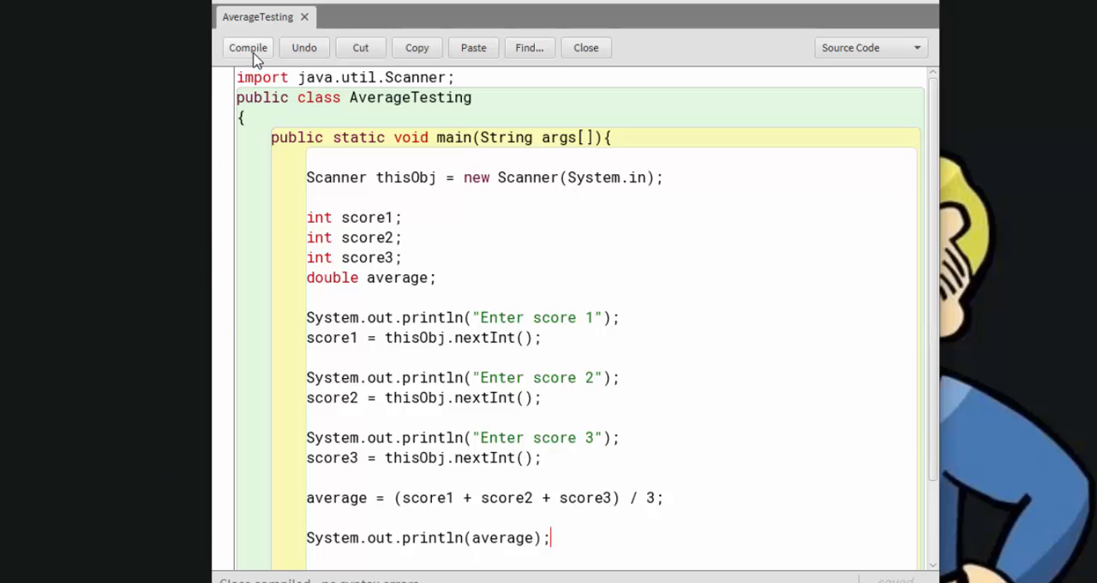
{"action": "mouse_move", "coordinate": [426, 102]}
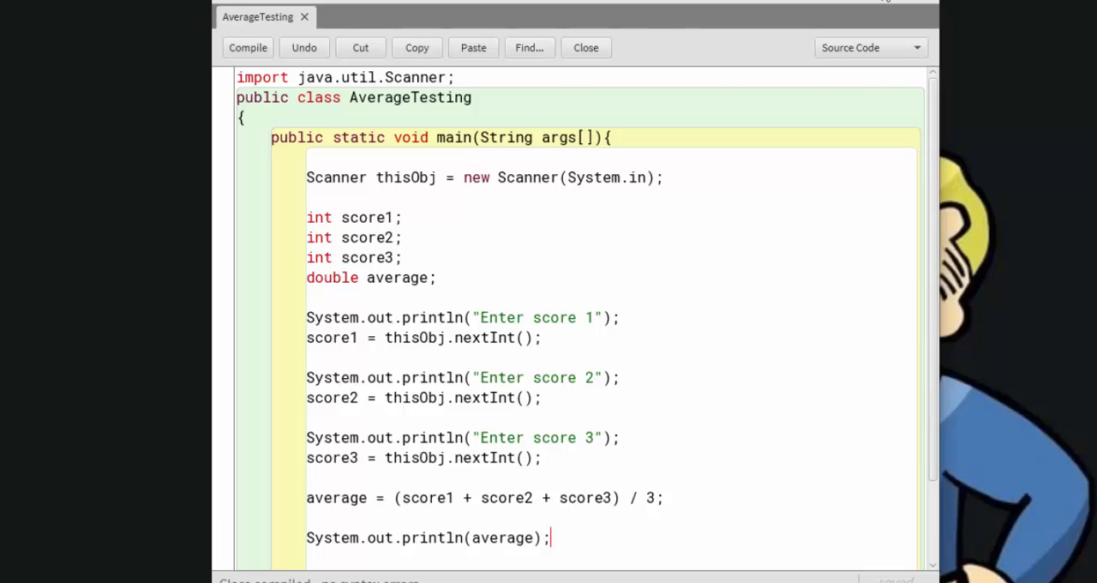
{"action": "left_click", "coordinate": [585, 47]}
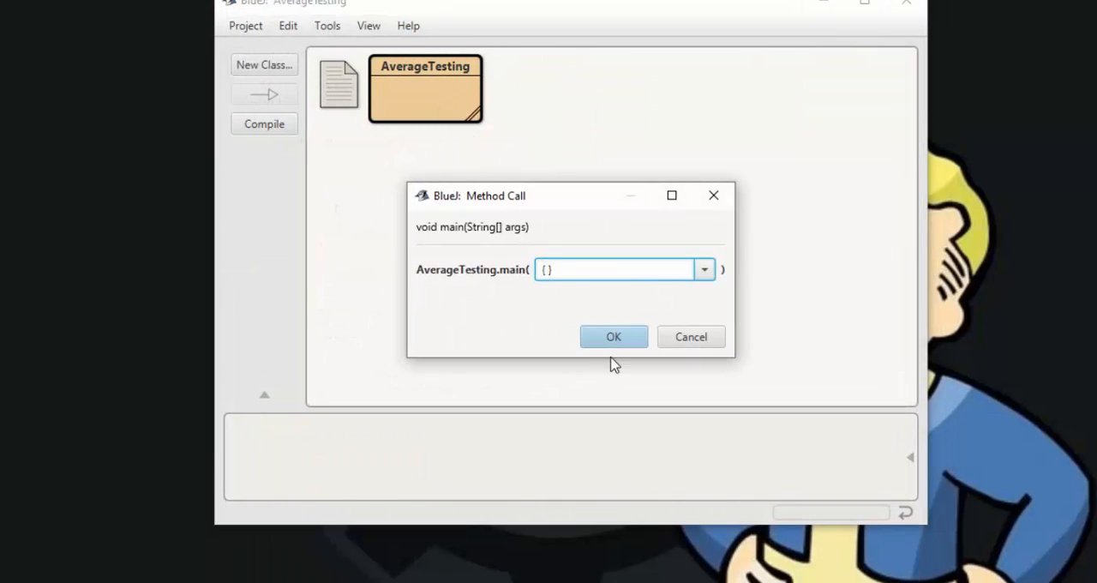
Step: Run main and enter scores 67, 54, 91, getting average 70.0 in the terminal
{"action": "left_click", "coordinate": [613, 337]}
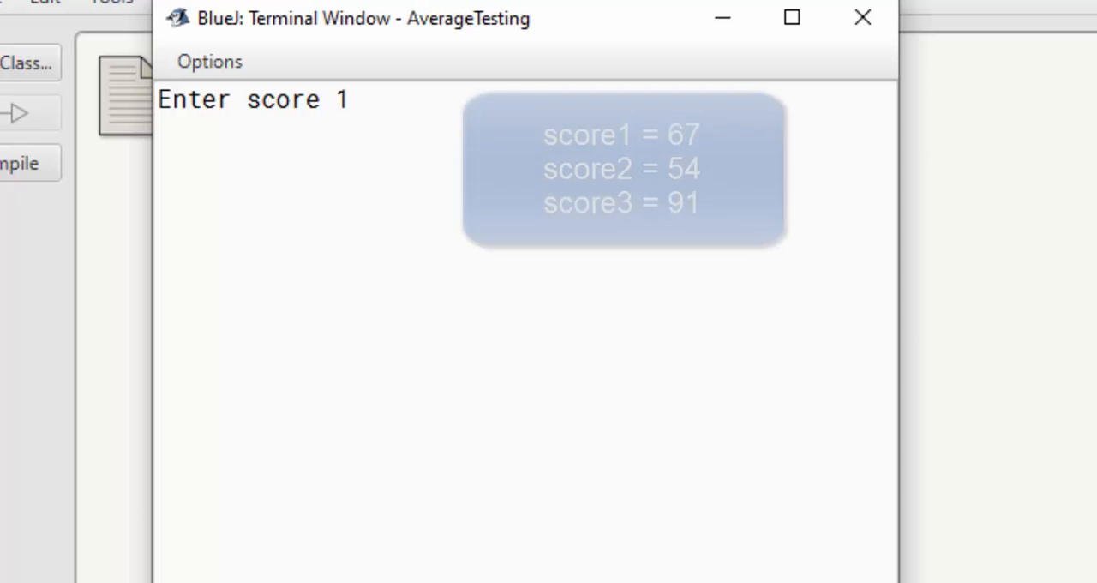
{"action": "type", "text": "67"}
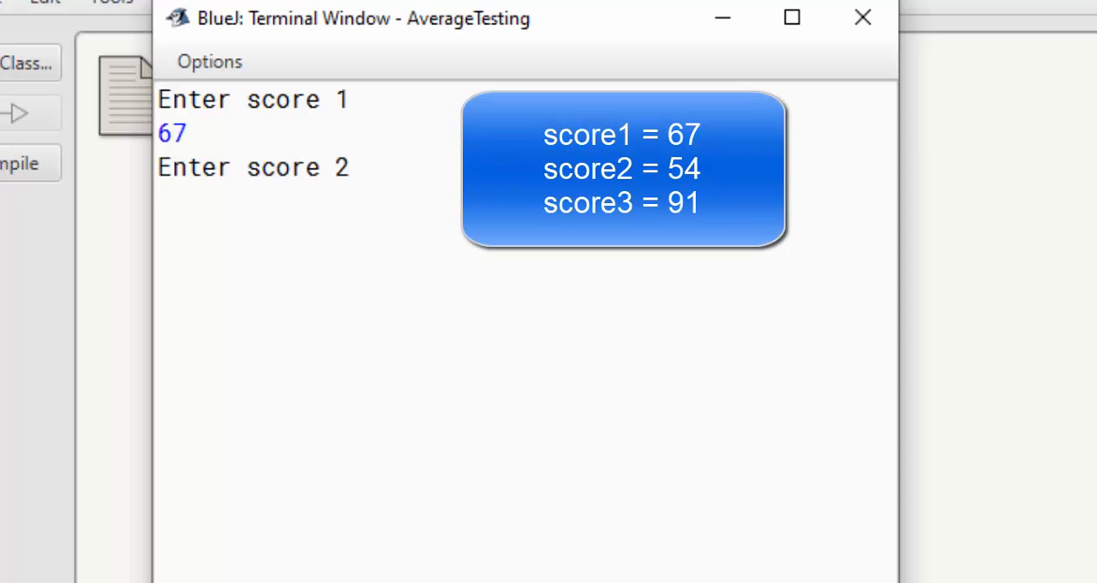
{"action": "type", "text": "54"}
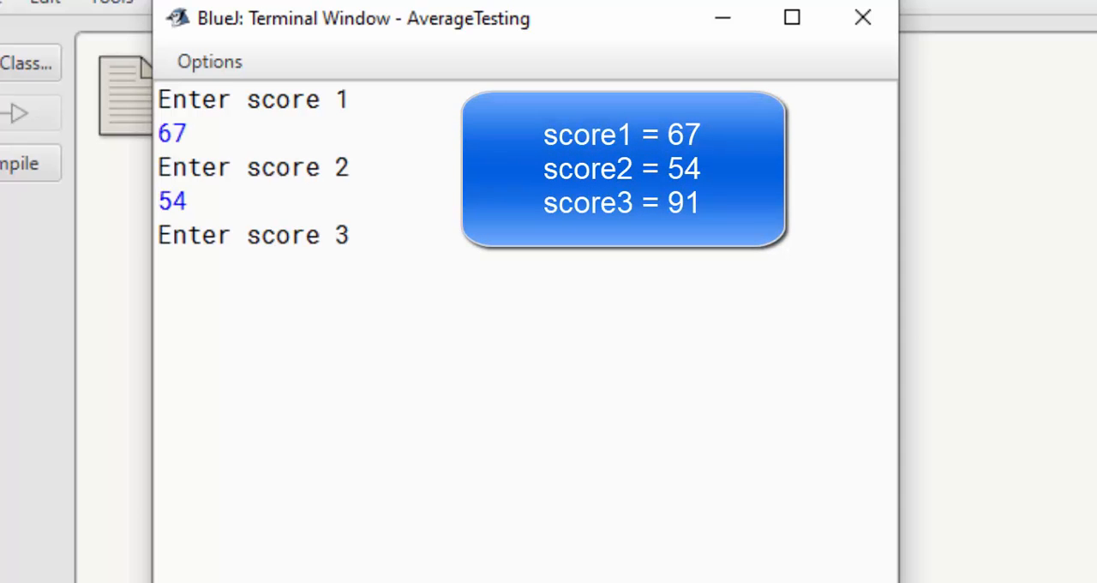
{"action": "type", "text": "91"}
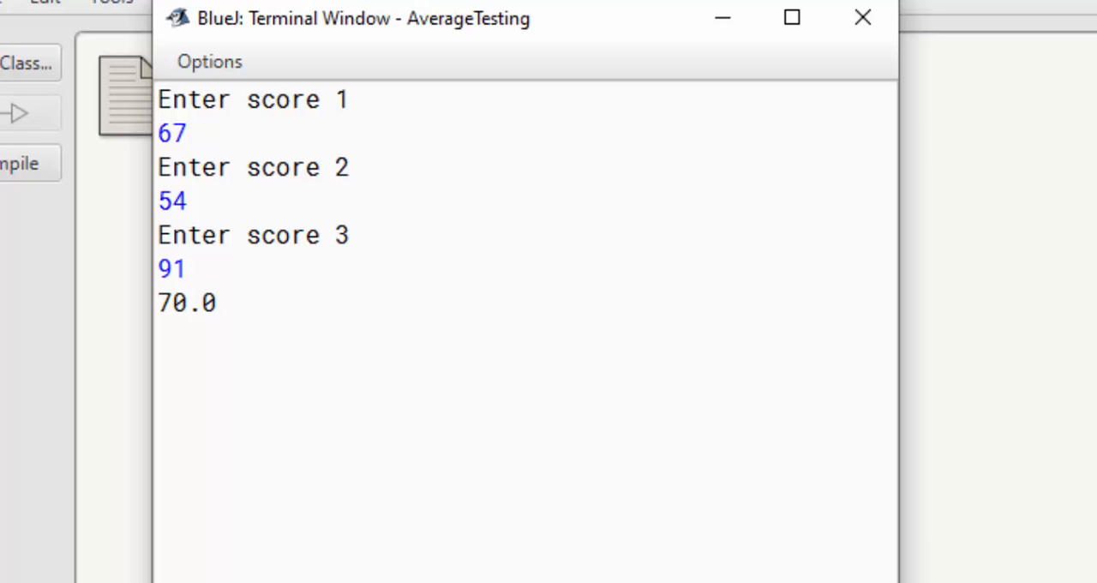
{"action": "mouse_move", "coordinate": [197, 317]}
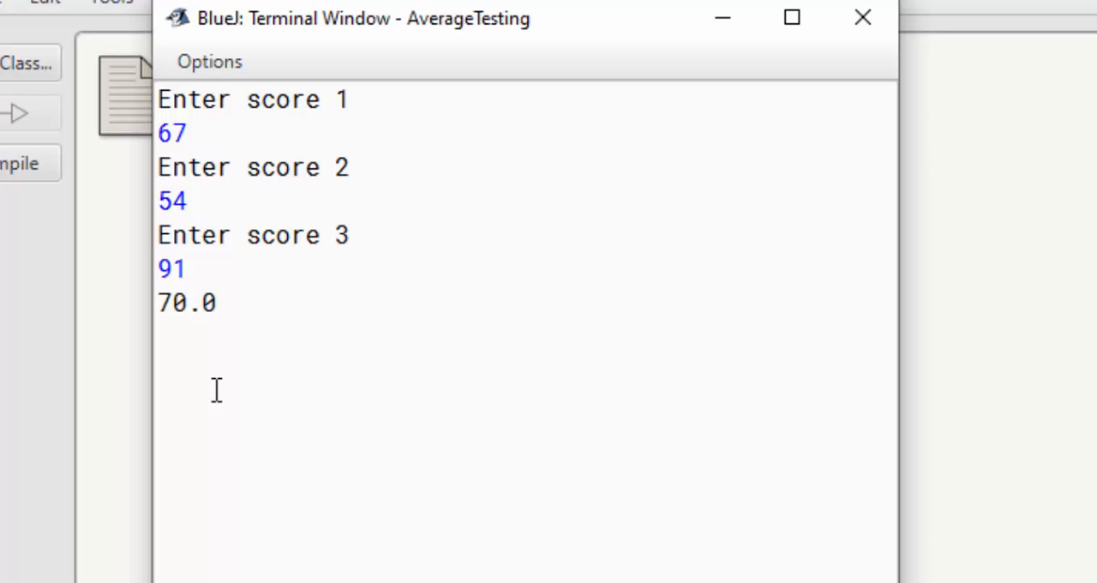
{"action": "mouse_move", "coordinate": [216, 355]}
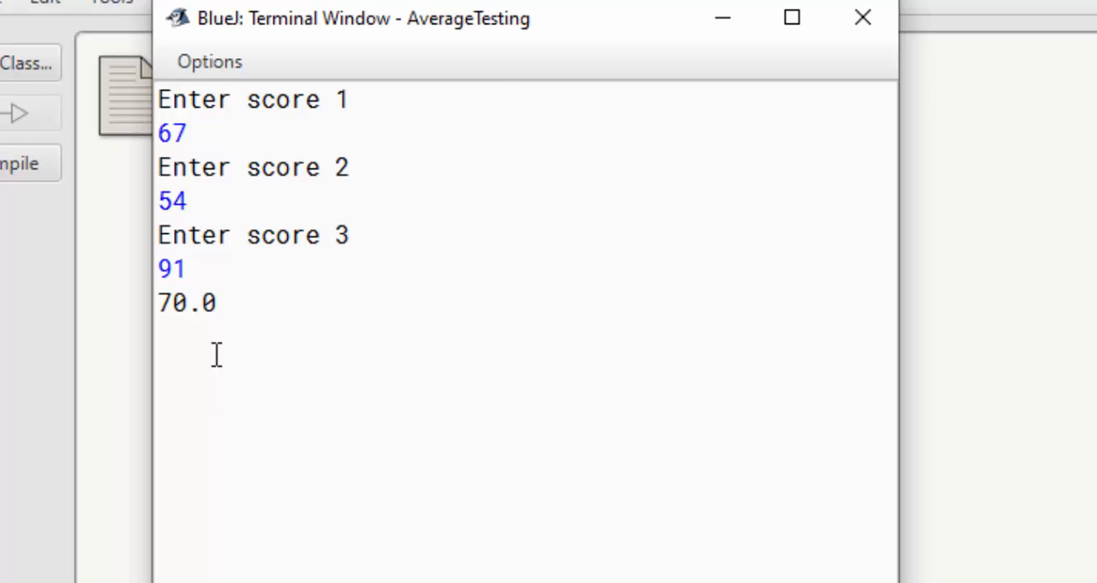
Step: Clear the previous program output from the terminal window
{"action": "left_click", "coordinate": [209, 61]}
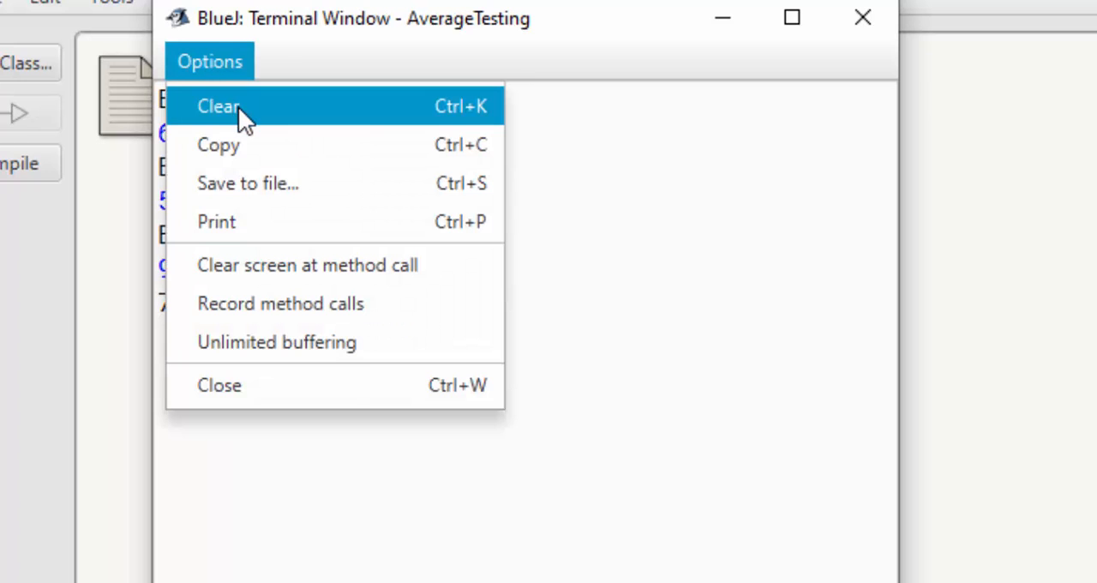
{"action": "left_click", "coordinate": [218, 106]}
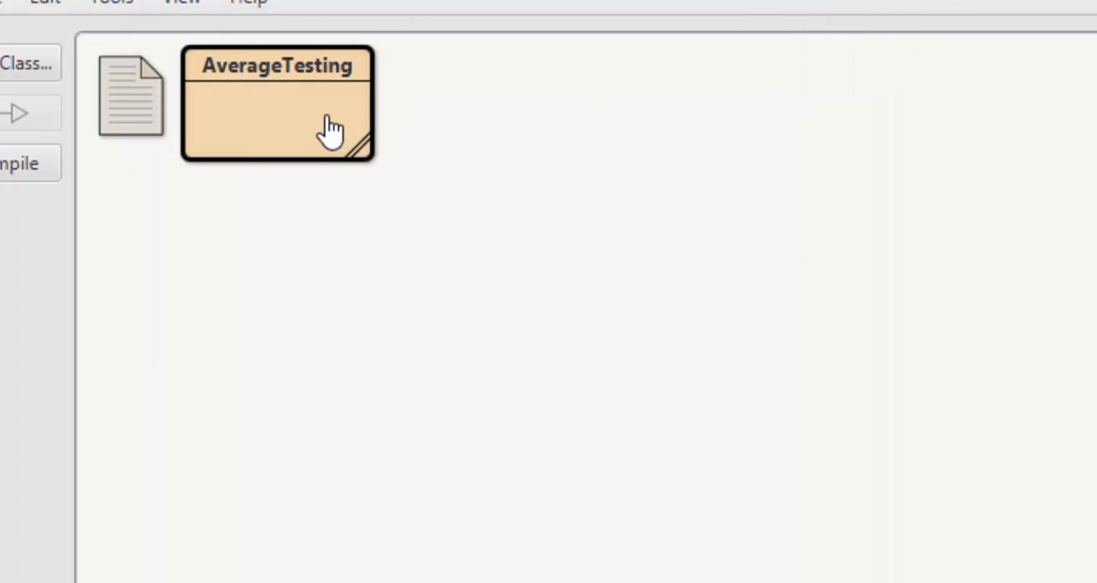
Step: Reopen the AverageTesting source and scroll to the average calculation line
{"action": "double_click", "coordinate": [277, 103]}
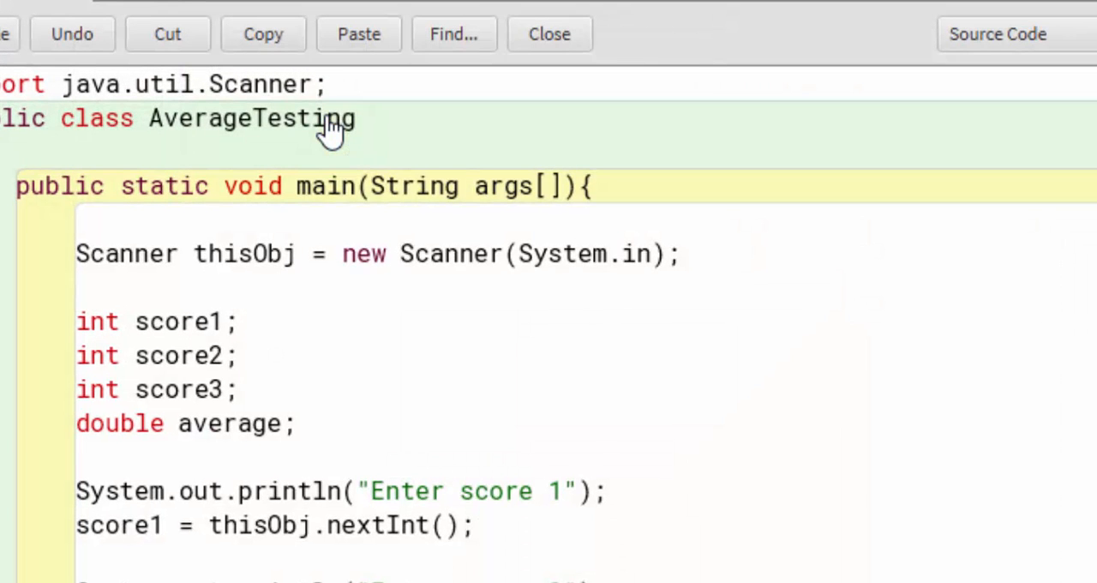
{"action": "scroll", "scroll_direction": "down", "scroll_amount": 3}
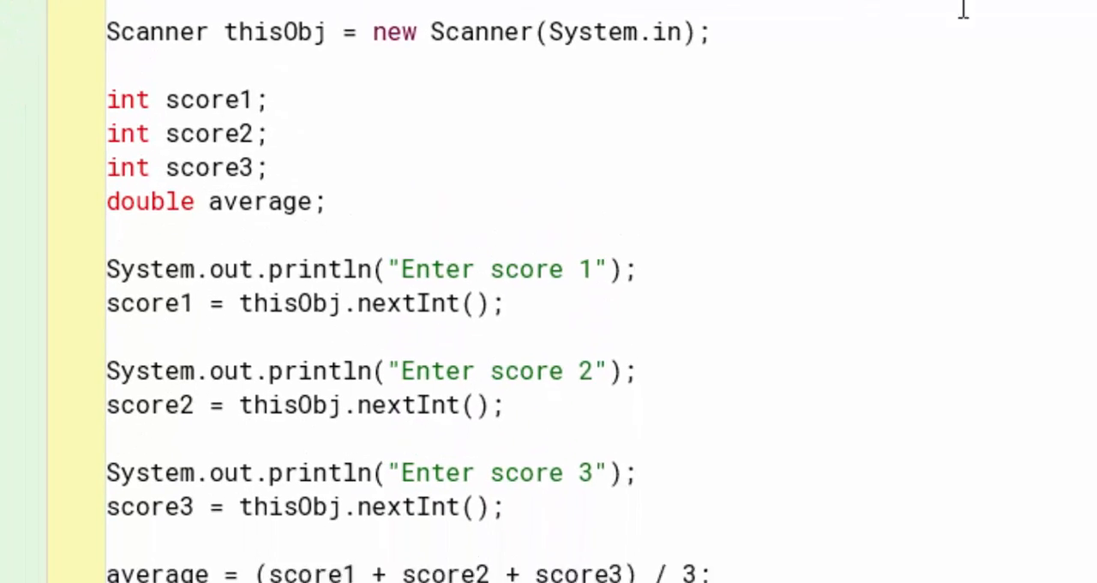
{"action": "scroll", "scroll_direction": "down", "scroll_amount": 3}
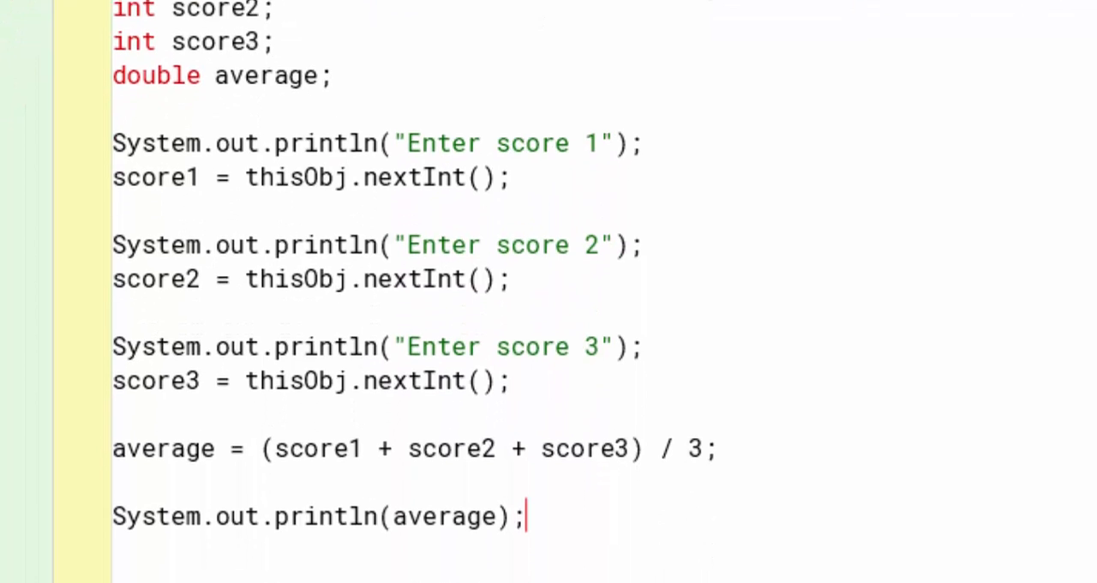
{"action": "scroll", "scroll_direction": "down", "scroll_amount": 3}
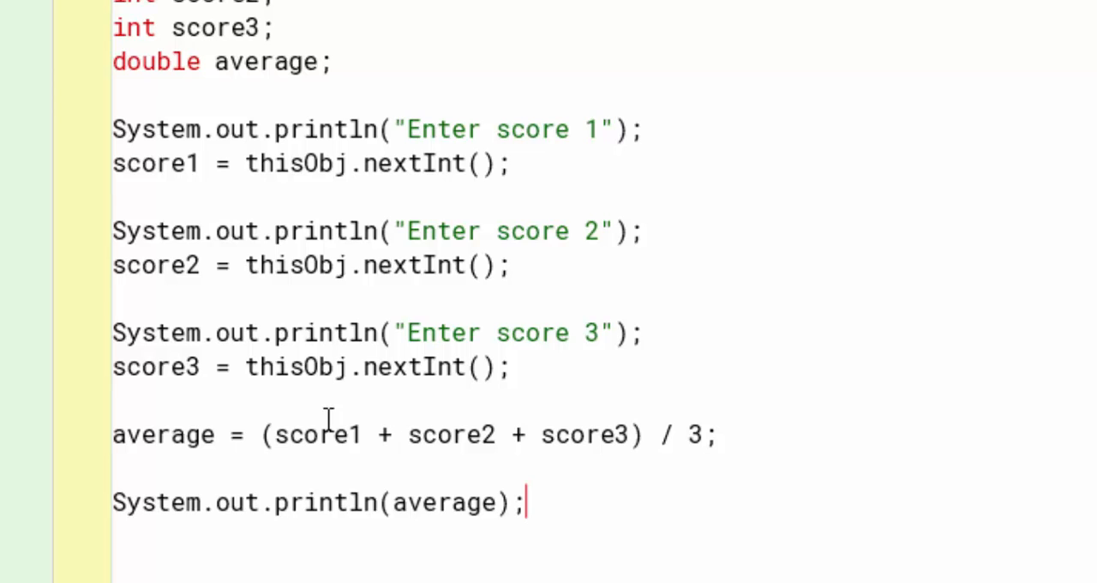
{"action": "mouse_move", "coordinate": [317, 60]}
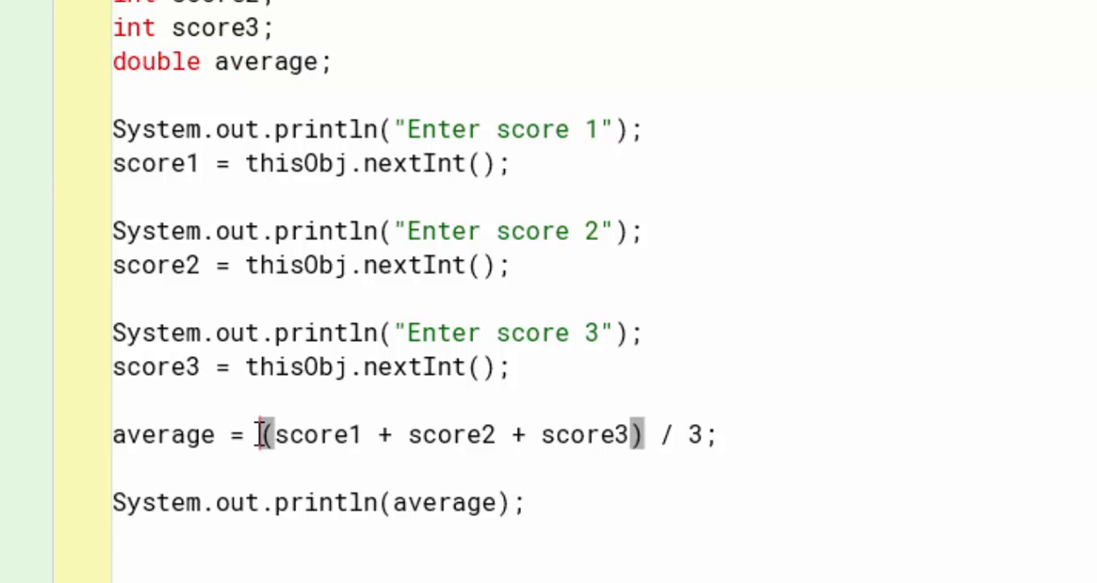
Step: Insert a (double) cast before (score1 + score2 + score3) in the average calculation
{"action": "left_click_drag", "start_coordinate": [274, 435], "coordinate": [720, 435]}
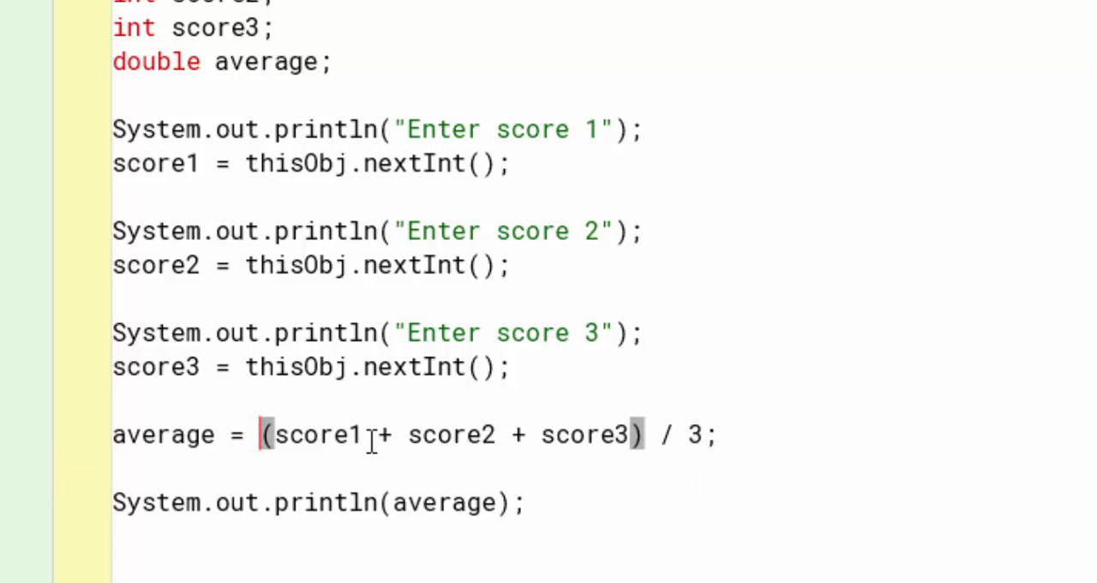
{"action": "type", "text": "("}
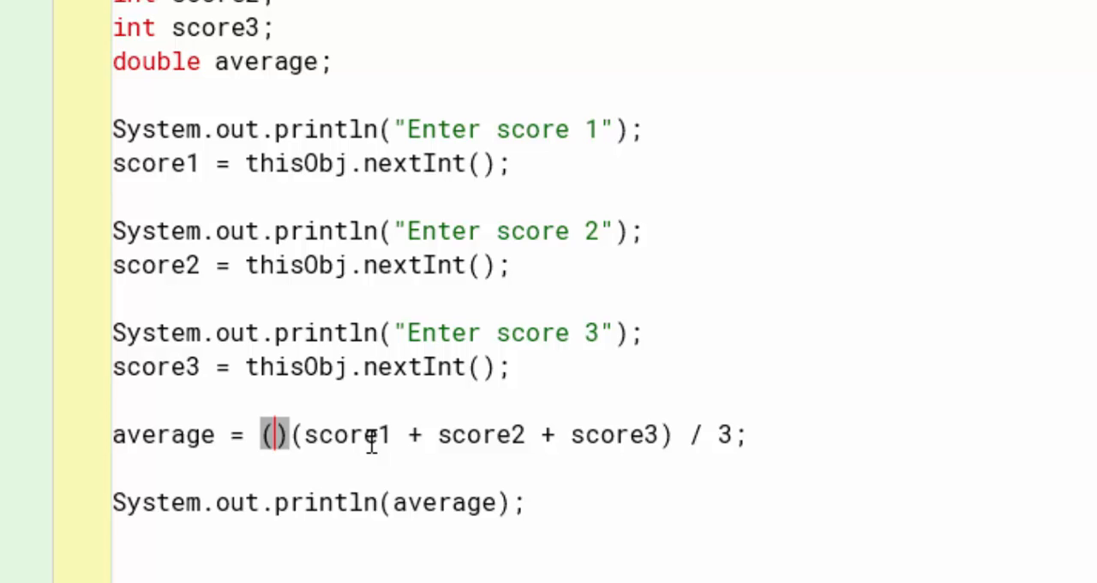
{"action": "type", "text": "double"}
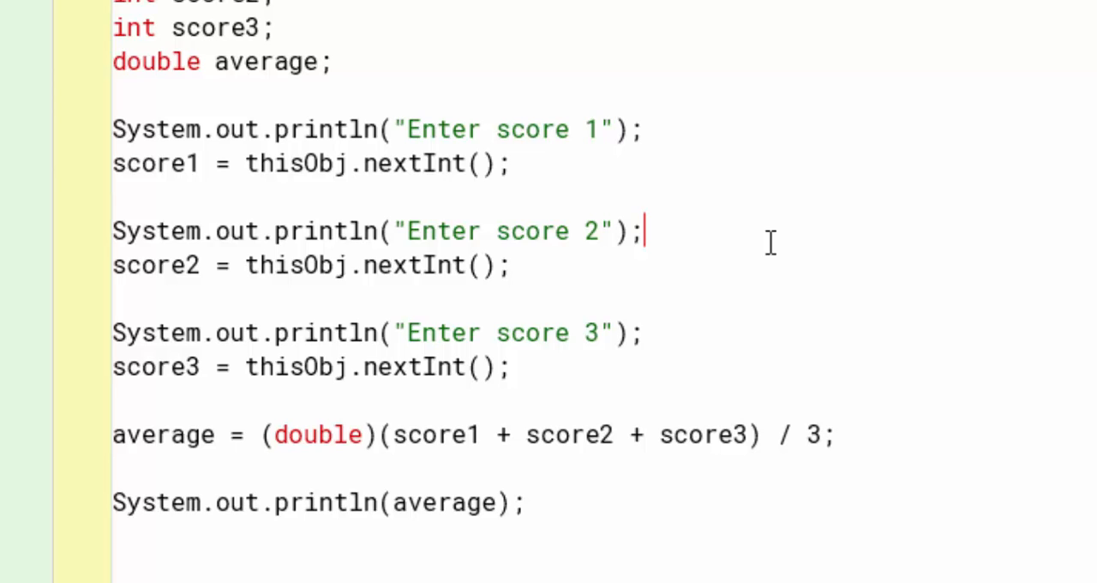
{"action": "mouse_move", "coordinate": [444, 422]}
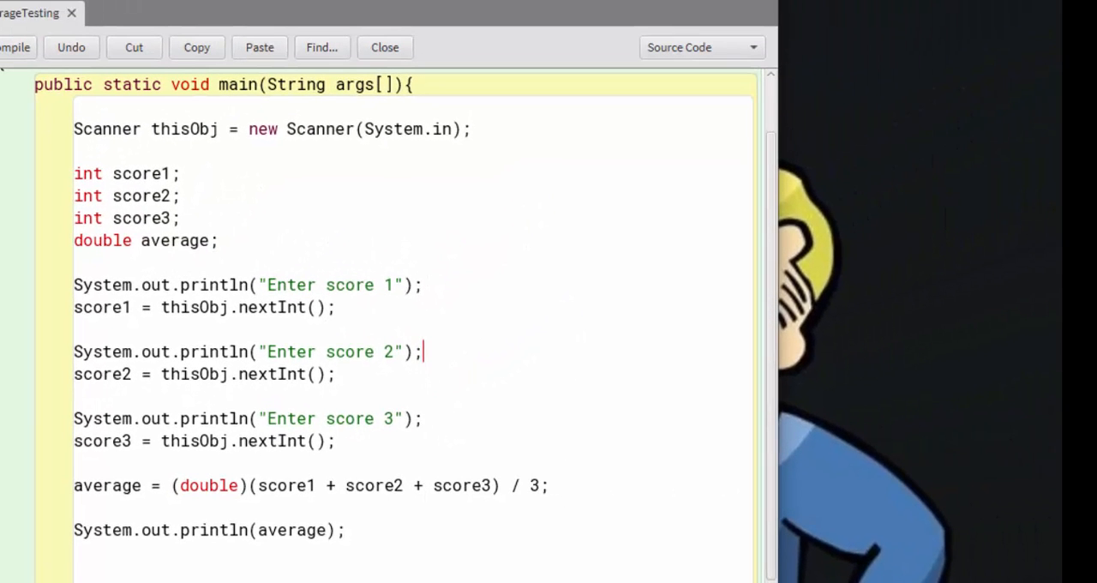
Step: Recompile AverageTesting and start its main method with default arguments
{"action": "left_click", "coordinate": [384, 47]}
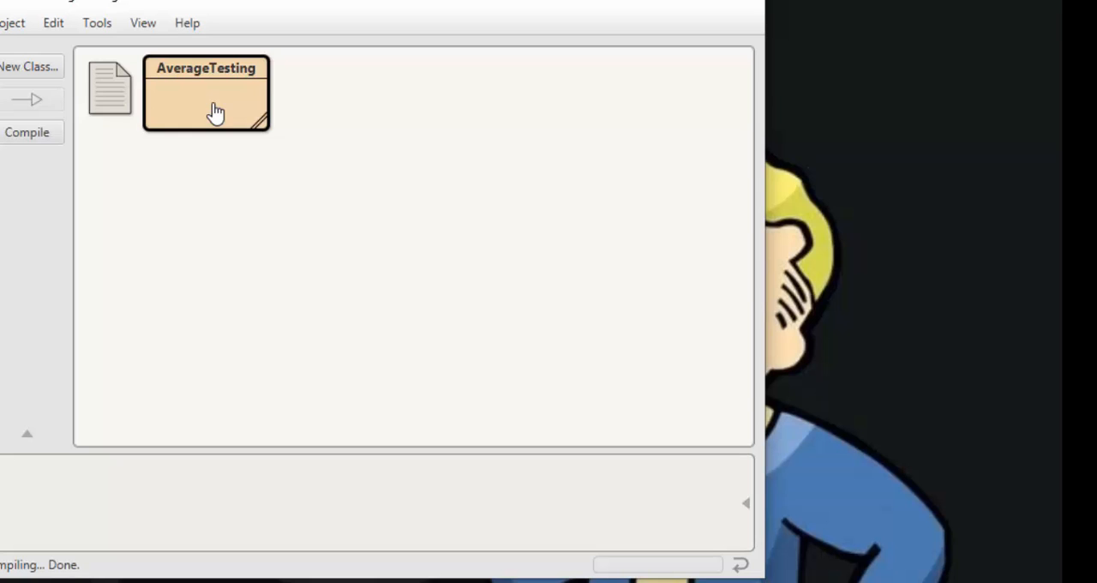
{"action": "right_click", "coordinate": [206, 112]}
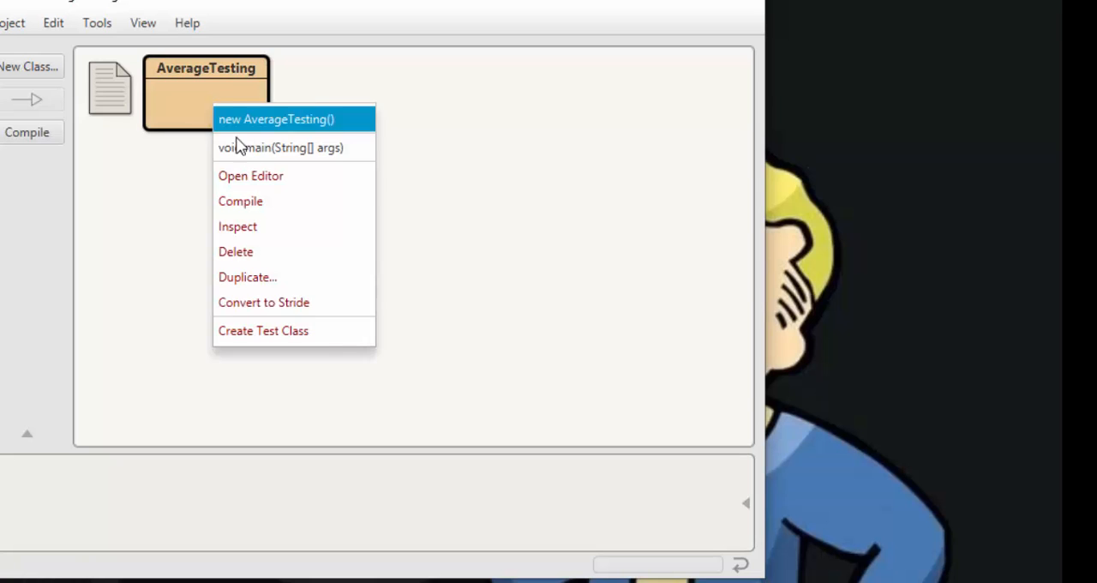
{"action": "left_click", "coordinate": [280, 147]}
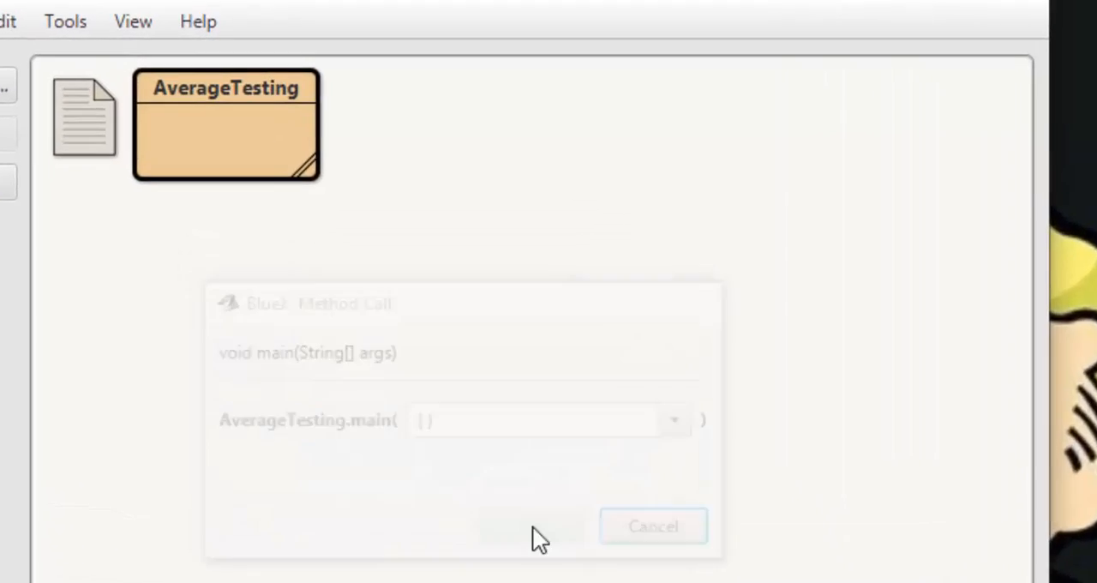
{"action": "left_click", "coordinate": [532, 526]}
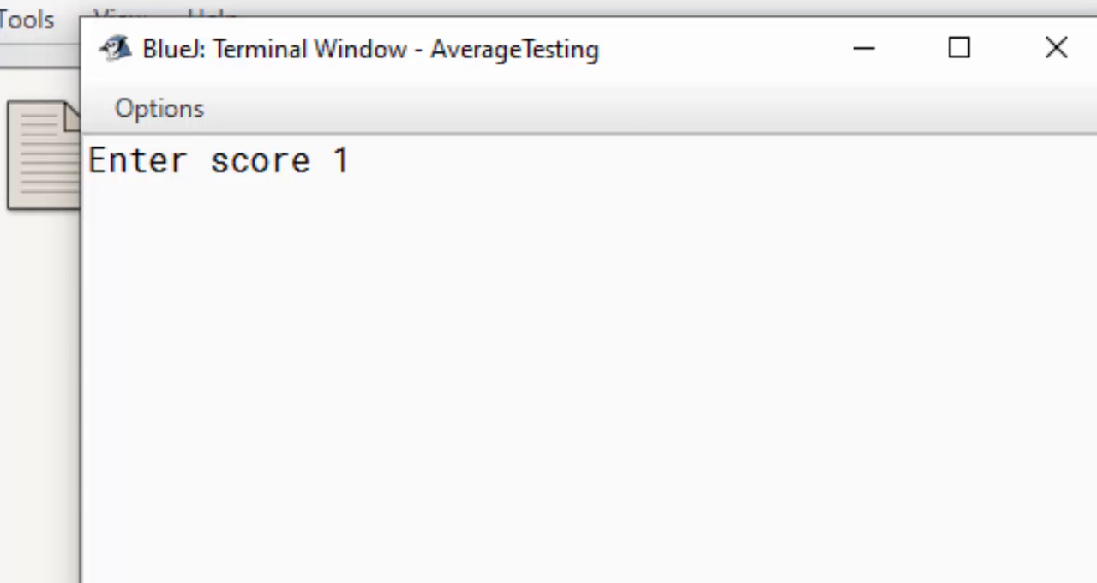
Step: Enter 67, 54, 91 to get average 70.66666666666667, then close the terminal
{"action": "type", "text": "67"}
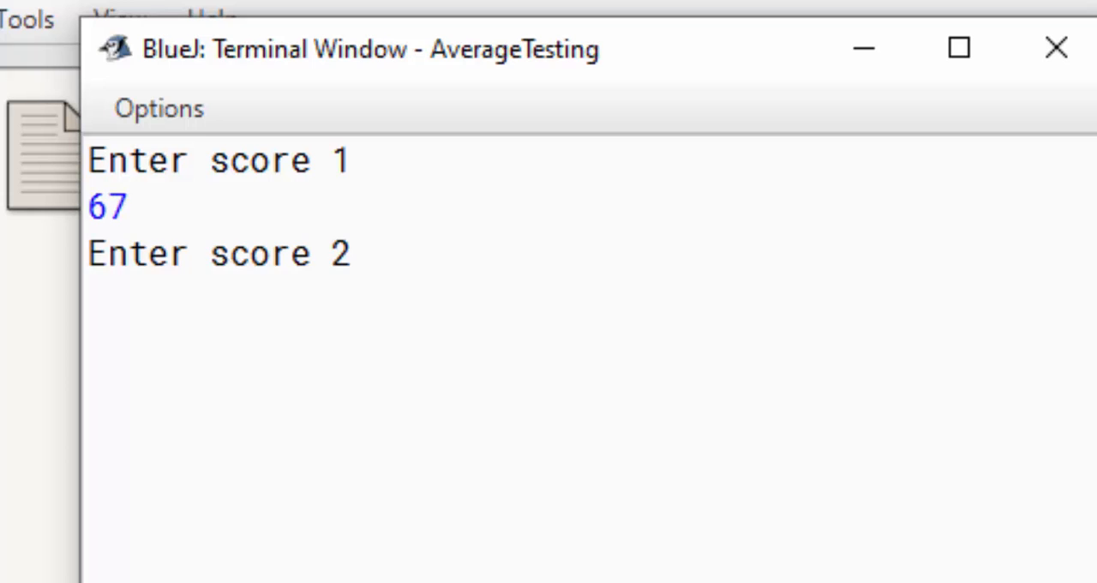
{"action": "type", "text": "54"}
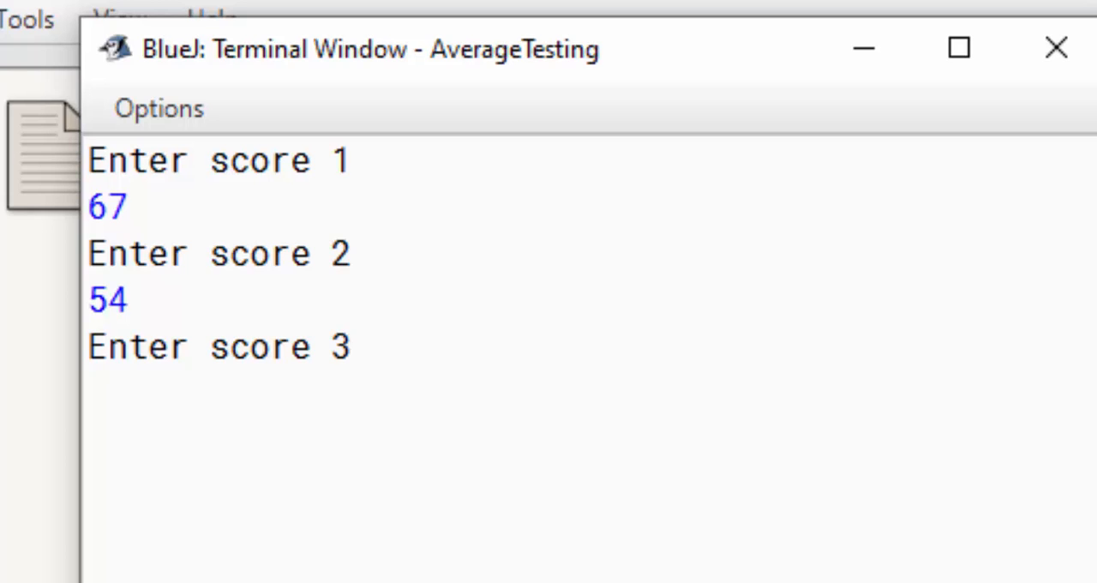
{"action": "type", "text": "91"}
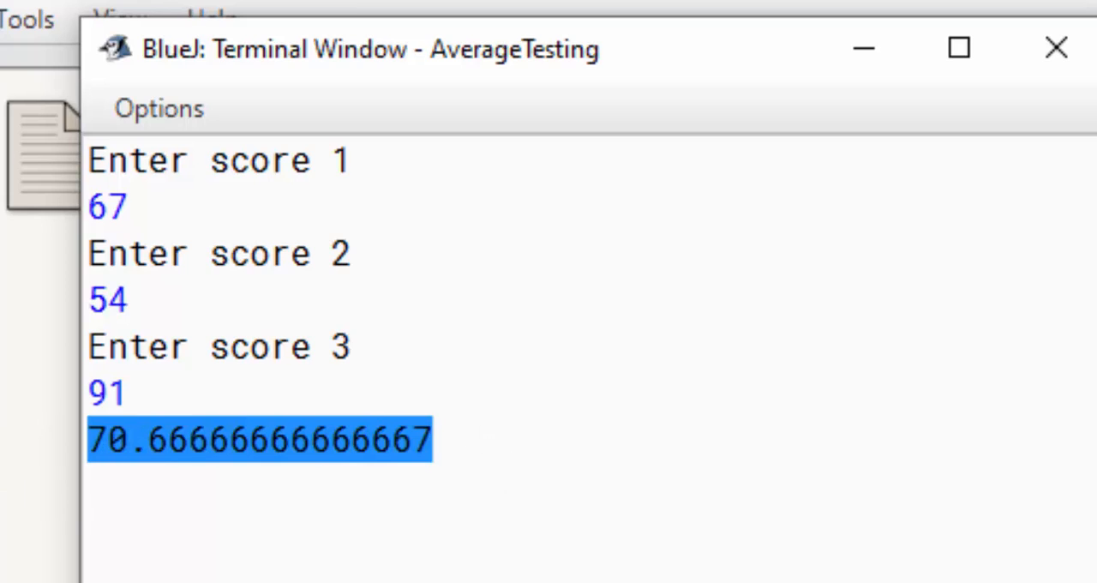
{"action": "left_click", "coordinate": [1056, 47]}
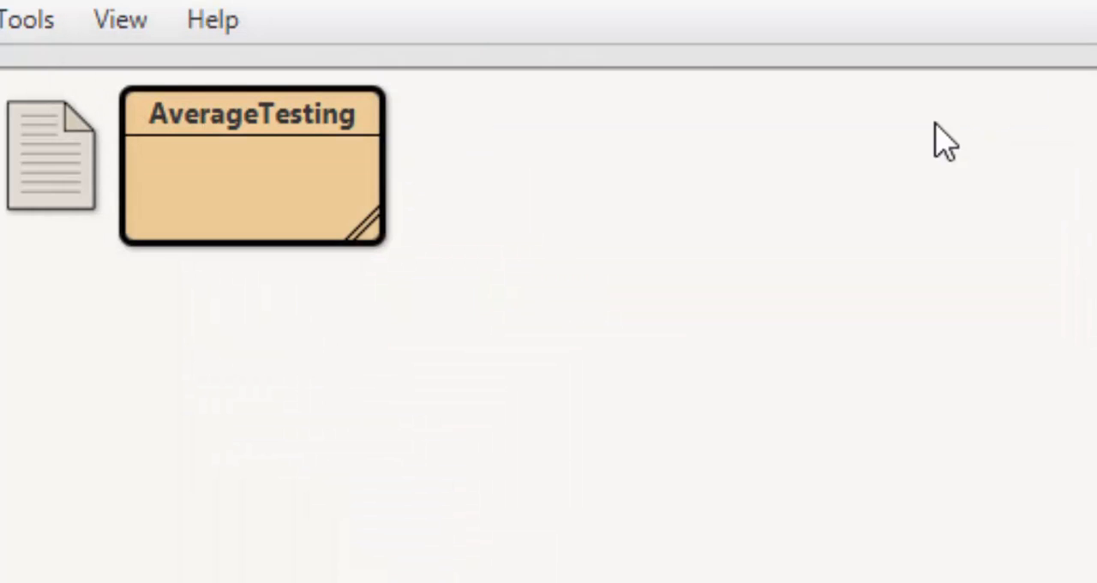
{"action": "mouse_move", "coordinate": [317, 202]}
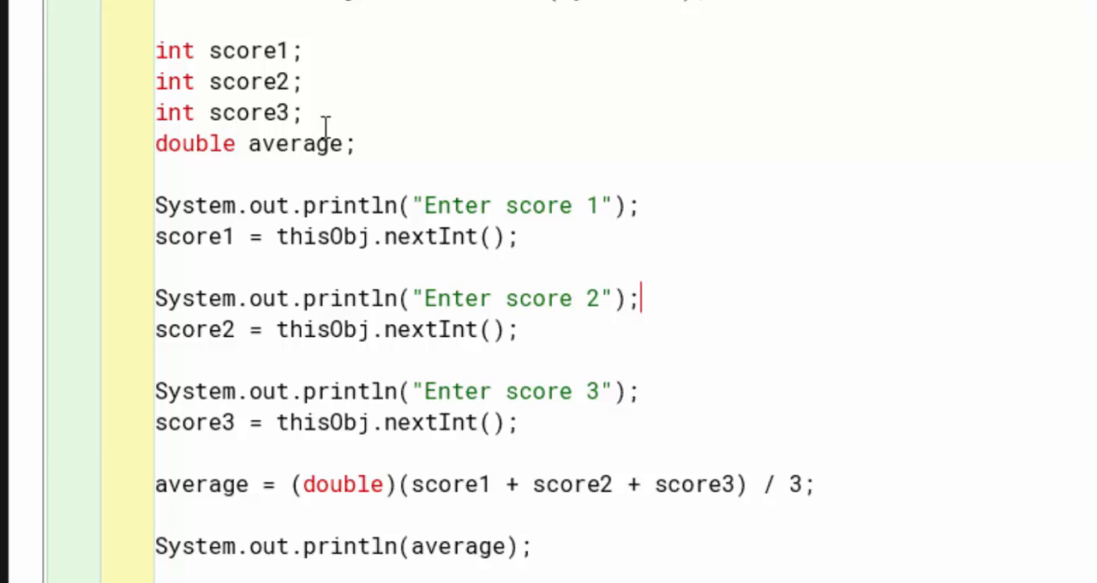
{"action": "mouse_move", "coordinate": [242, 143]}
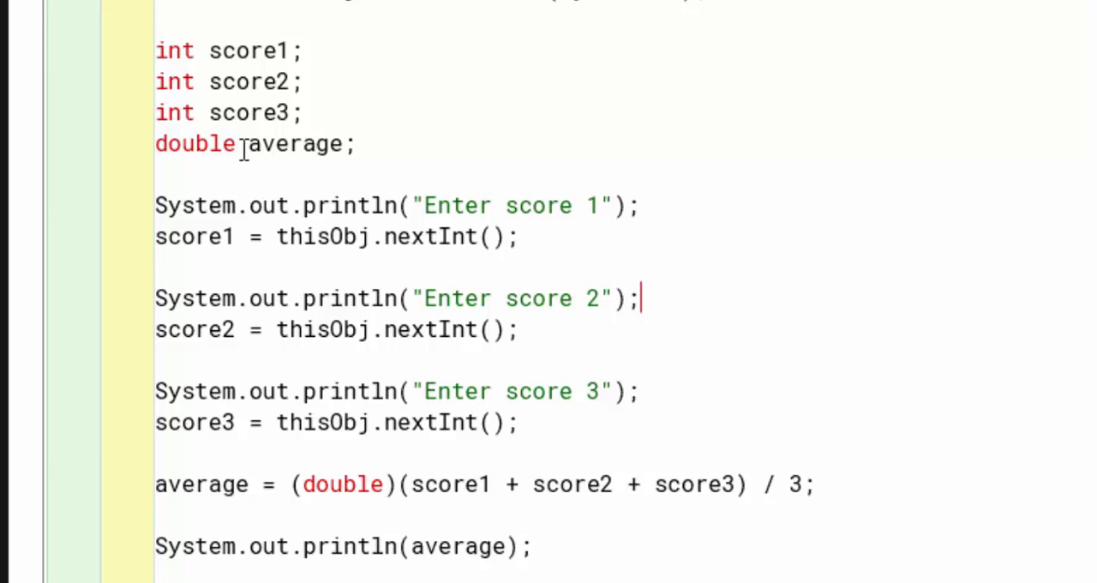
Step: Highlight the double type in the average variable declaration
{"action": "double_click", "coordinate": [195, 143]}
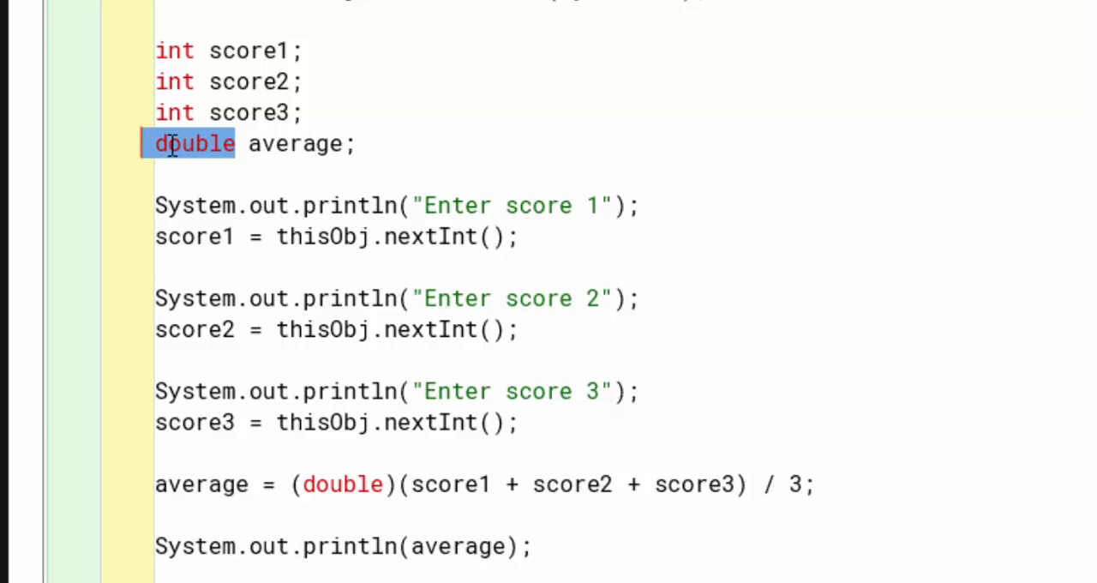
{"action": "mouse_move", "coordinate": [236, 177]}
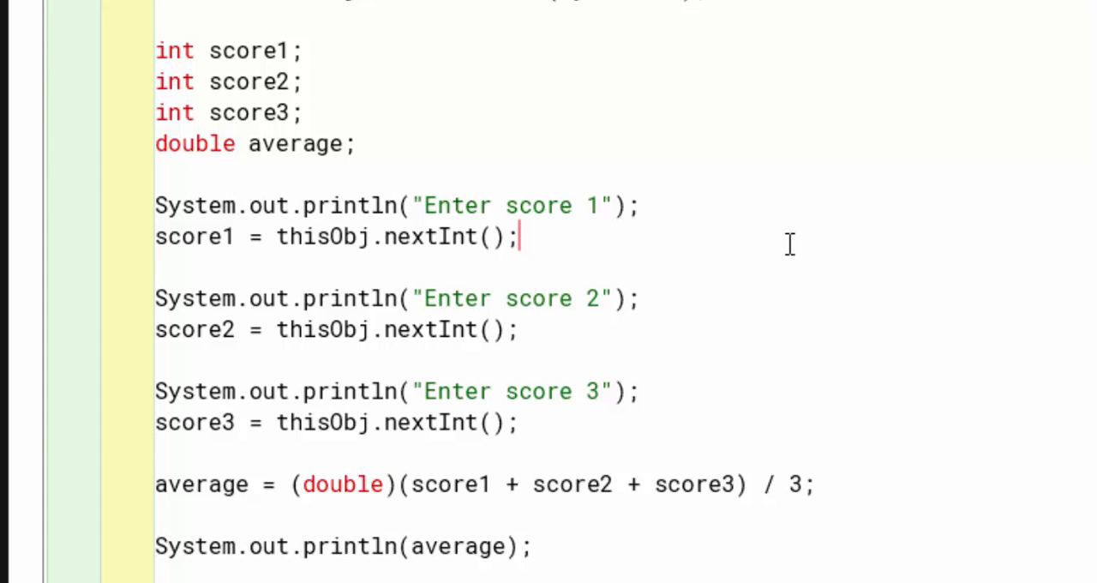
{"action": "double_click", "coordinate": [195, 143]}
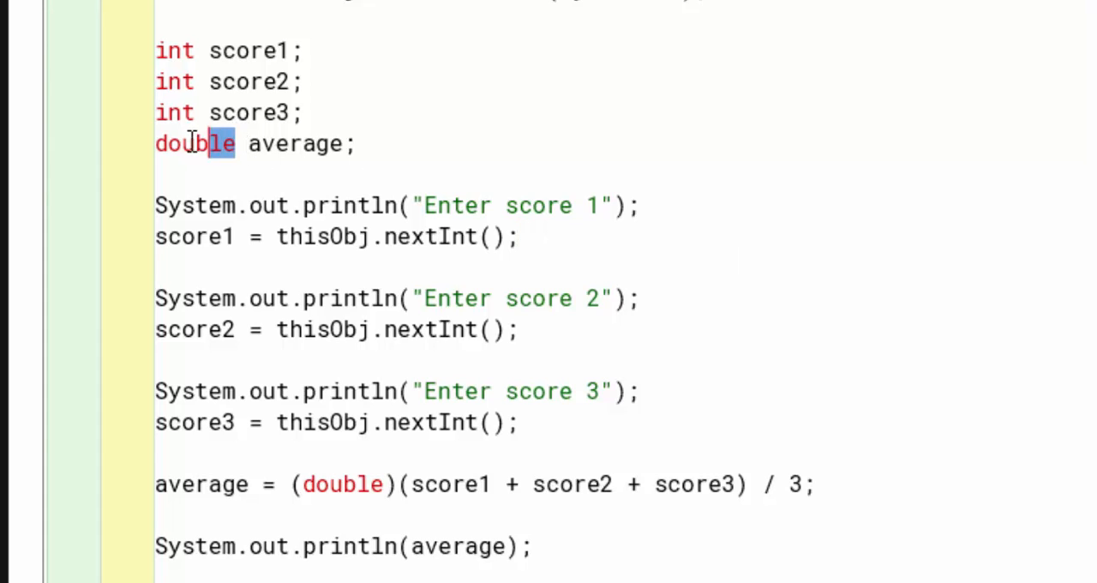